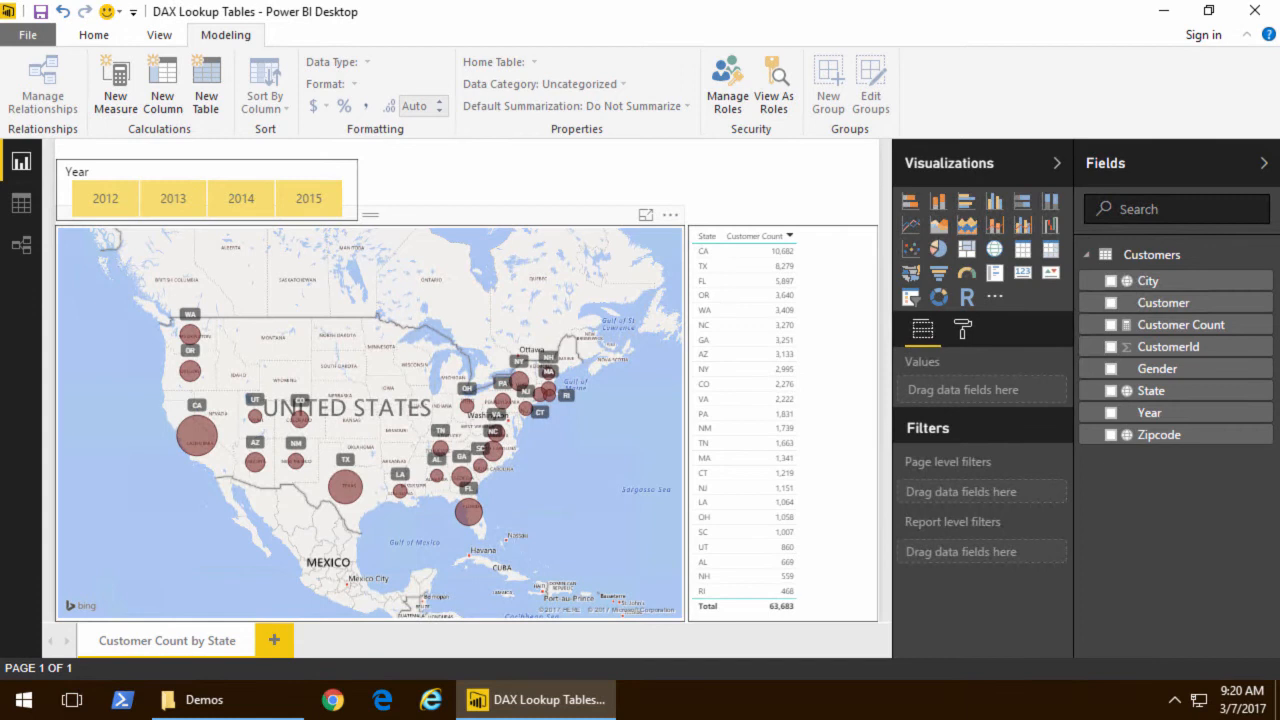
pyautogui.moveTo(204, 448)
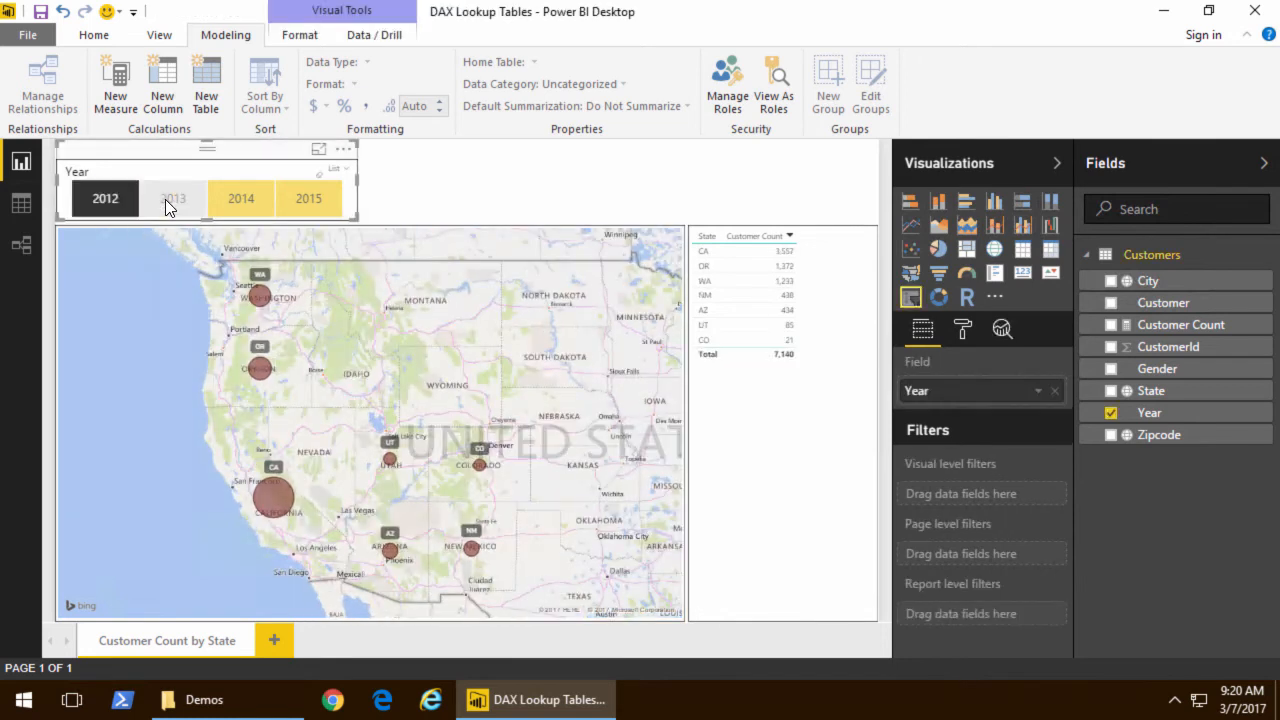
# Step: Filter the customer map and state count table through the Year slicer to 2015
pyautogui.click(172, 198)
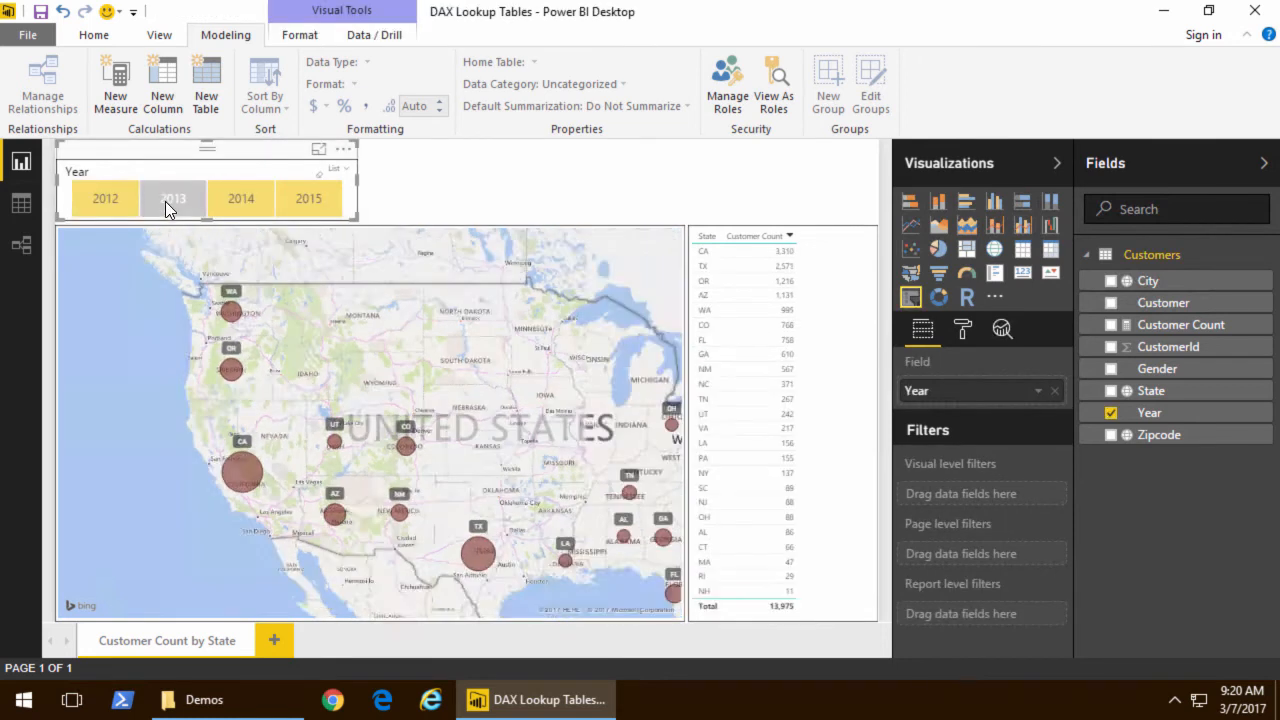
pyautogui.click(308, 198)
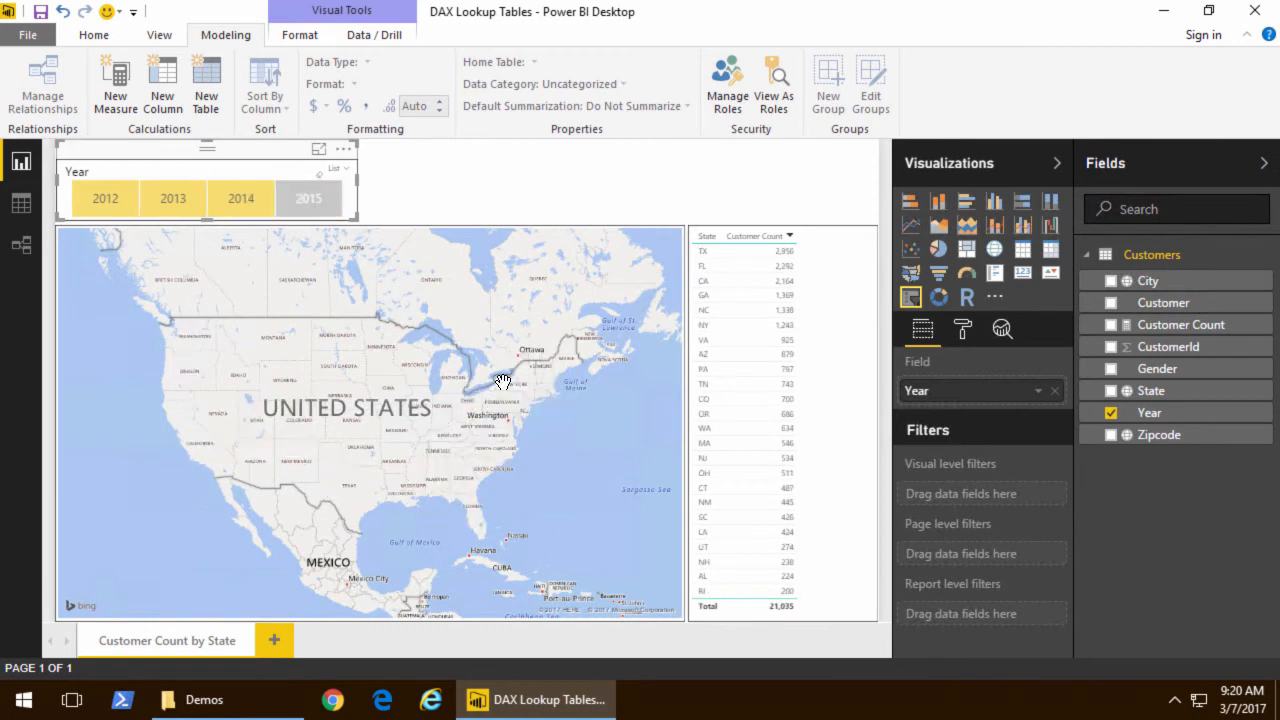
pyautogui.click(308, 198)
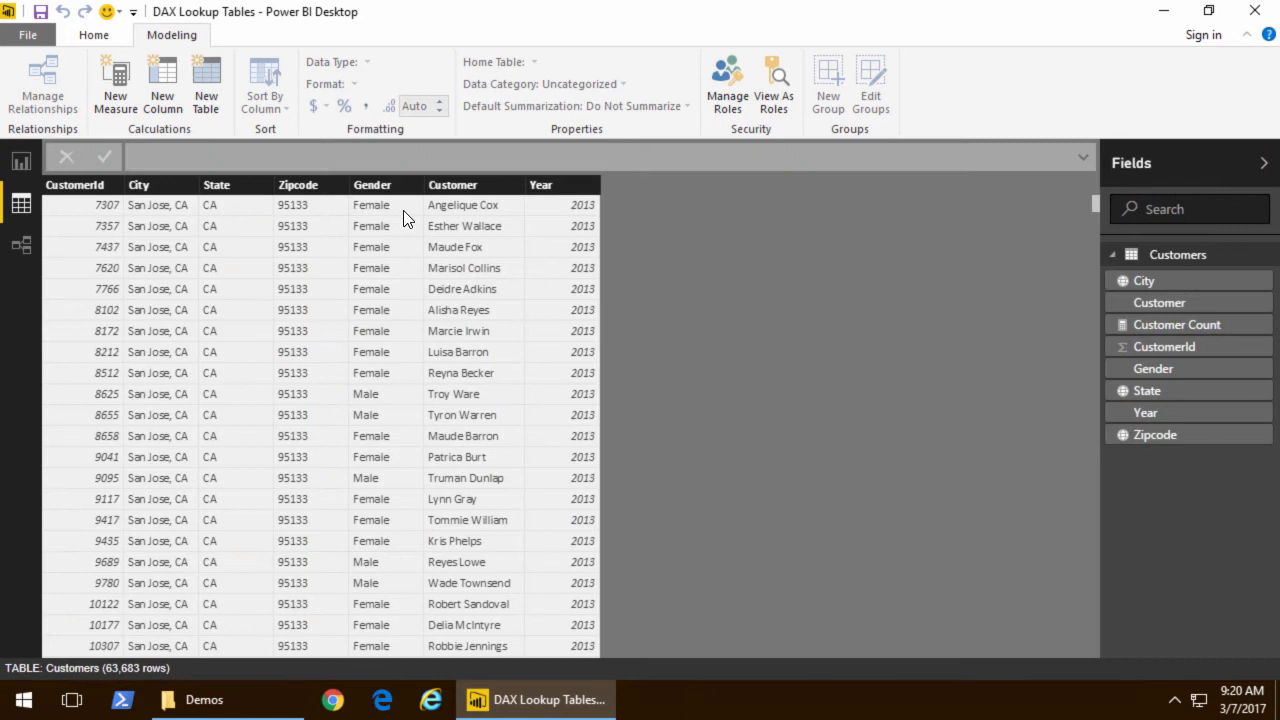
pyautogui.moveTo(432, 212)
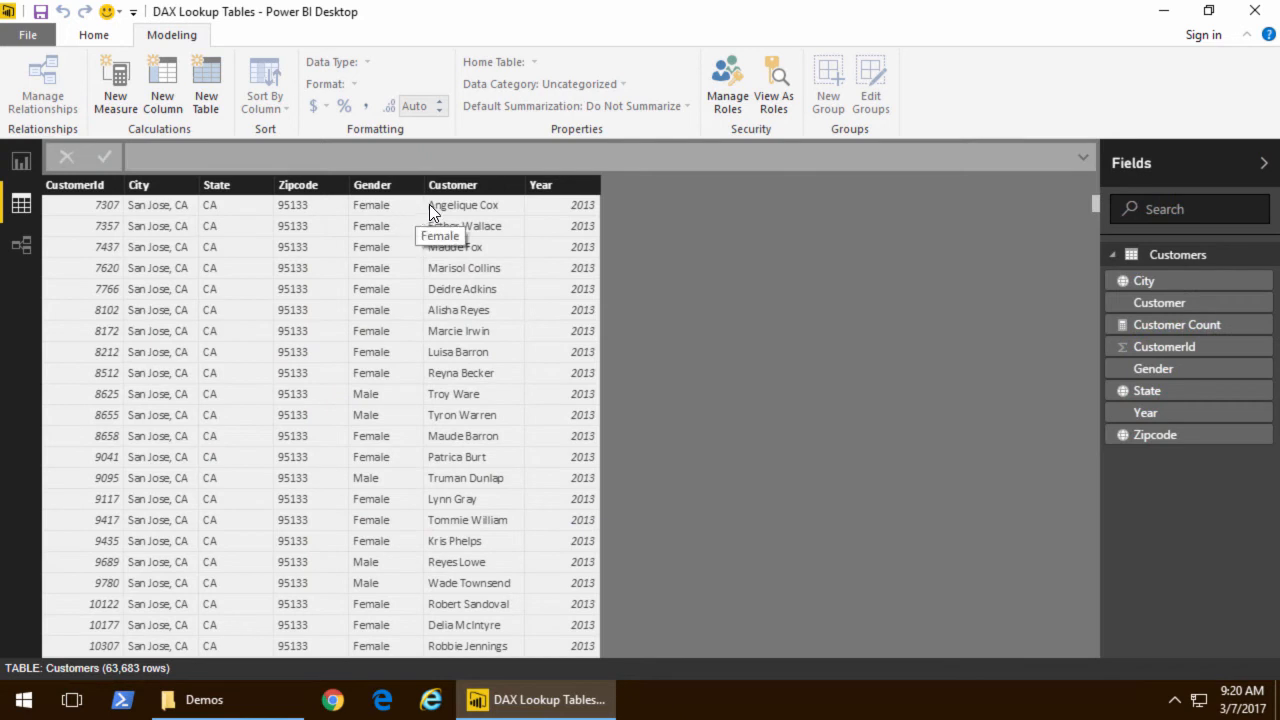
pyautogui.moveTo(224, 240)
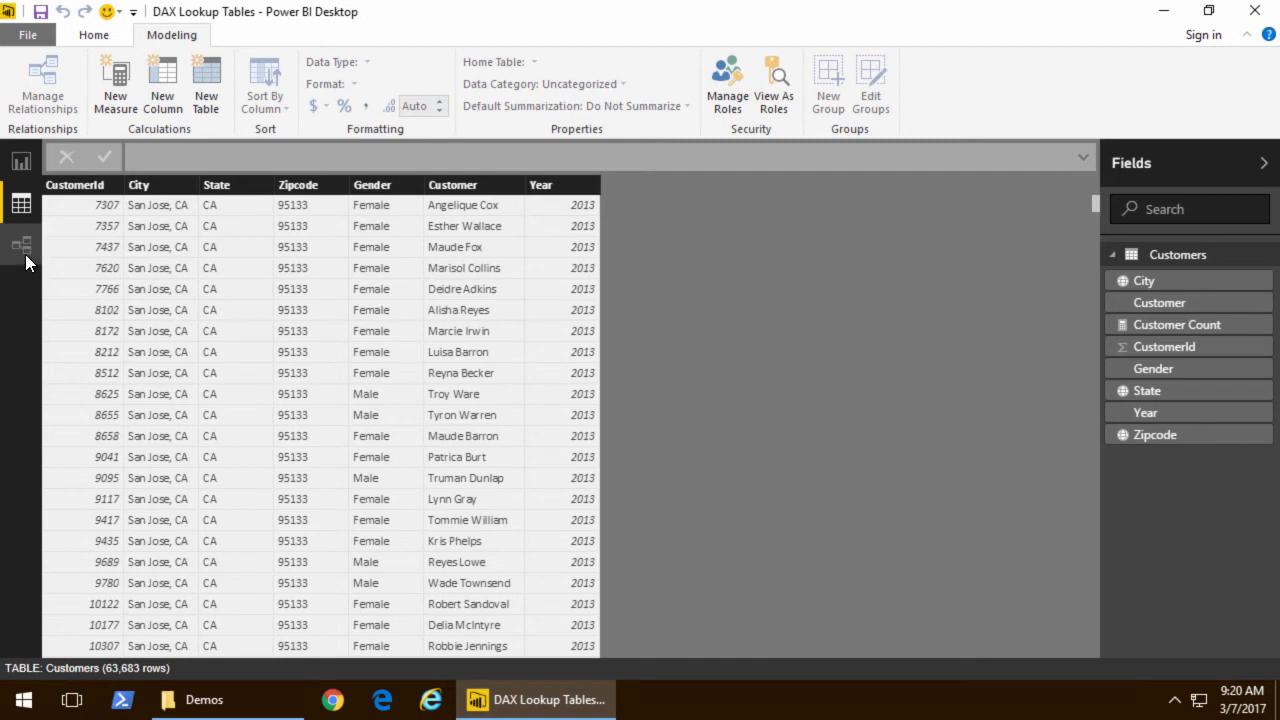
pyautogui.moveTo(1200, 444)
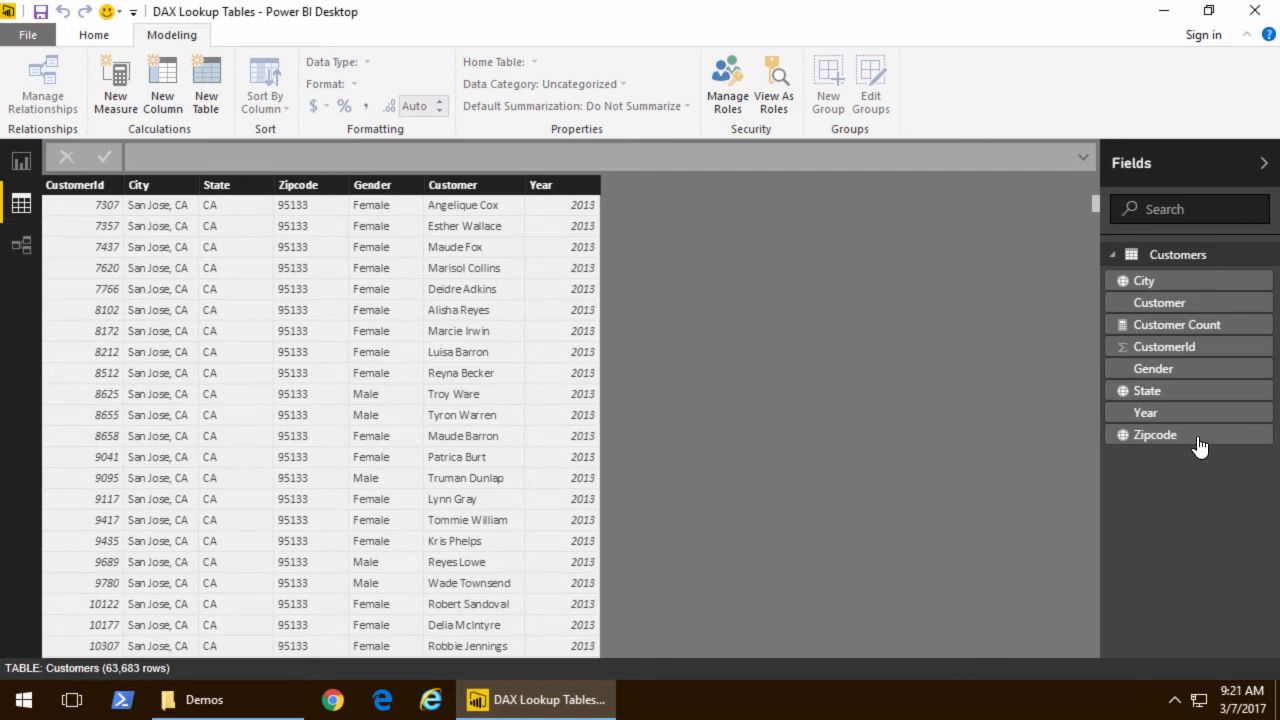
# Step: Show the Customer Count measure's formula, COUNTROWS(Customers)
pyautogui.click(1176, 324)
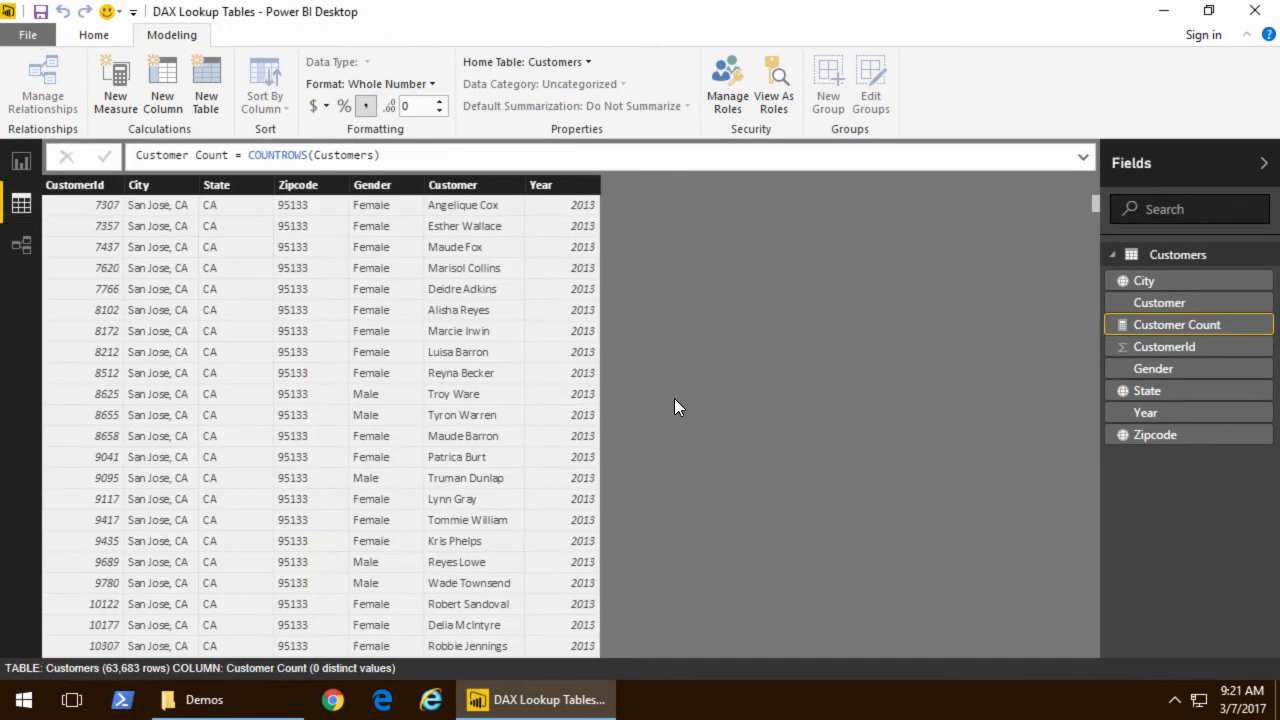
pyautogui.moveTo(712, 400)
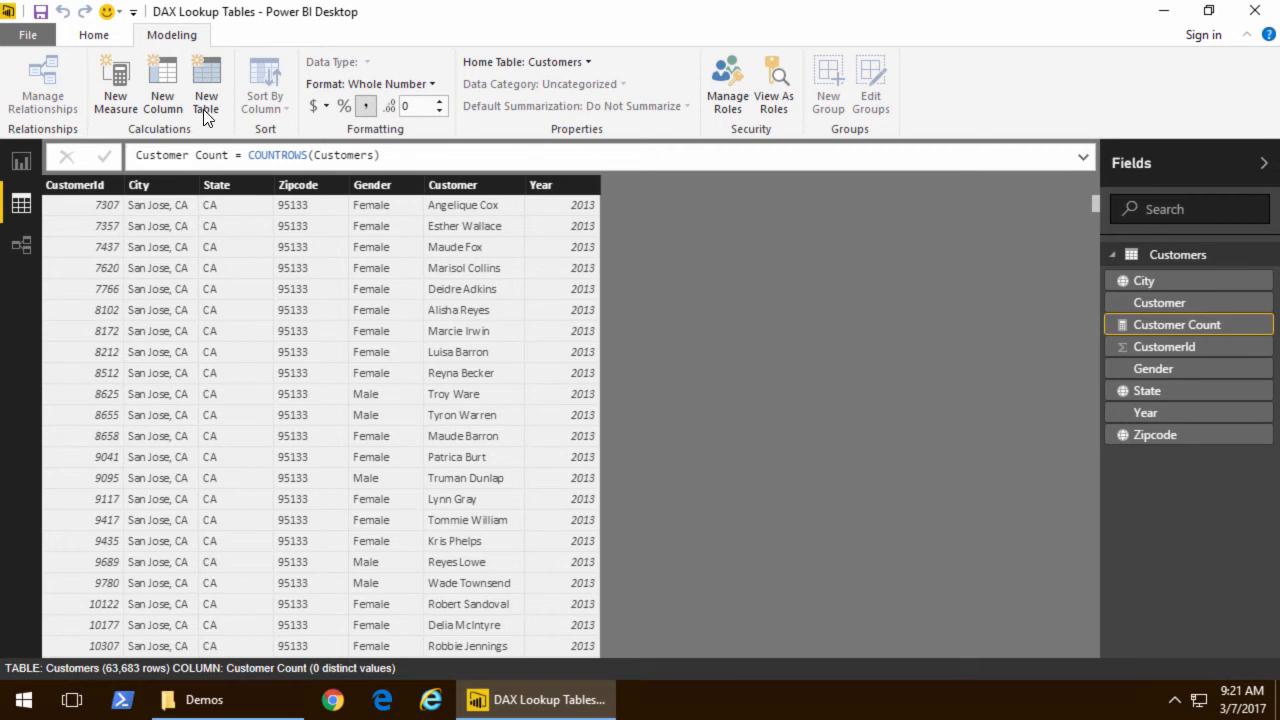
pyautogui.moveTo(162, 82)
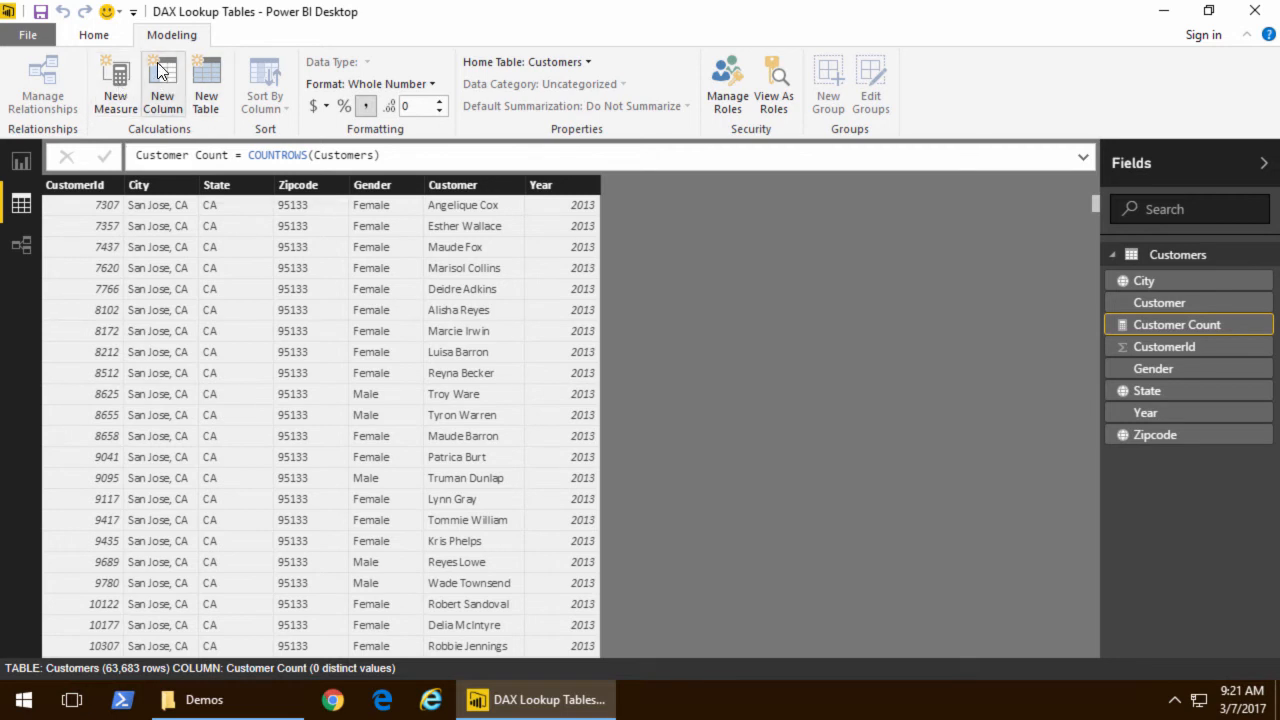
pyautogui.moveTo(206, 84)
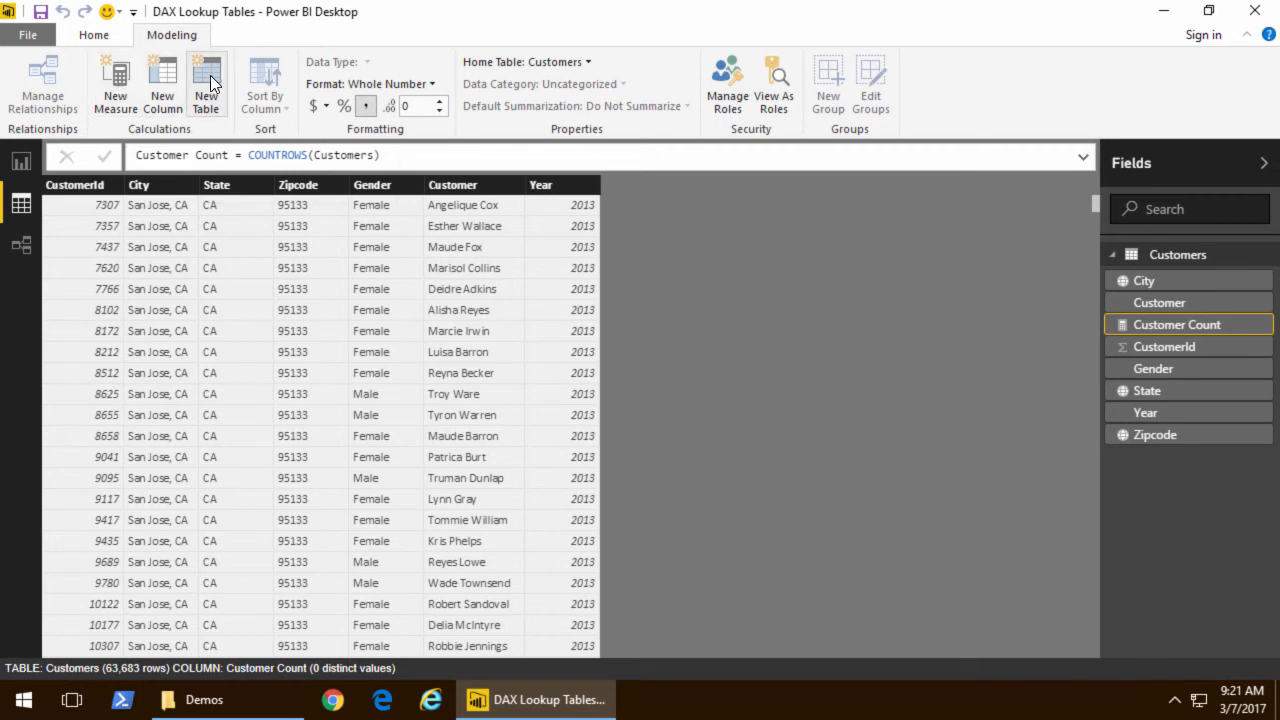
# Step: Create a Sales Regions DATATABLE with State, State Name, Sales Region and the row AK, Alaska, Western Region
pyautogui.click(206, 84)
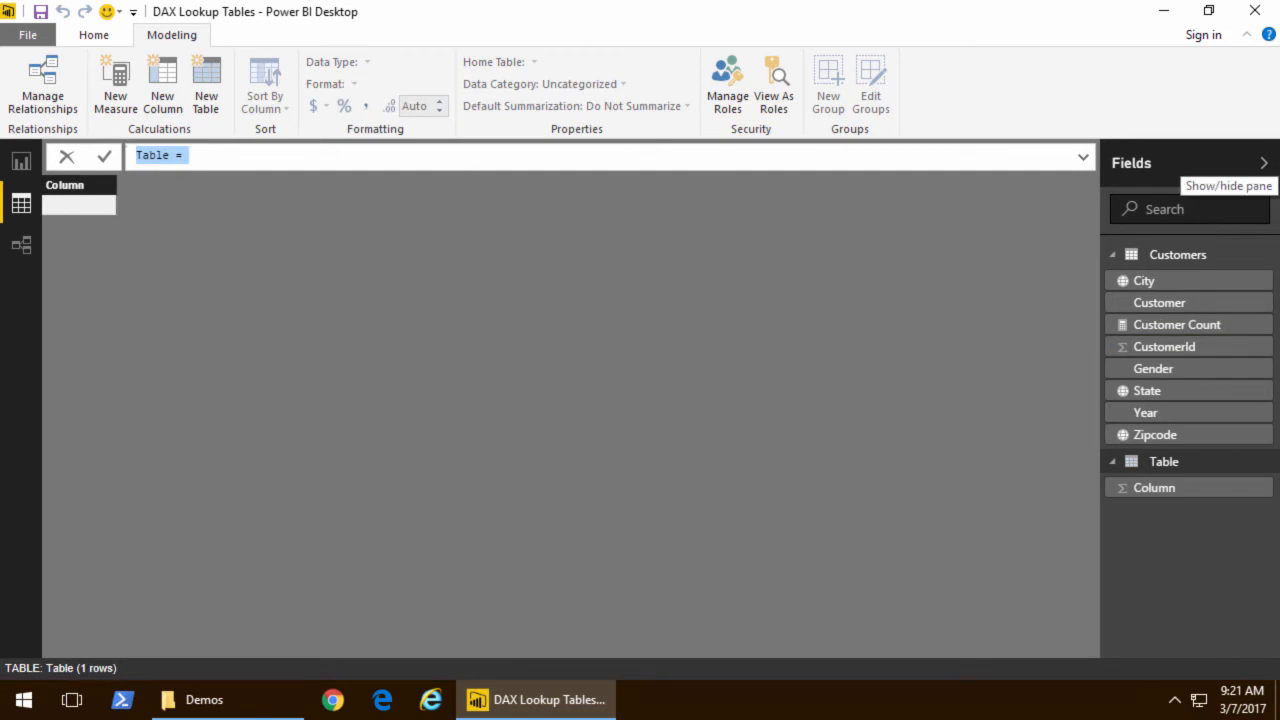
pyautogui.moveTo(1196, 250)
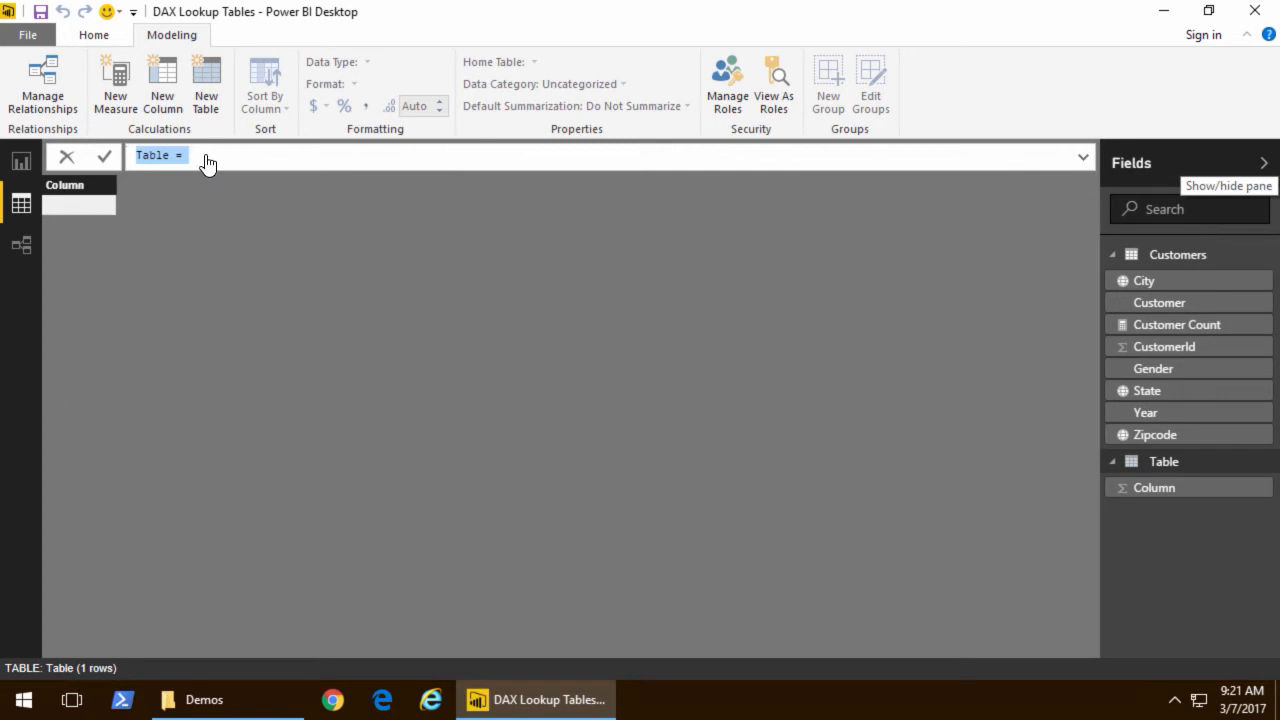
pyautogui.click(200, 156)
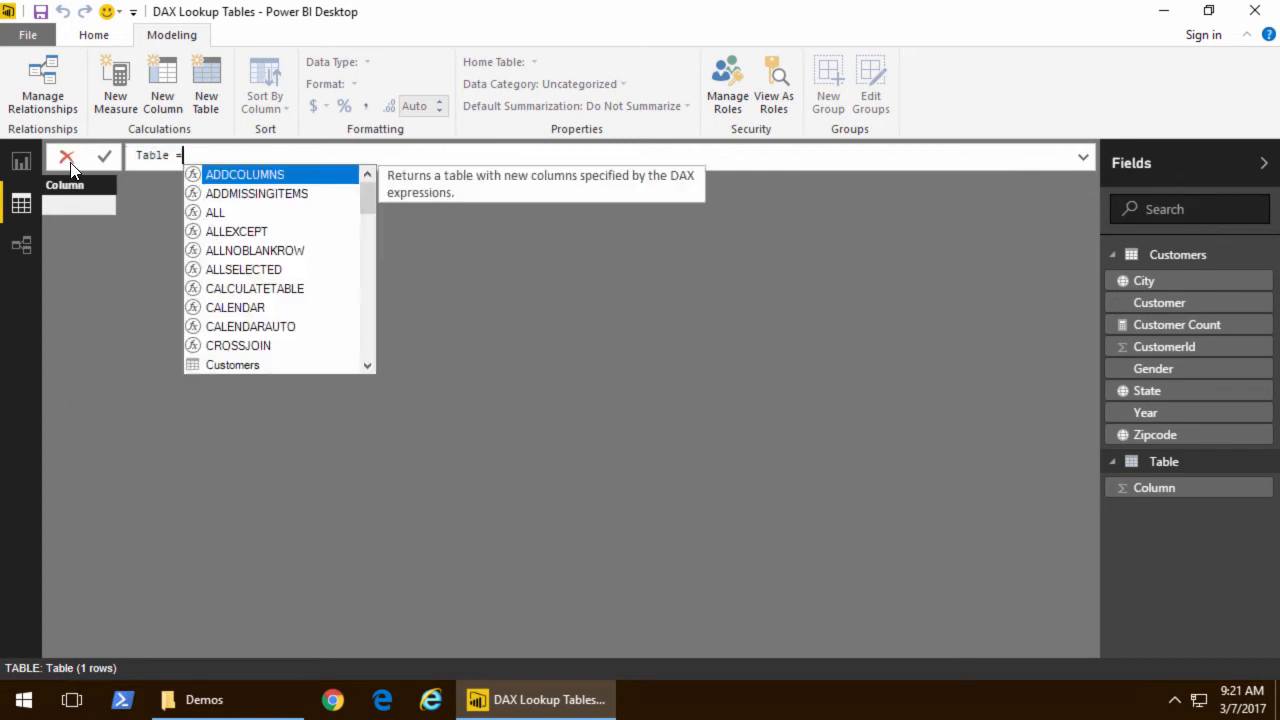
pyautogui.write('Sales Regions = DATATABLE ( "State", STRING, "State Name", STRING, "Sales Region", STRING, {{"","",""}})')
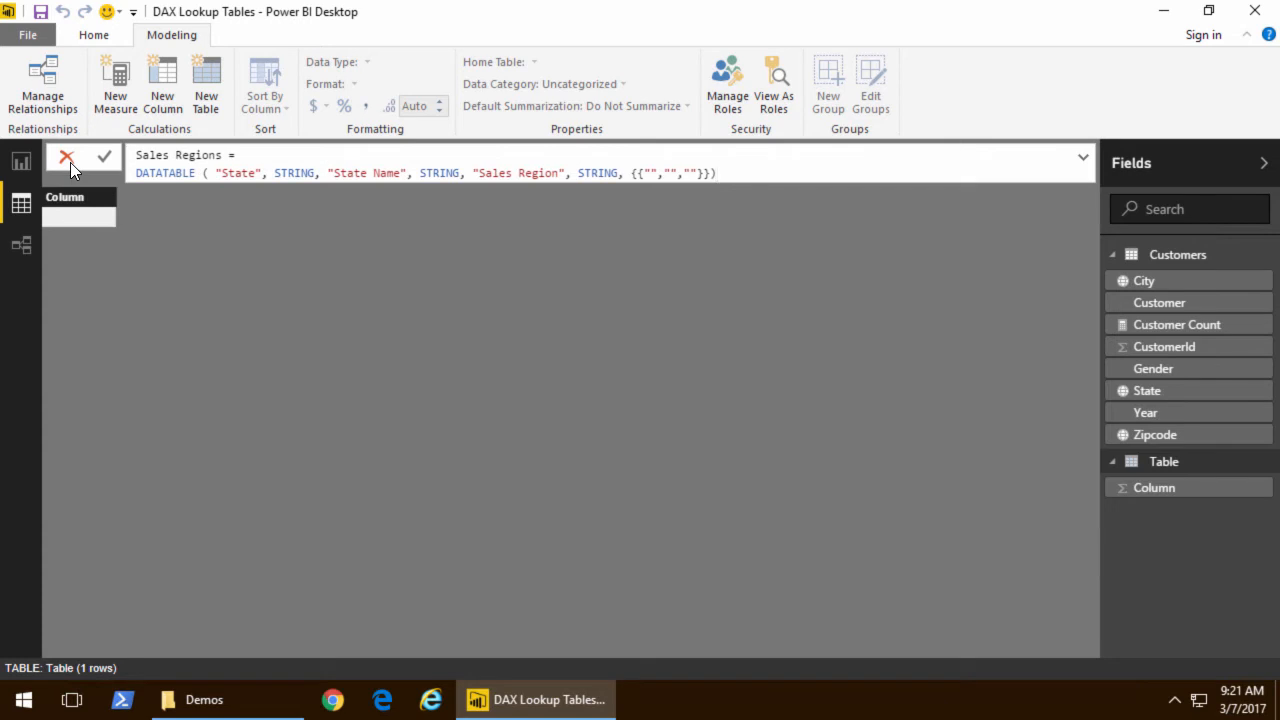
pyautogui.doubleClick(164, 172)
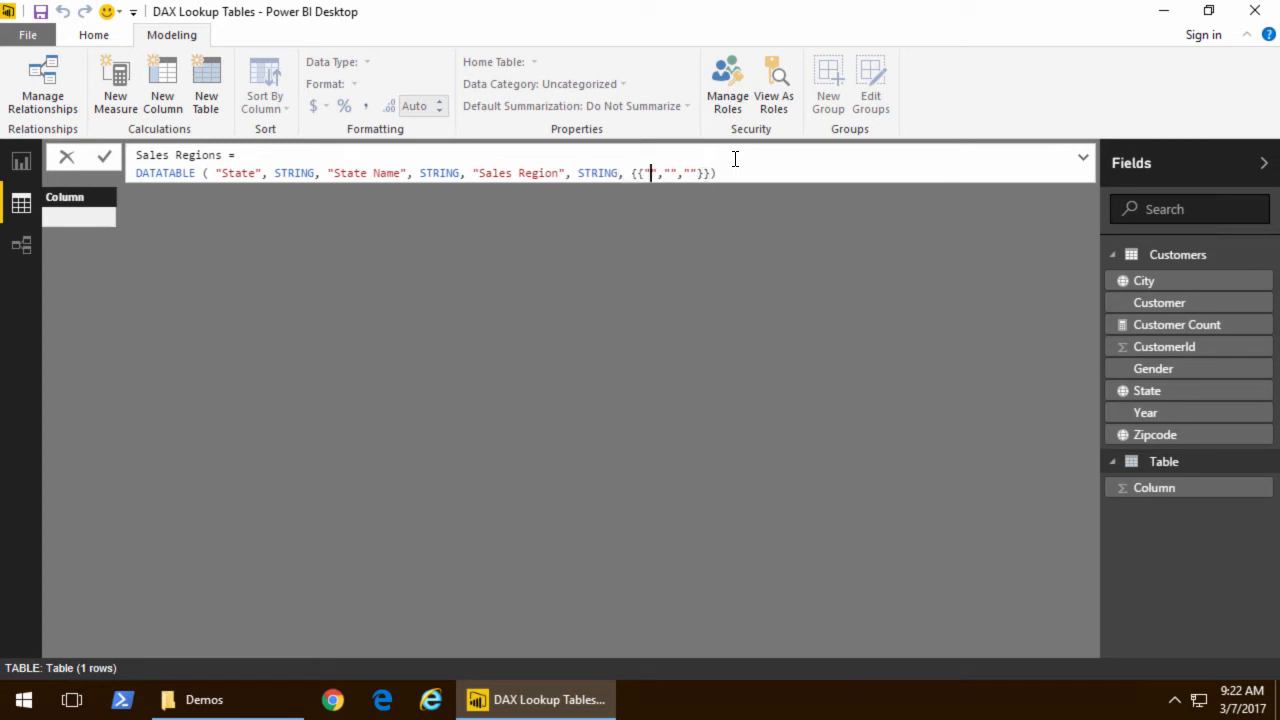
pyautogui.write('AK')
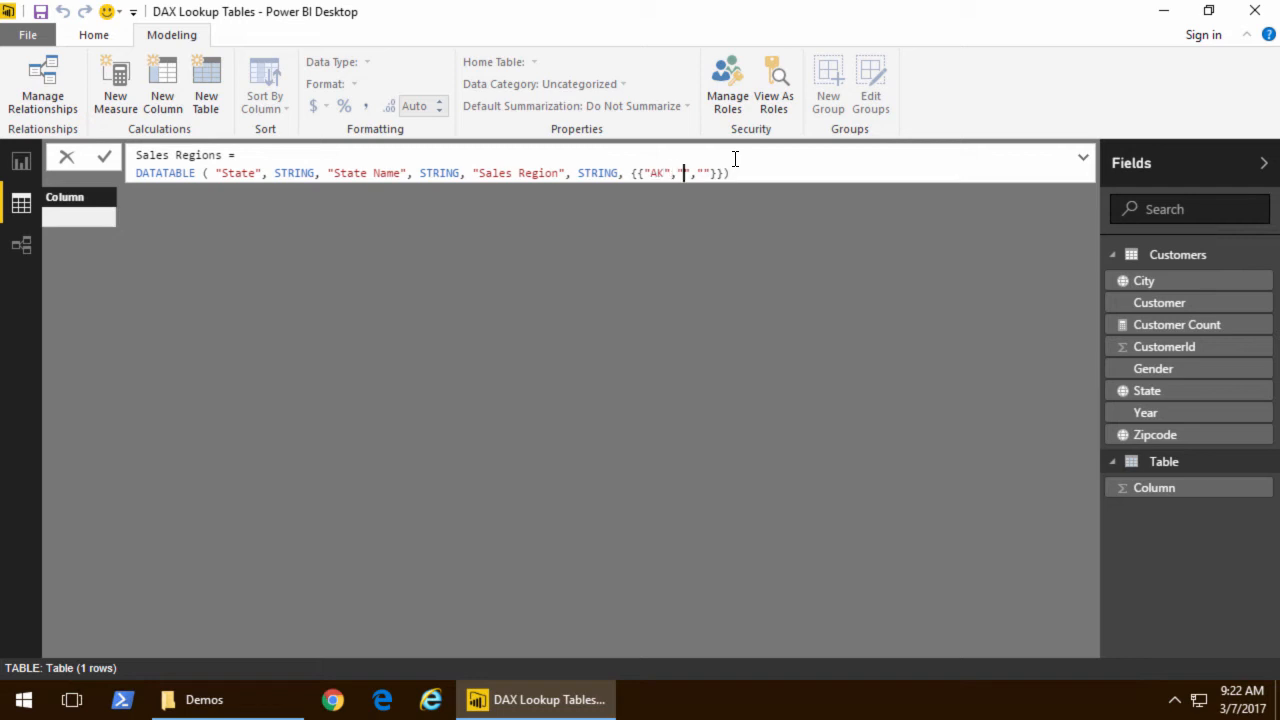
pyautogui.write('Alask')
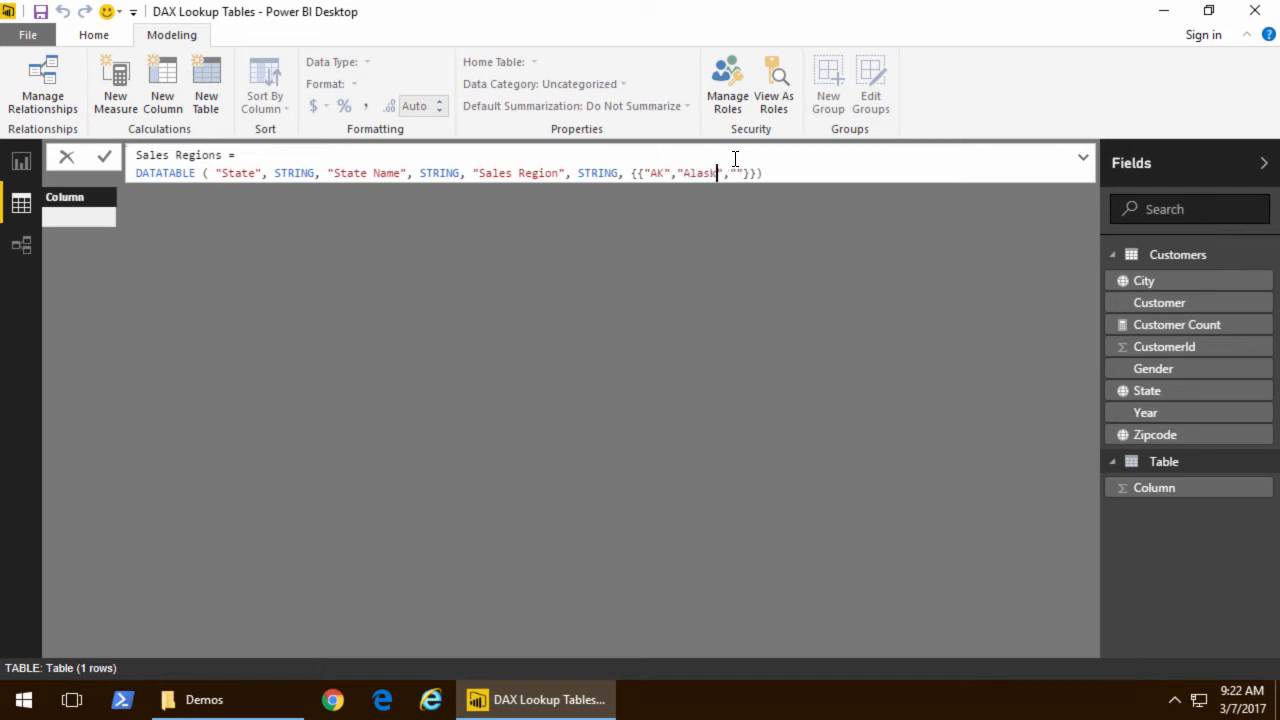
pyautogui.write('a')
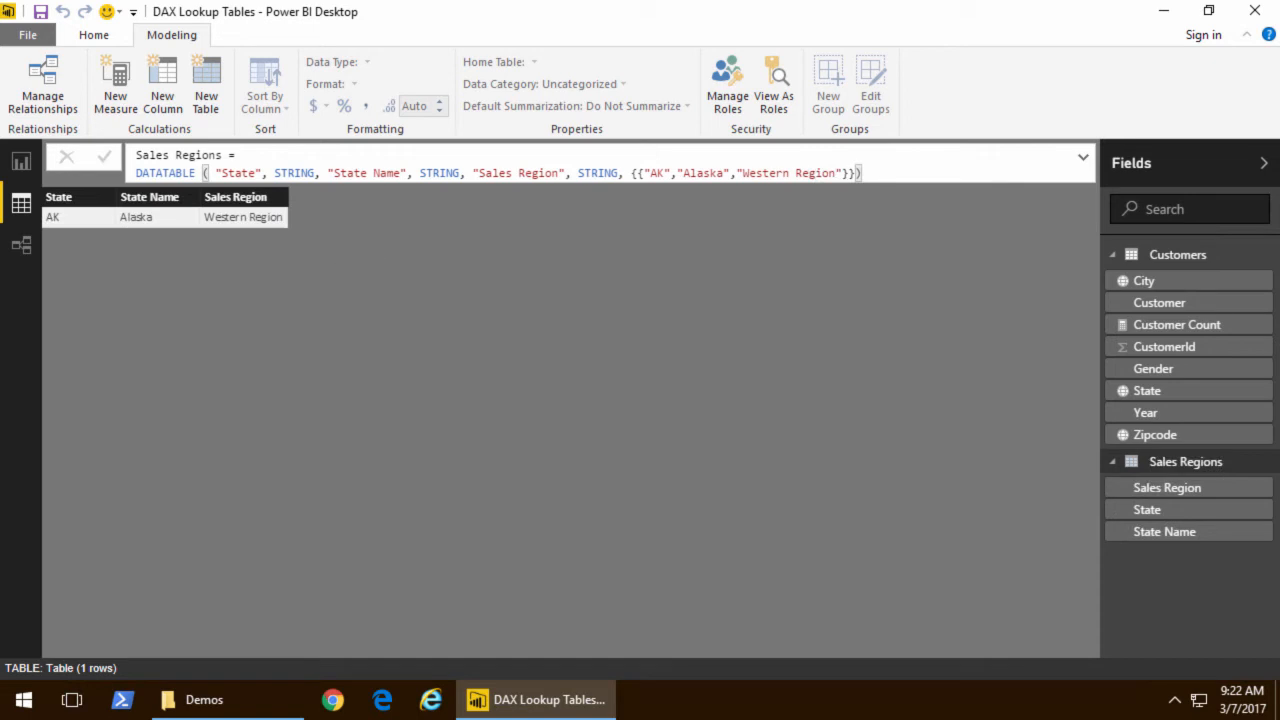
pyautogui.moveTo(808, 176)
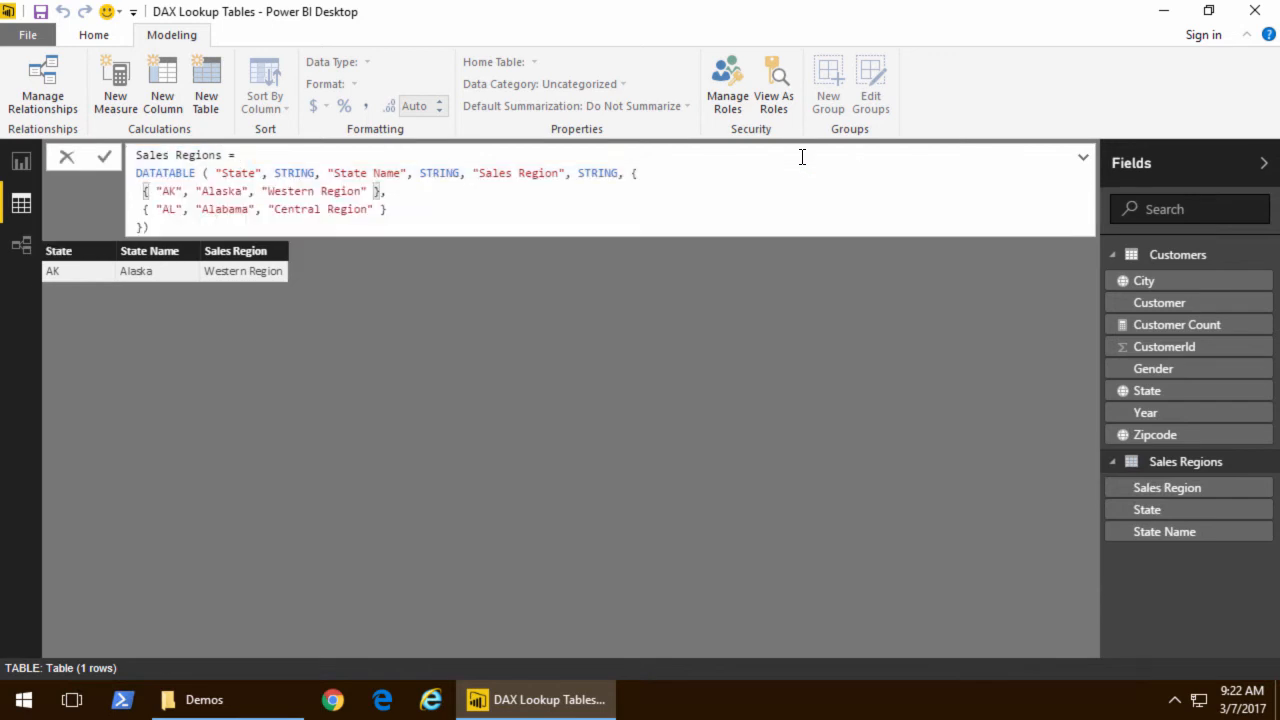
# Step: Replace the formula with the full DATATABLE listing every state and its sales region
pyautogui.tripleClick(264, 192)
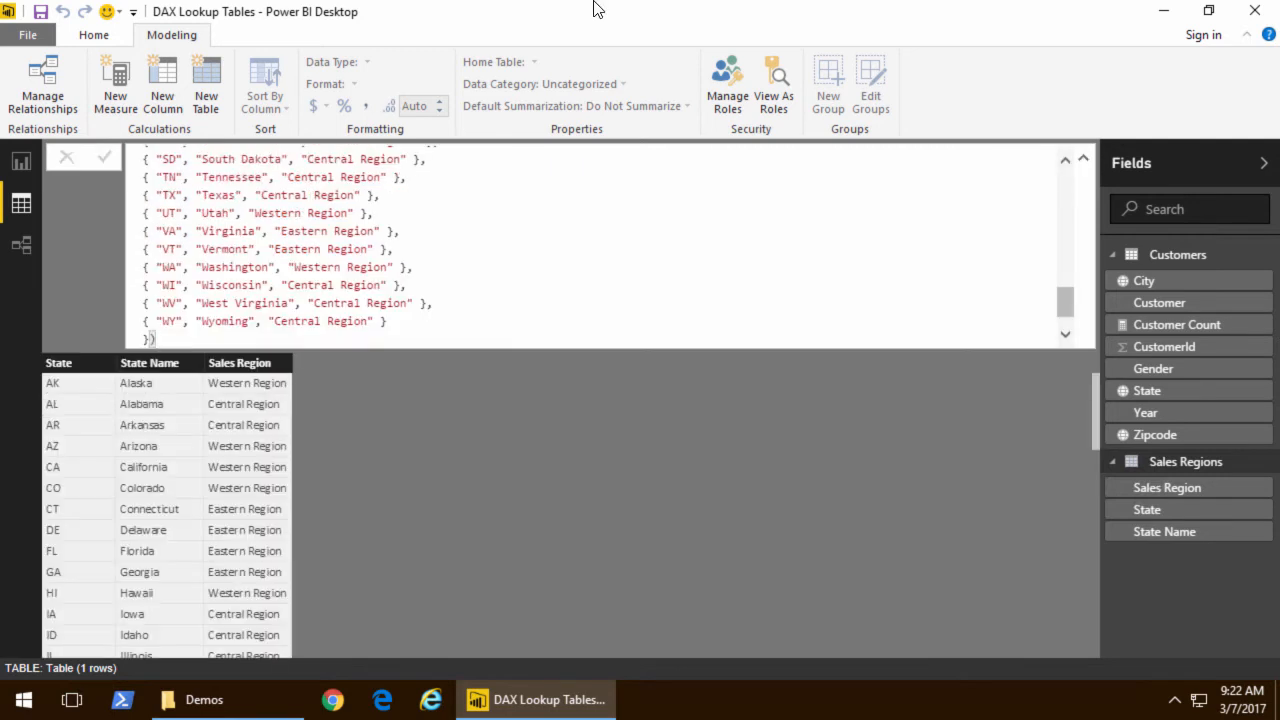
pyautogui.moveTo(76, 284)
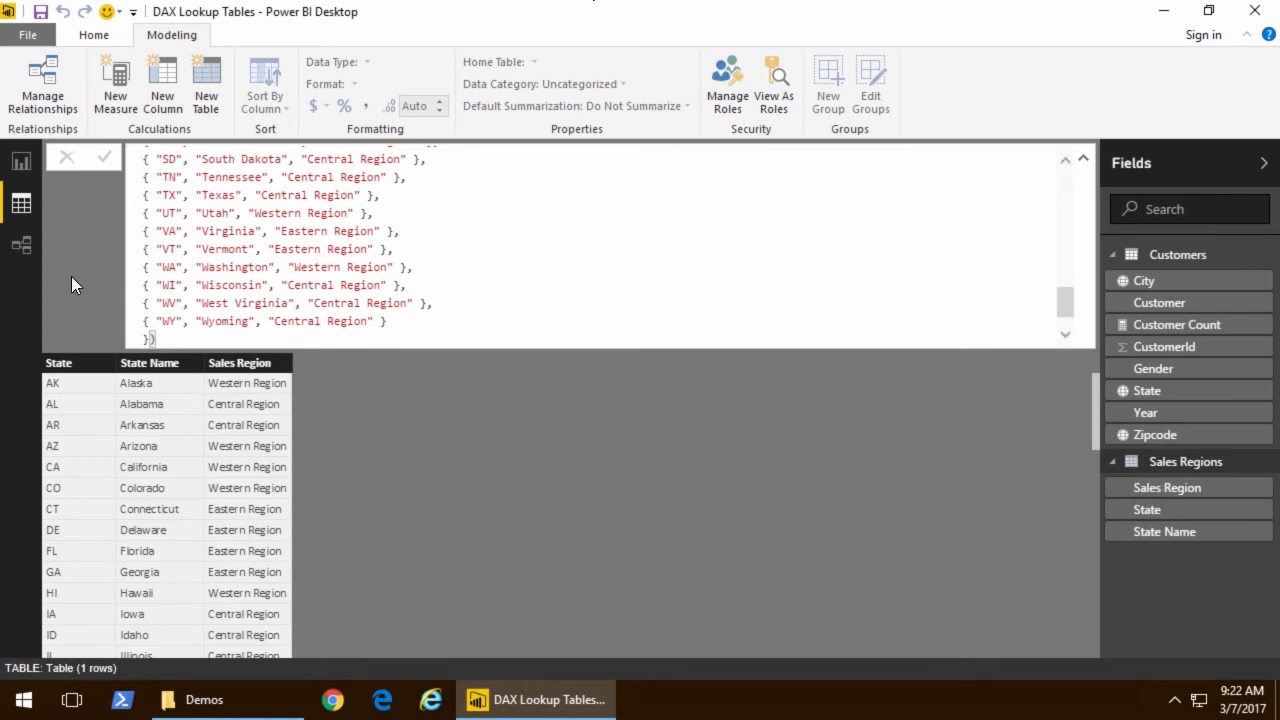
# Step: In Relationships view, relate Customers State to Sales Regions State
pyautogui.click(20, 244)
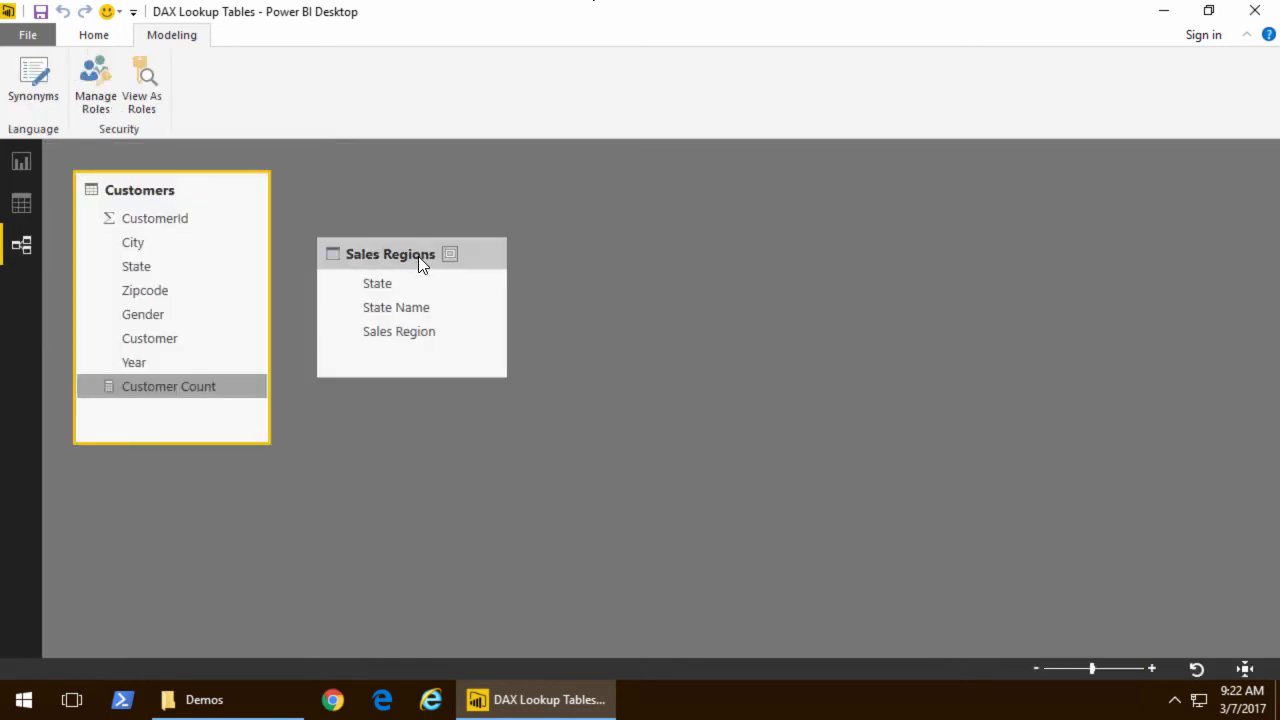
pyautogui.moveTo(412, 254); pyautogui.dragTo(432, 194)
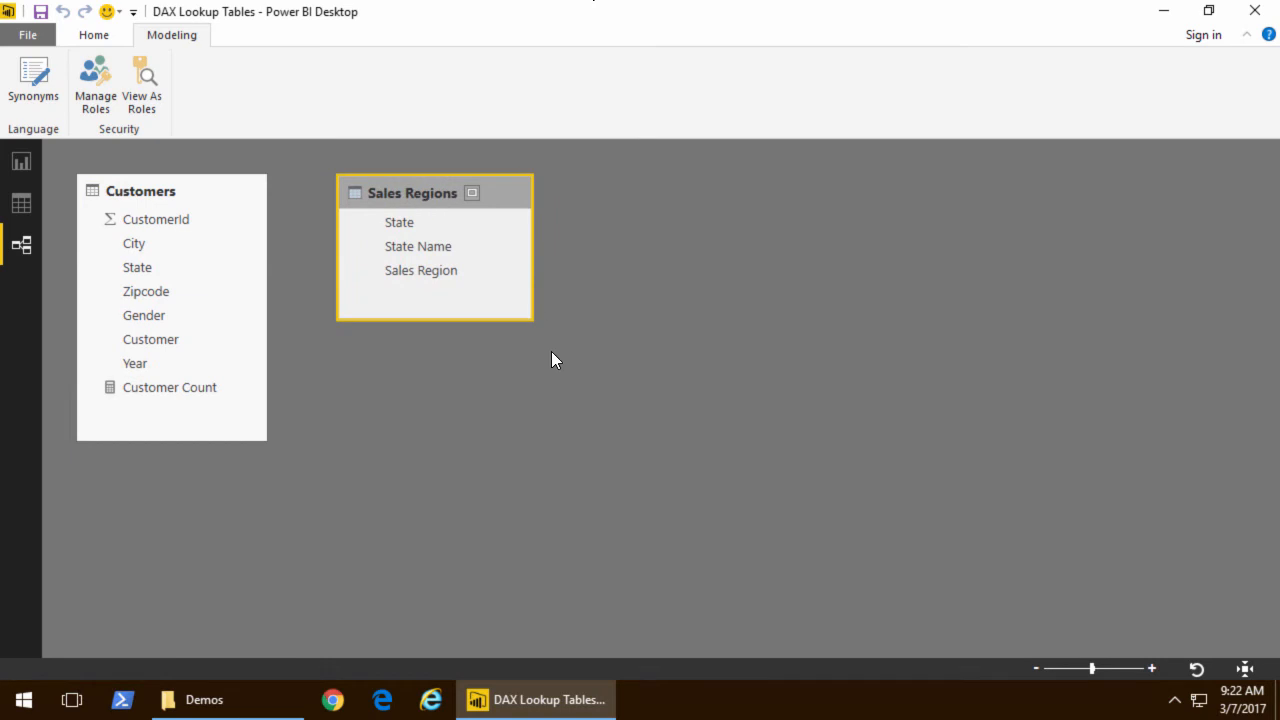
pyautogui.moveTo(548, 368)
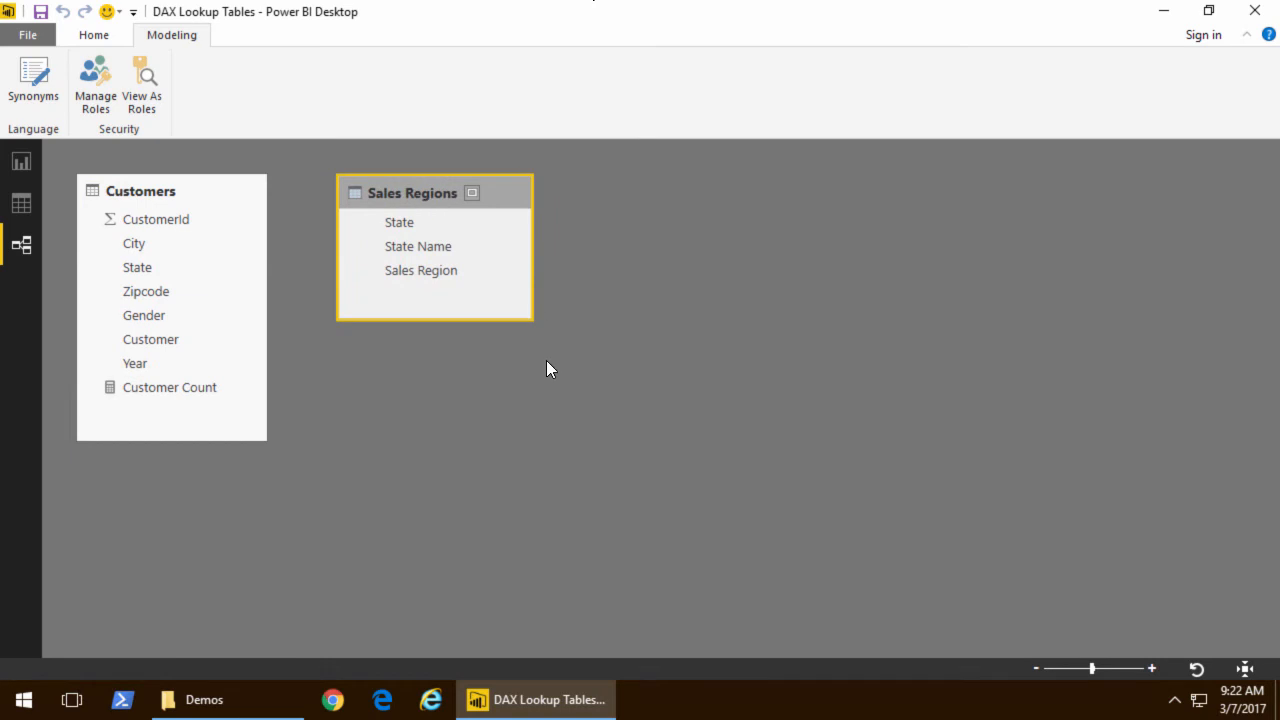
pyautogui.click(400, 222)
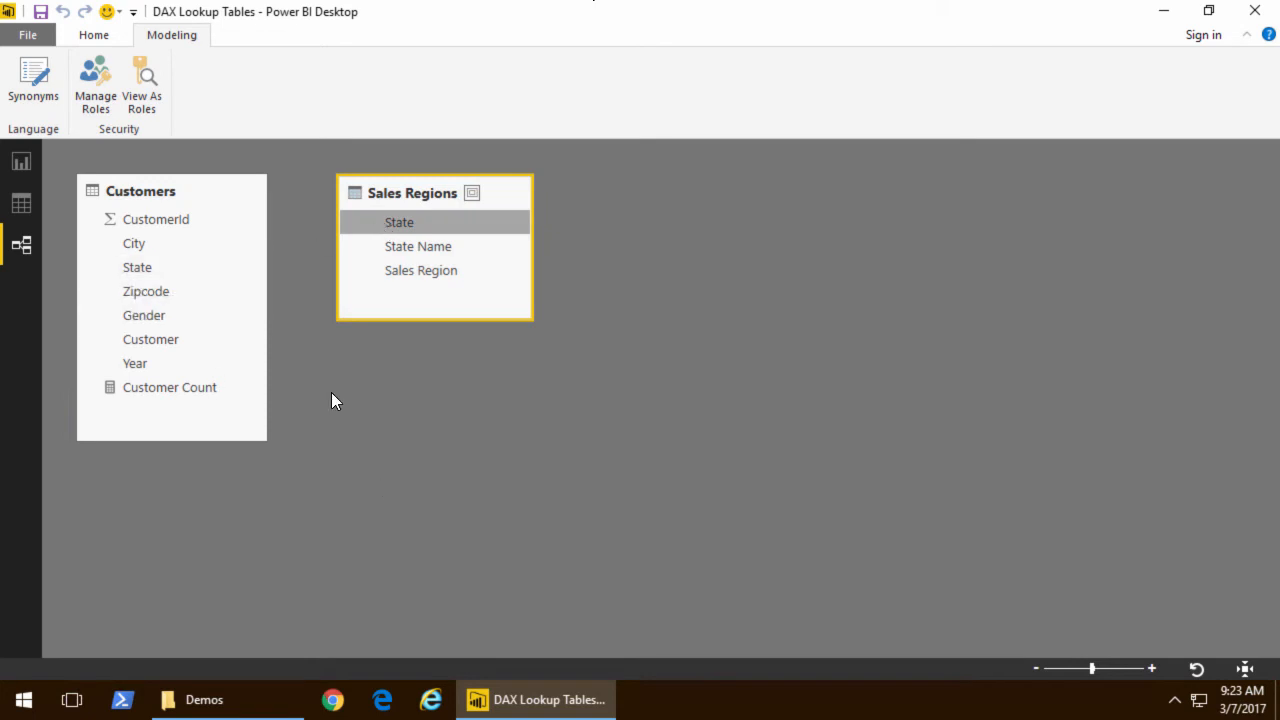
pyautogui.click(136, 268)
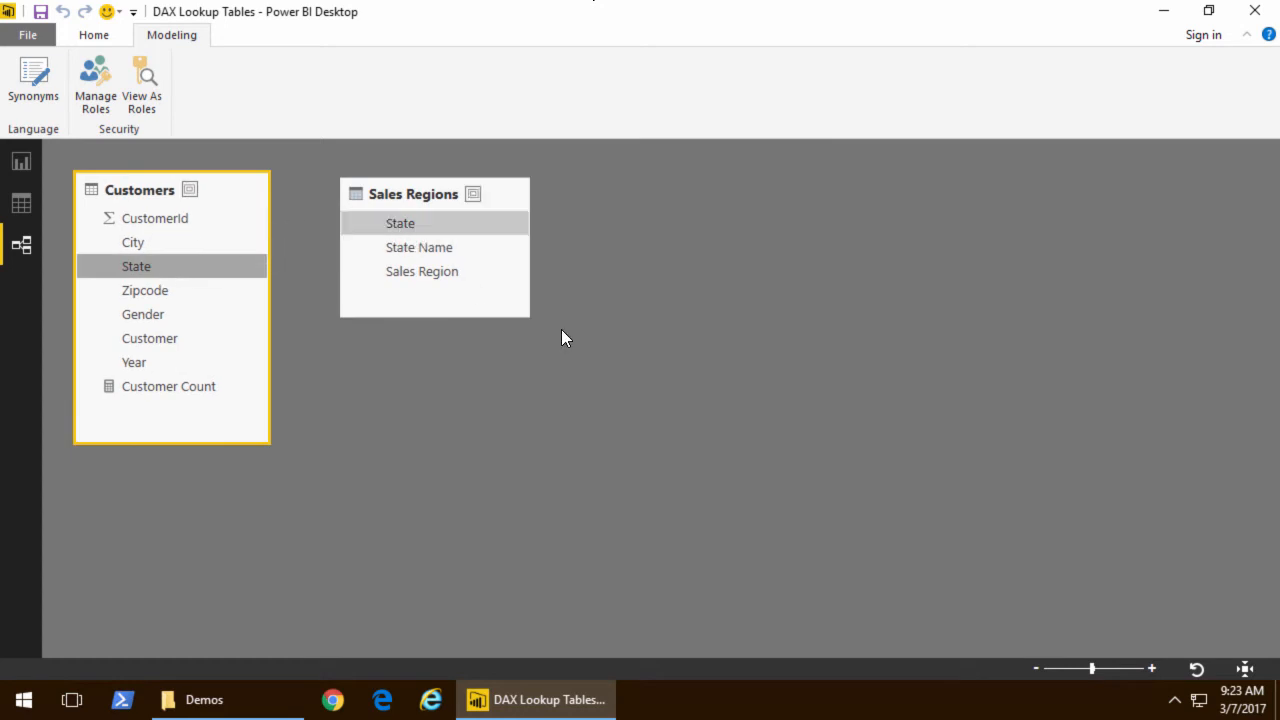
pyautogui.moveTo(136, 266); pyautogui.dragTo(400, 224)
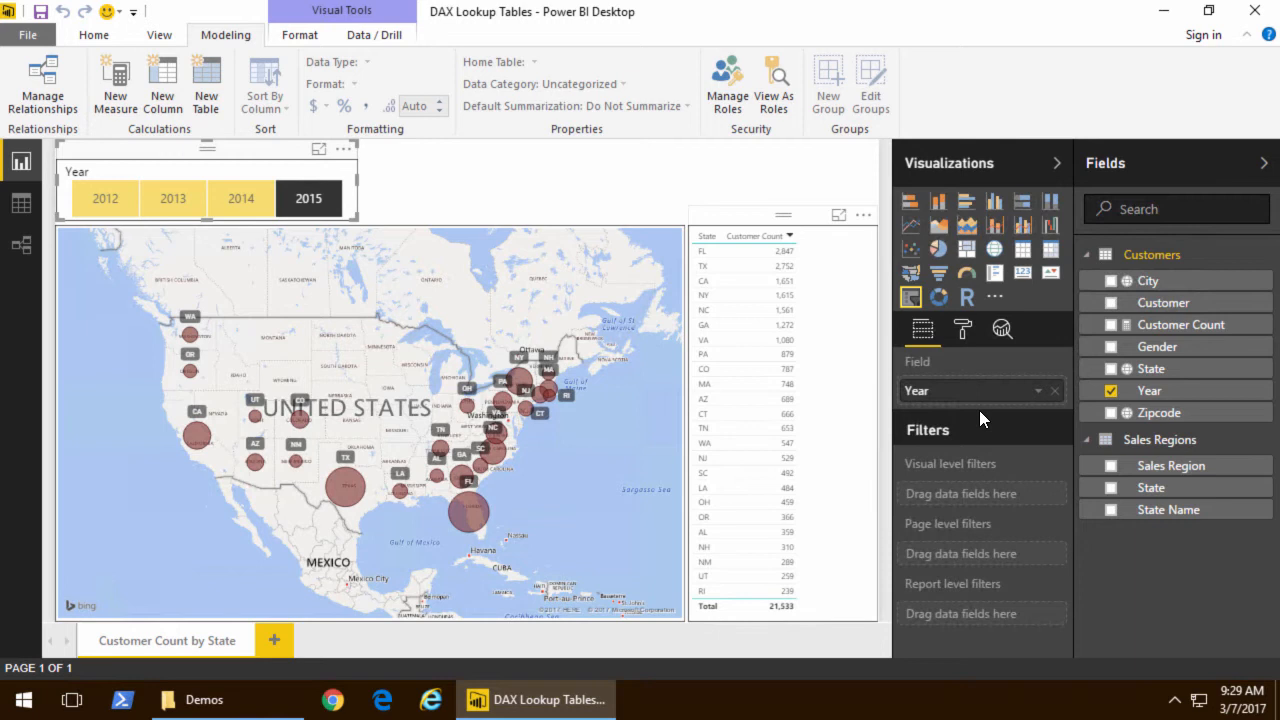
pyautogui.moveTo(1184, 466)
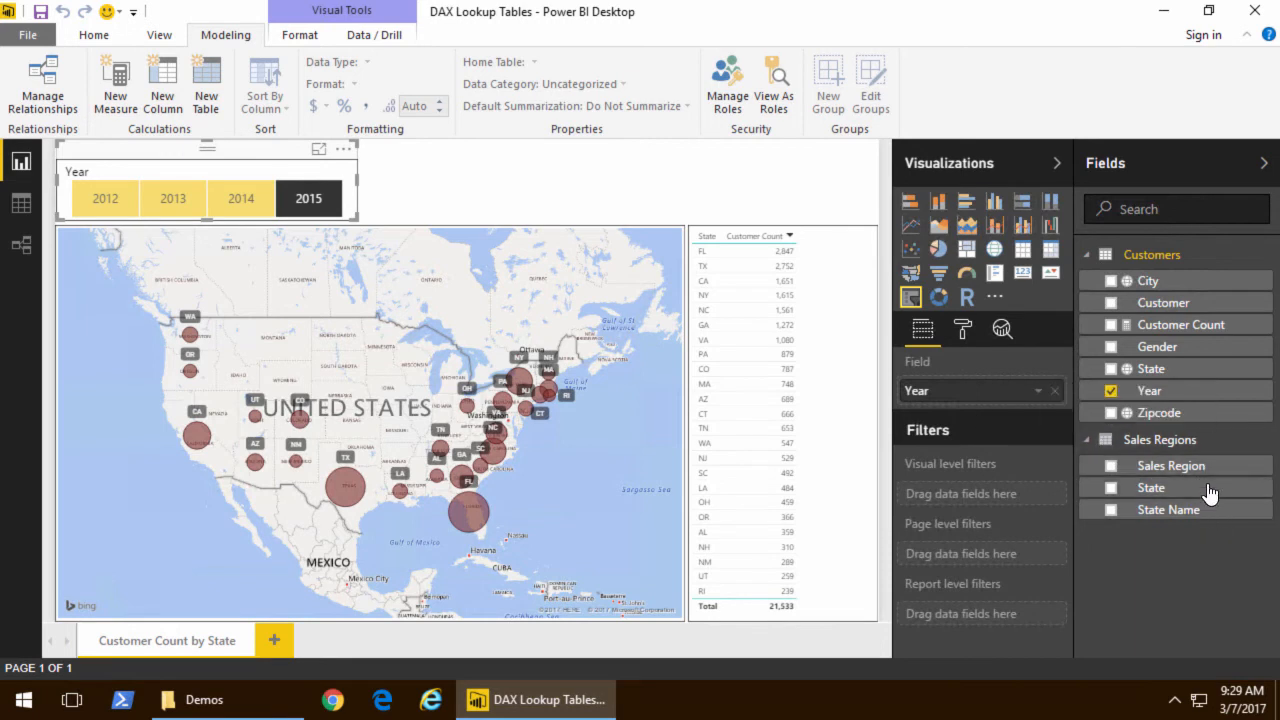
pyautogui.moveTo(1168, 510)
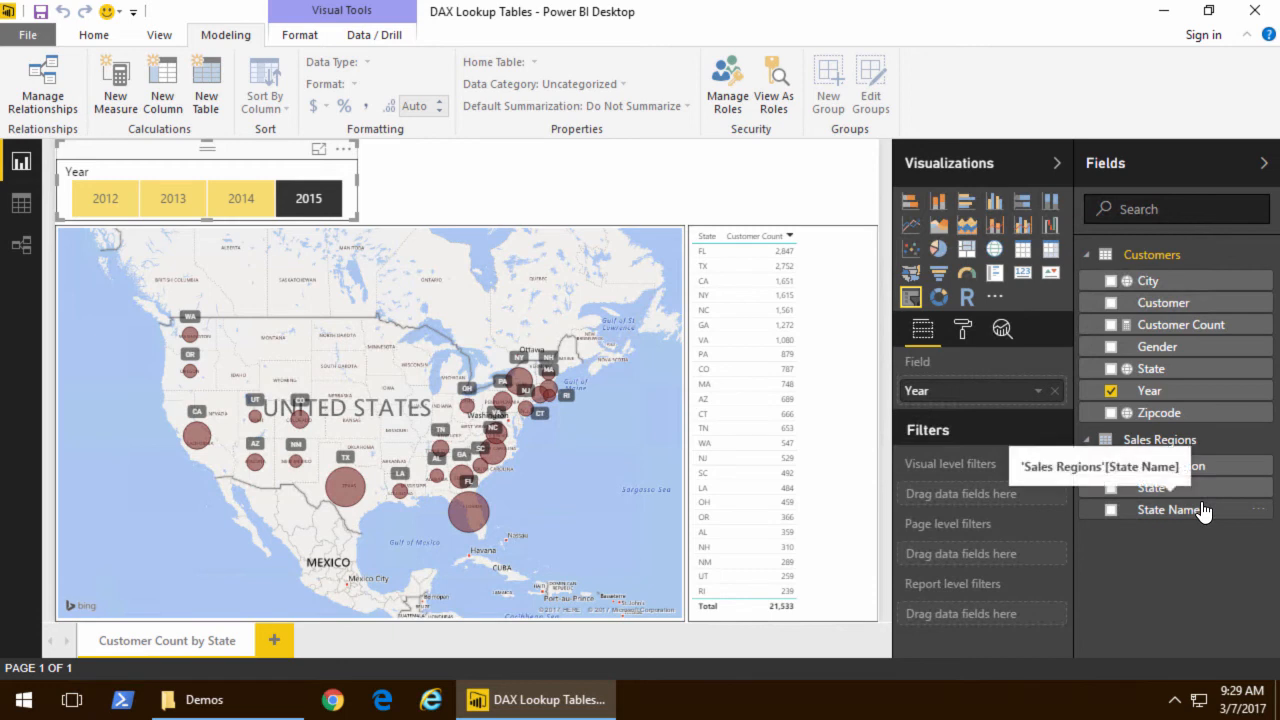
pyautogui.moveTo(1204, 524)
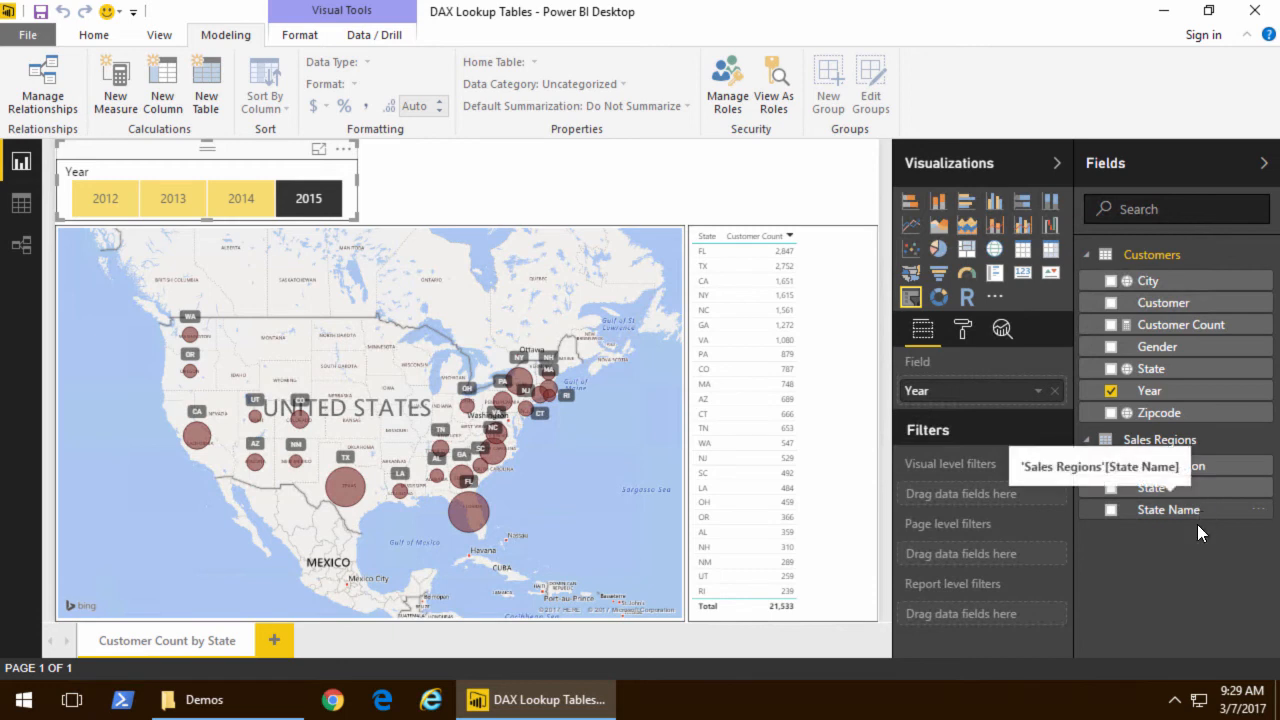
pyautogui.moveTo(1190, 596)
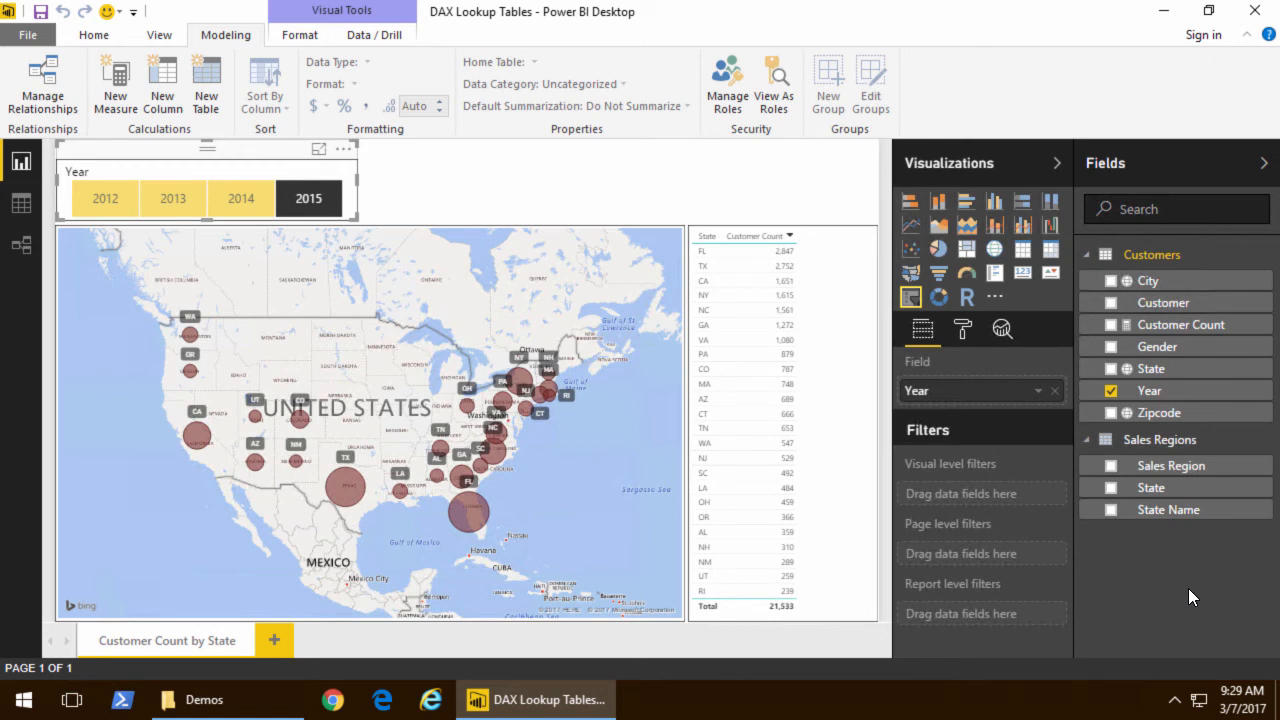
pyautogui.moveTo(32, 188)
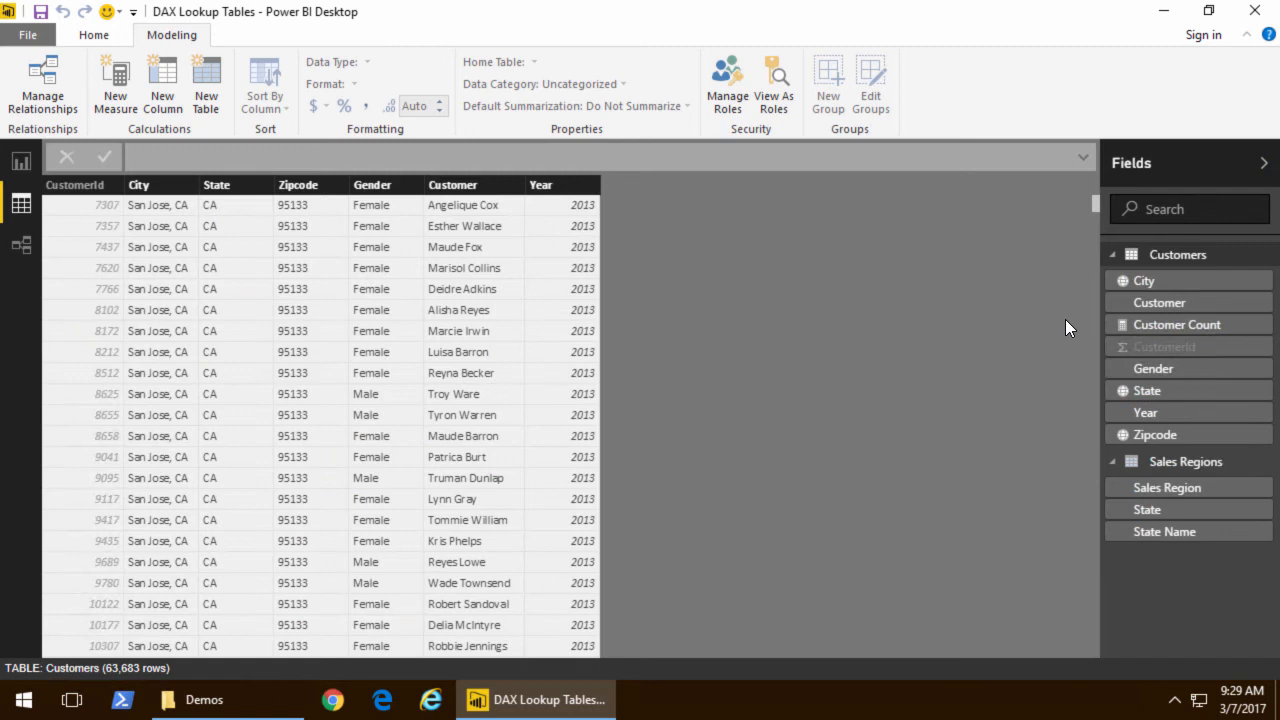
# Step: Add a Customers column Sales Region = RELATED('Sales Regions'[Sales Region])
pyautogui.click(1112, 254)
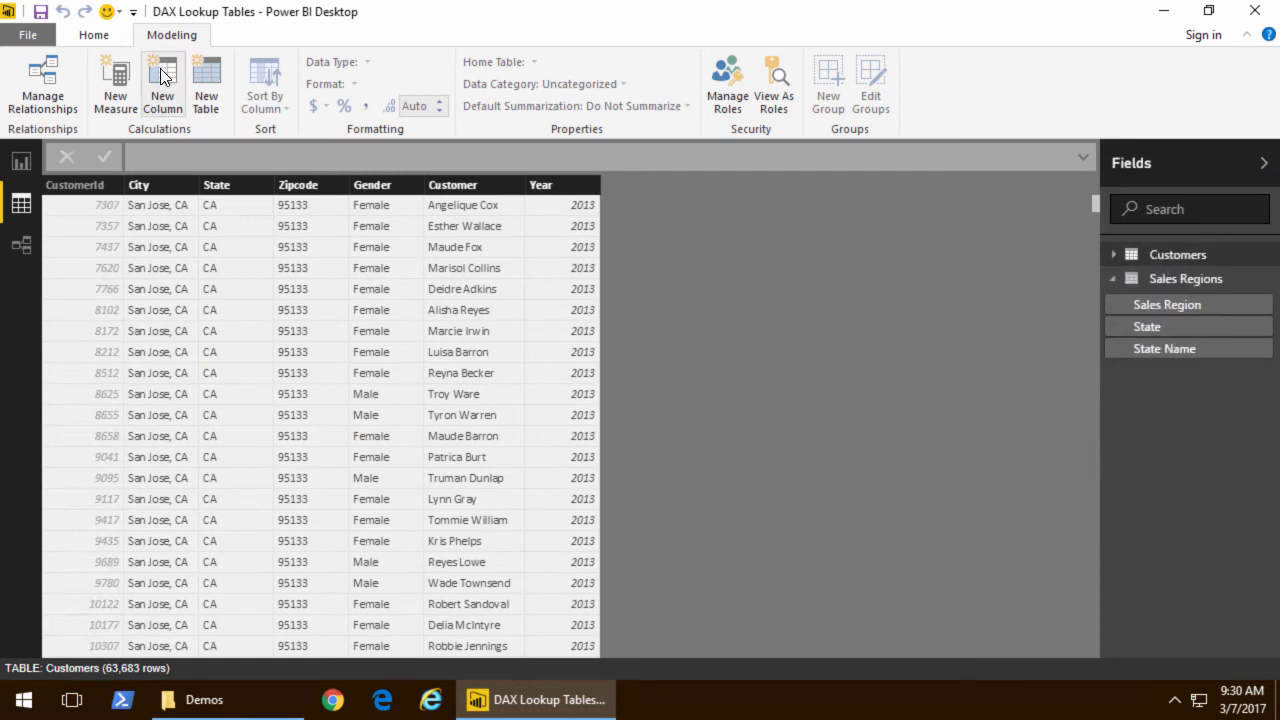
pyautogui.click(162, 84)
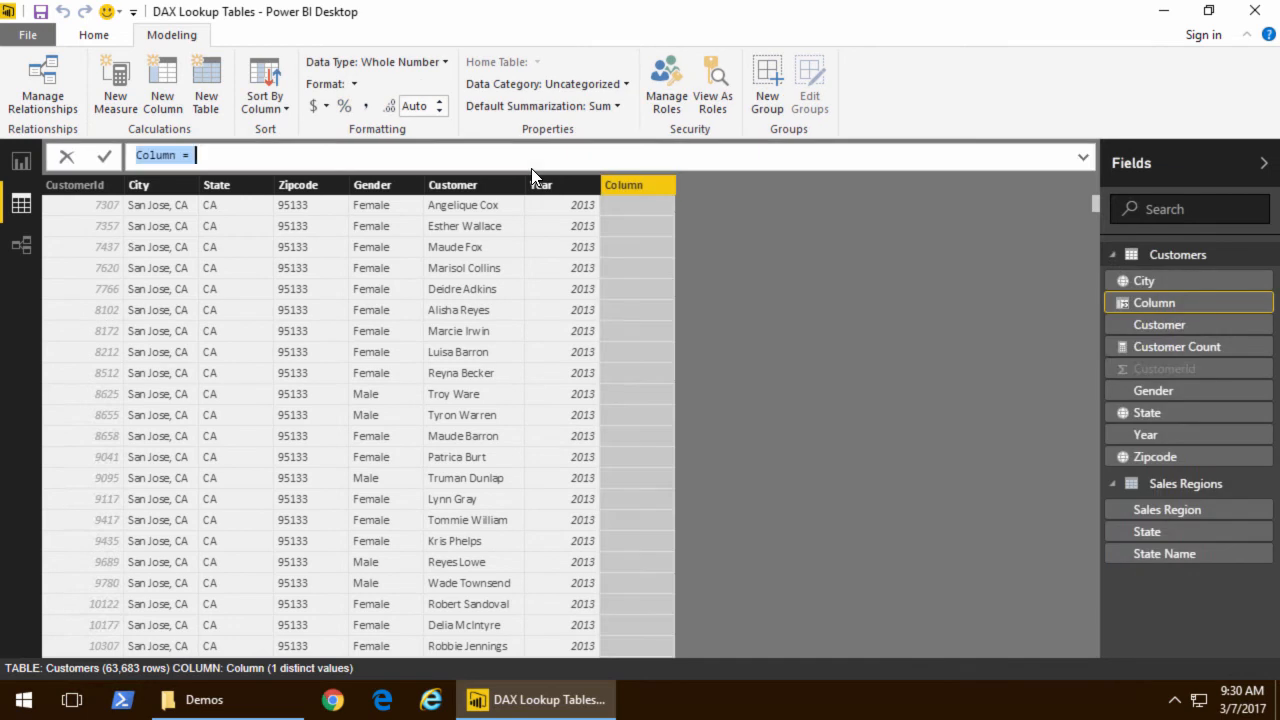
pyautogui.write('Sales Regi')
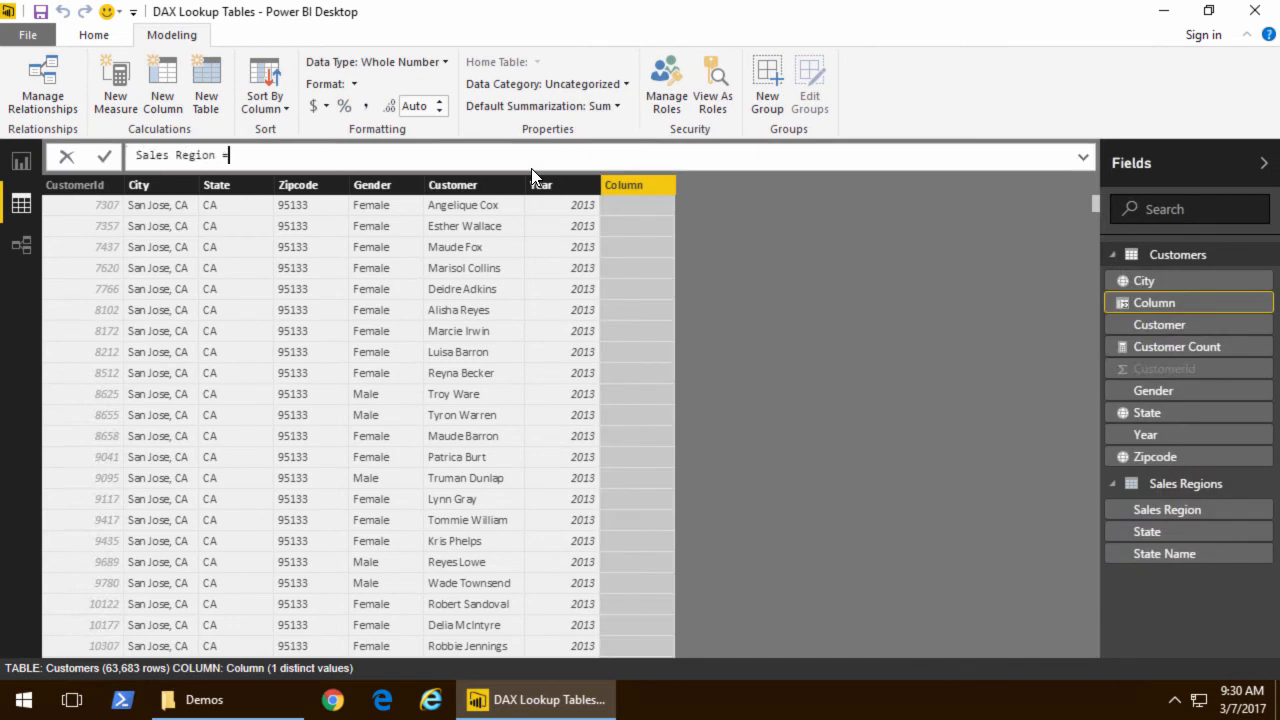
pyautogui.write('RELATED(')
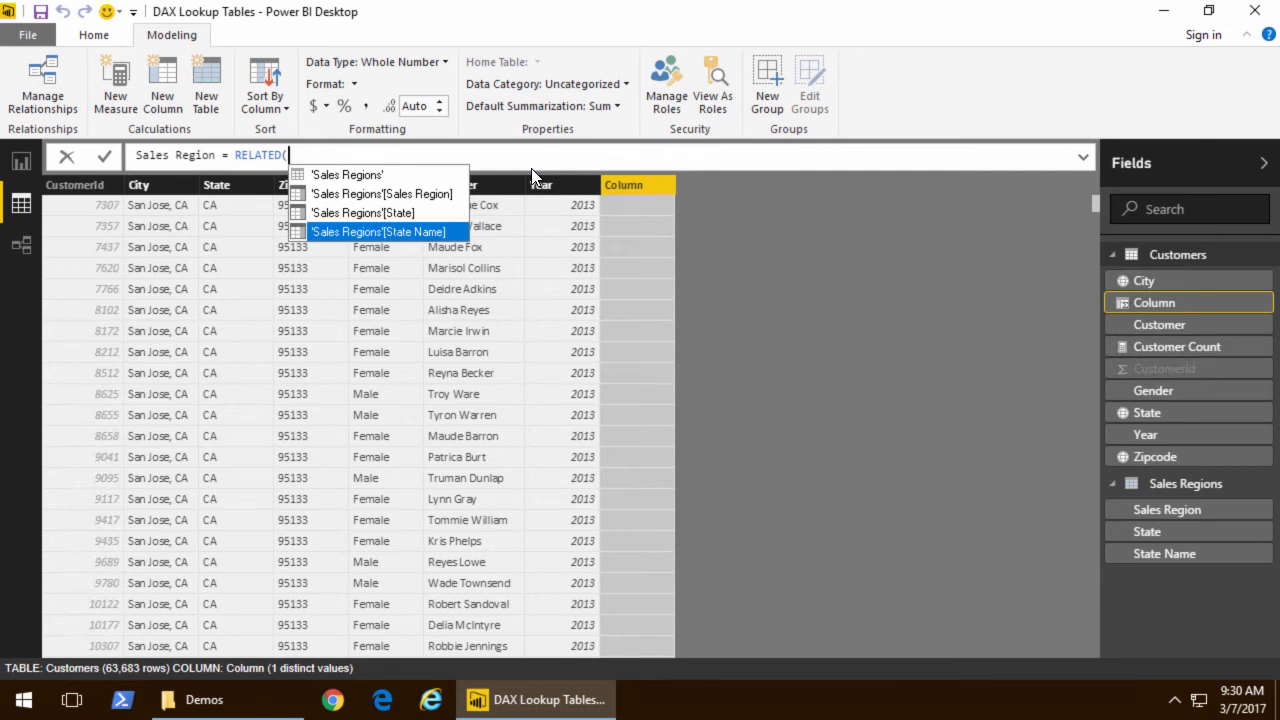
pyautogui.click(382, 192)
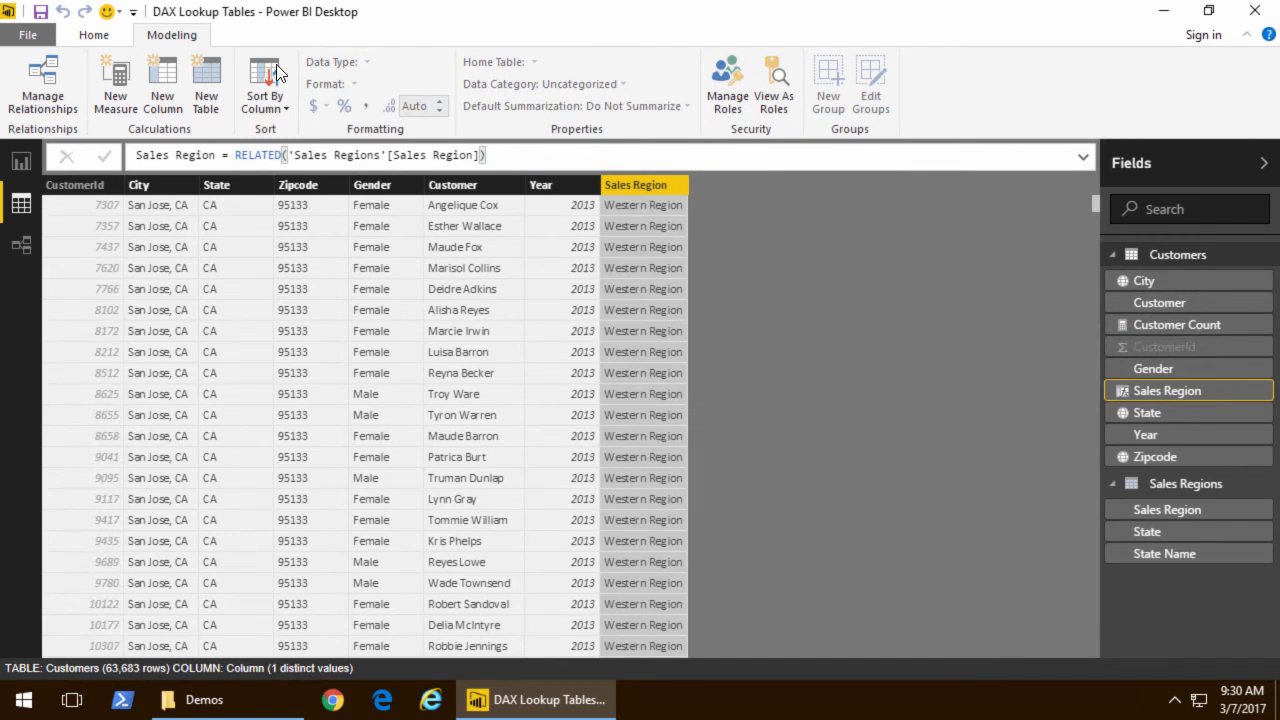
pyautogui.click(162, 82)
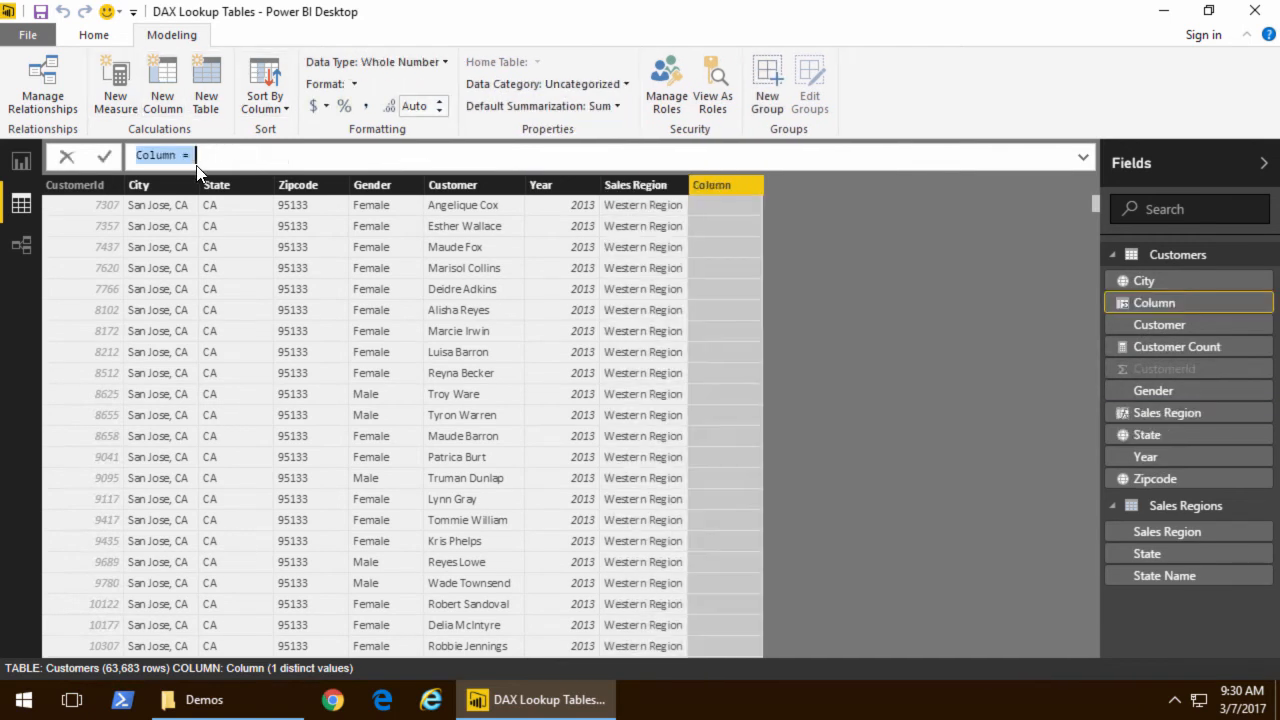
# Step: Add a Customers column State Name = RELATED('Sales Regions'[State Name])
pyautogui.write('State')
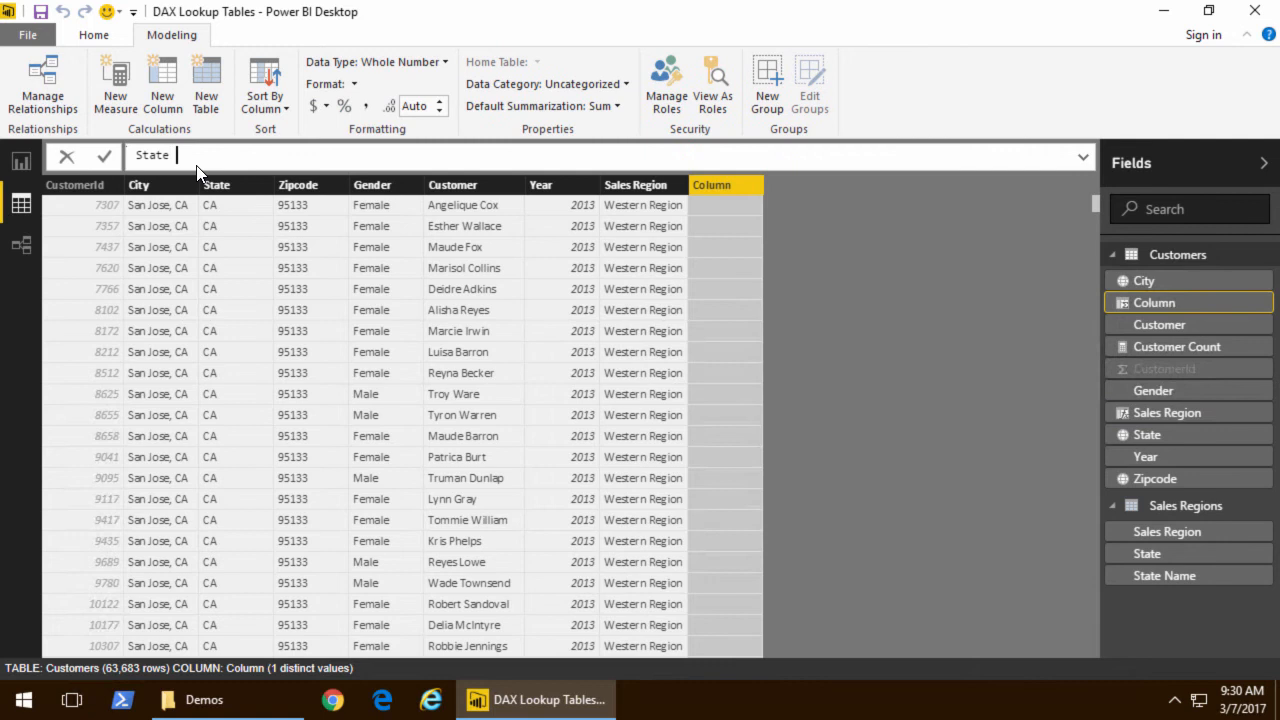
pyautogui.write('Name')
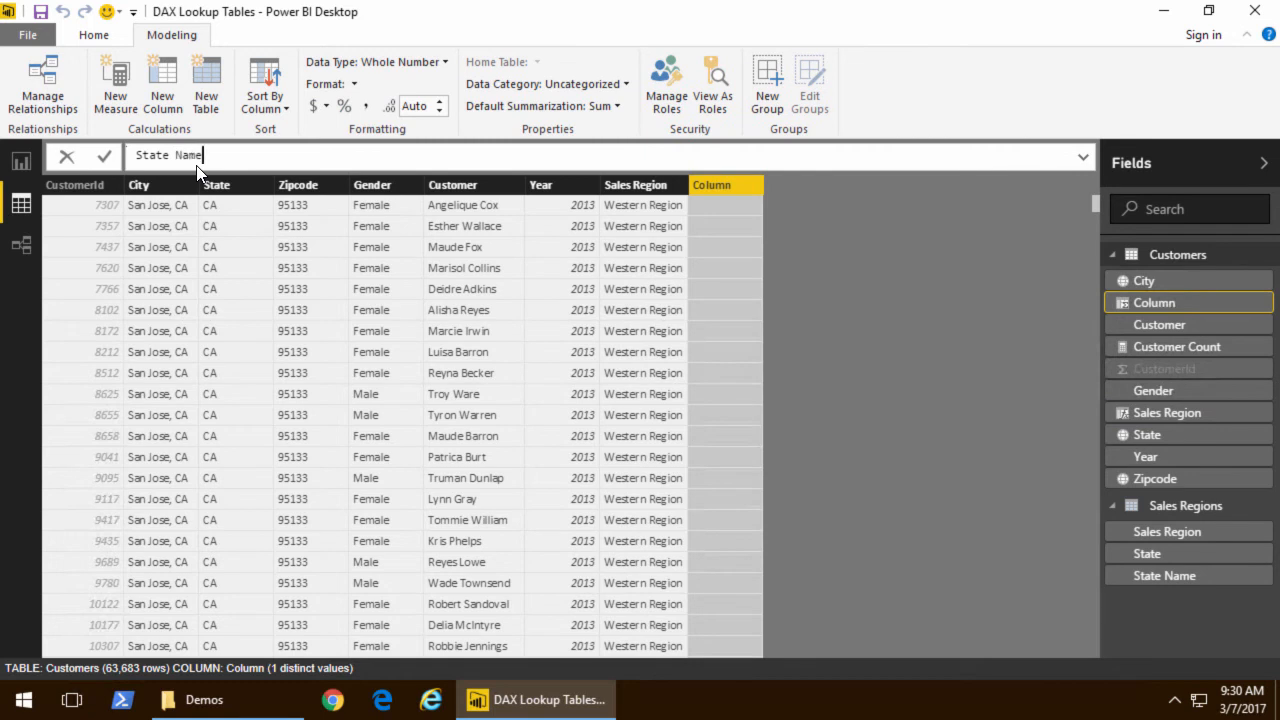
pyautogui.write('=')
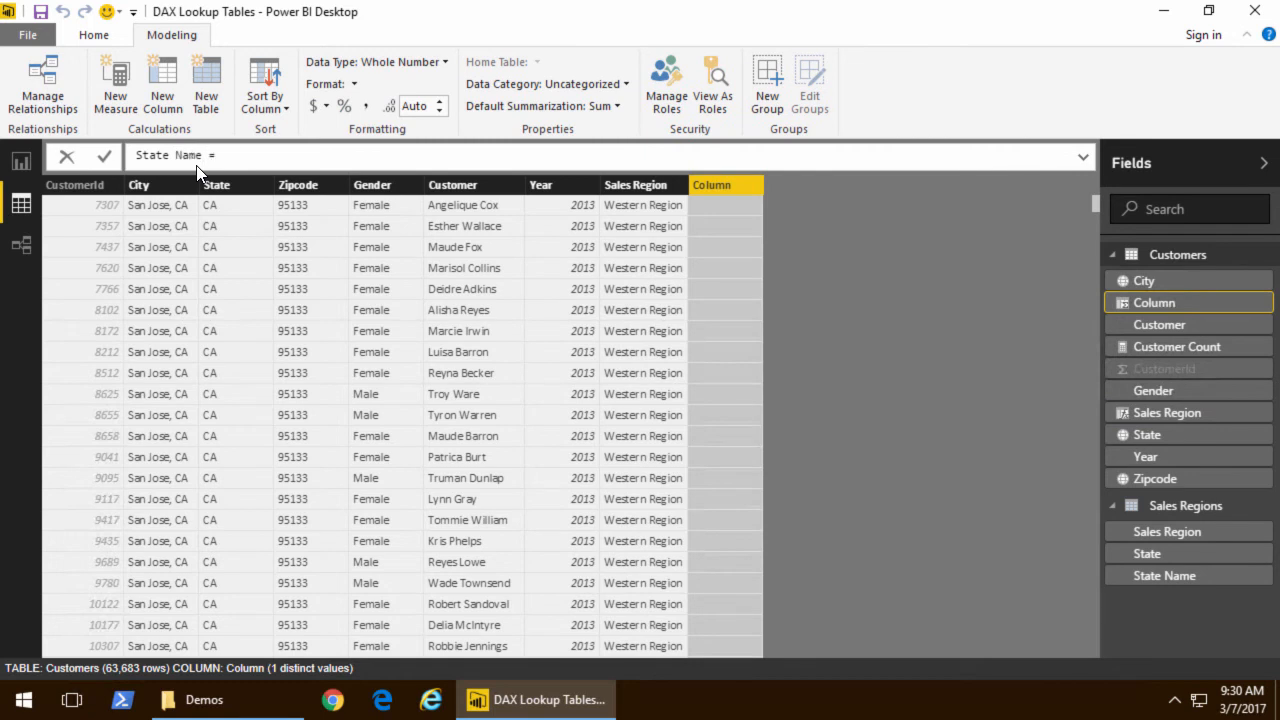
pyautogui.write('RELATED(')
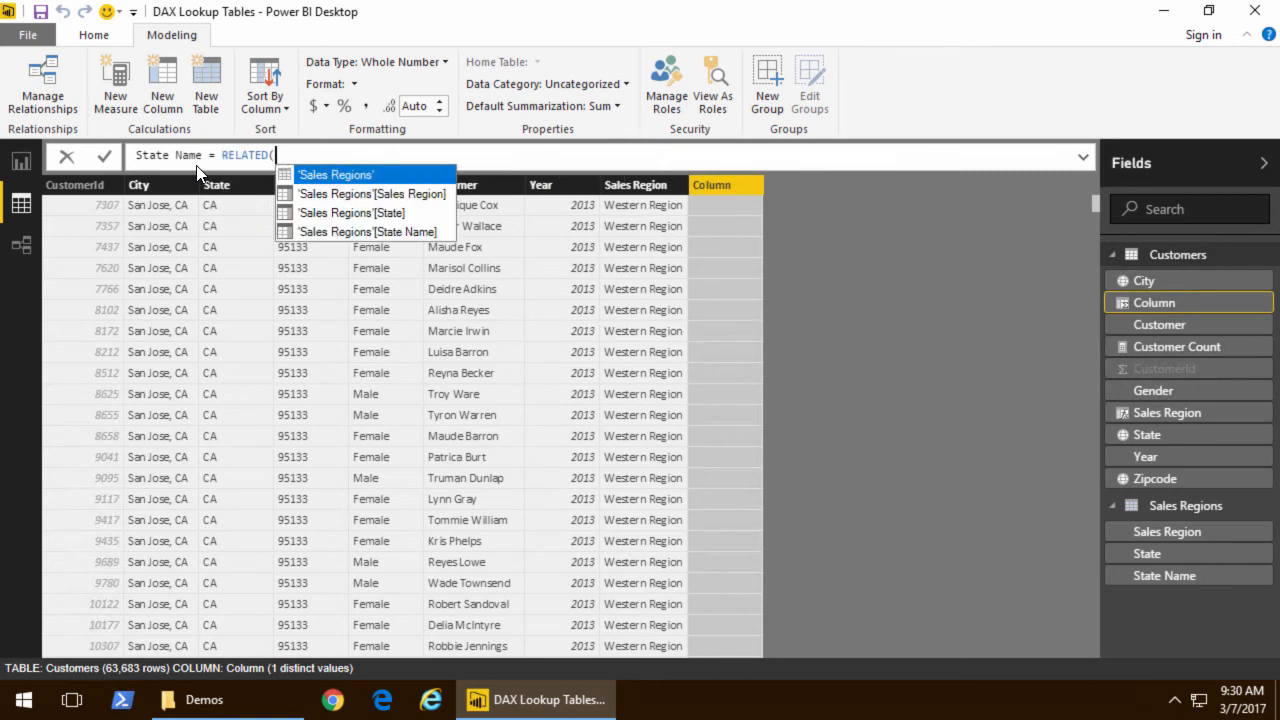
pyautogui.click(368, 232)
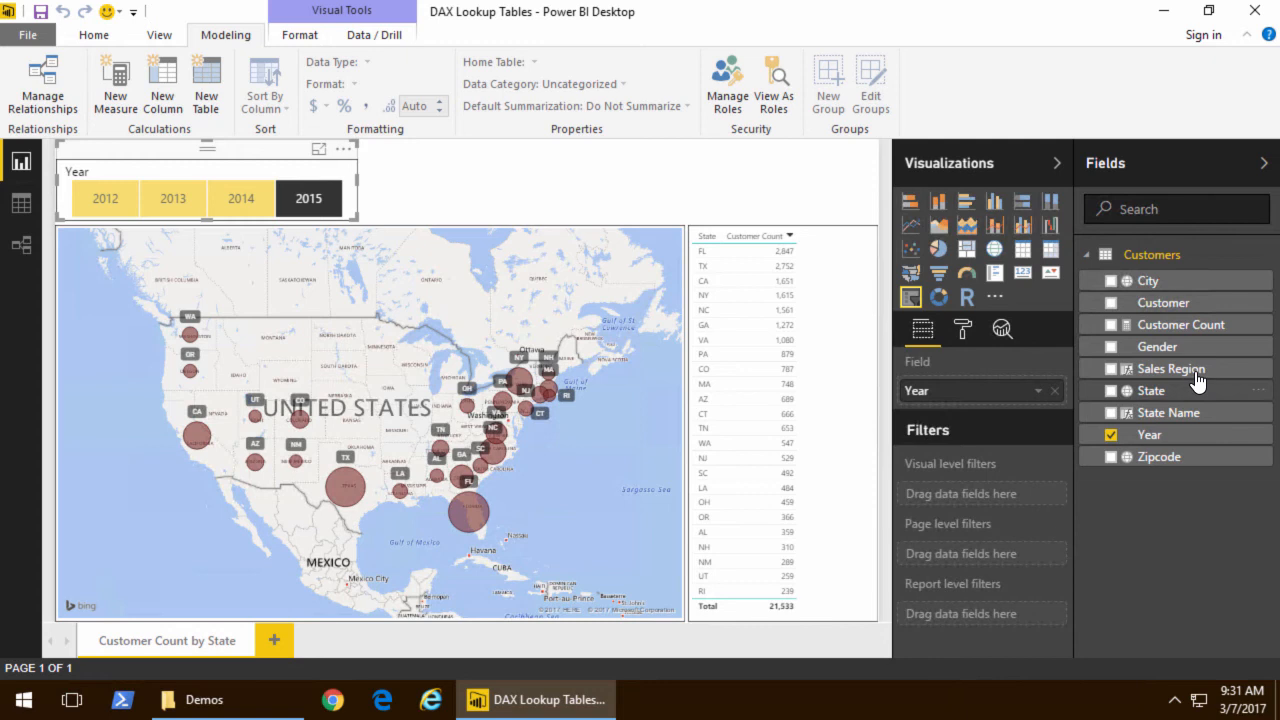
pyautogui.click(1172, 368)
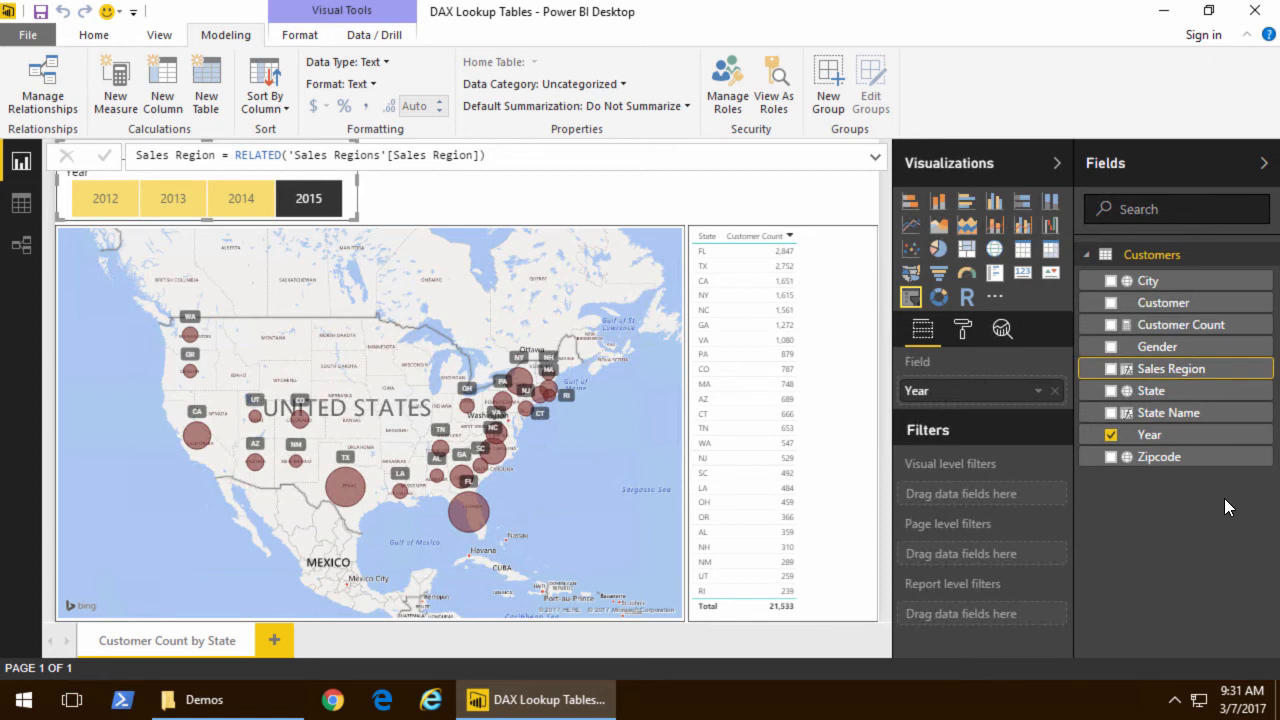
pyautogui.moveTo(1168, 412)
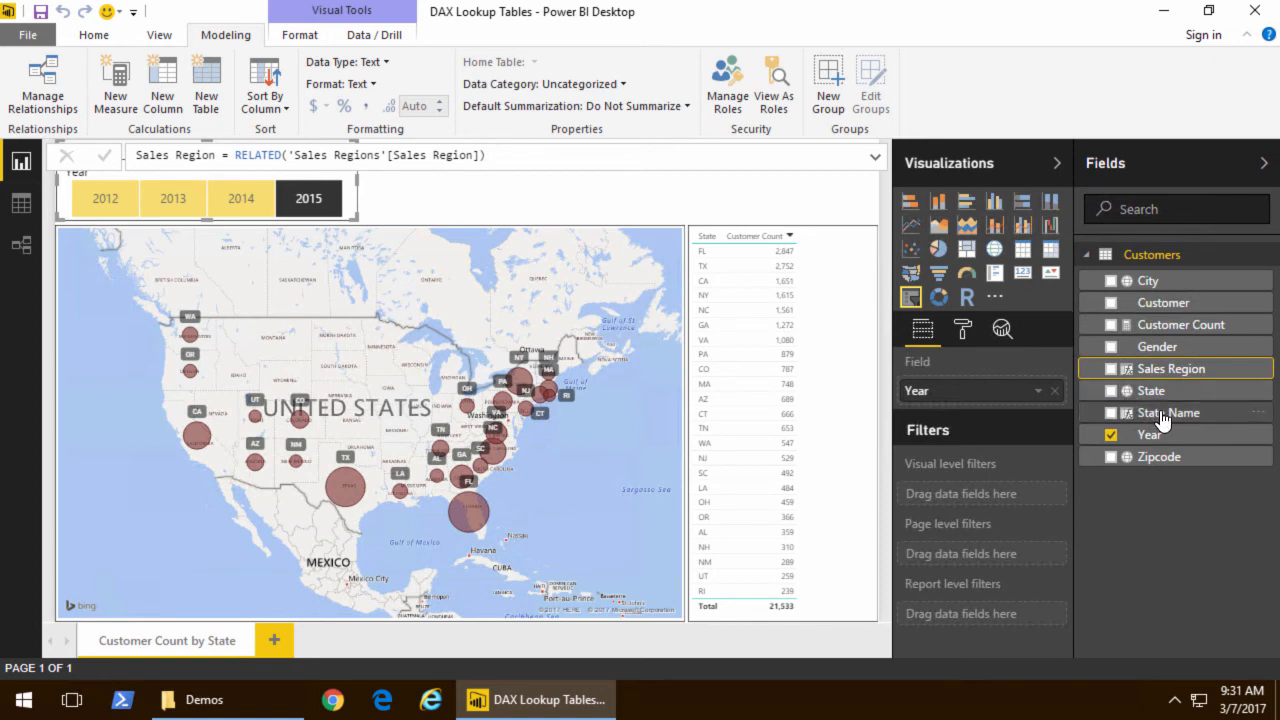
# Step: Categorize the State Name column as State or Province
pyautogui.click(1170, 412)
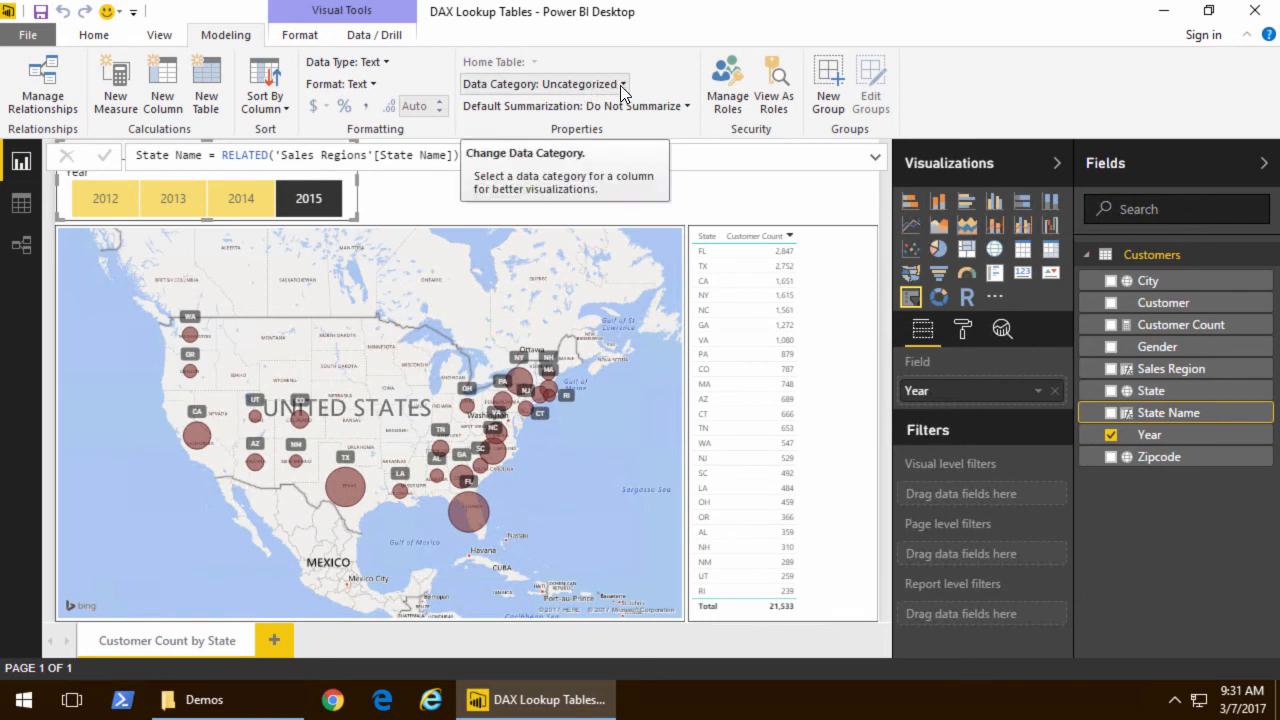
pyautogui.click(544, 84)
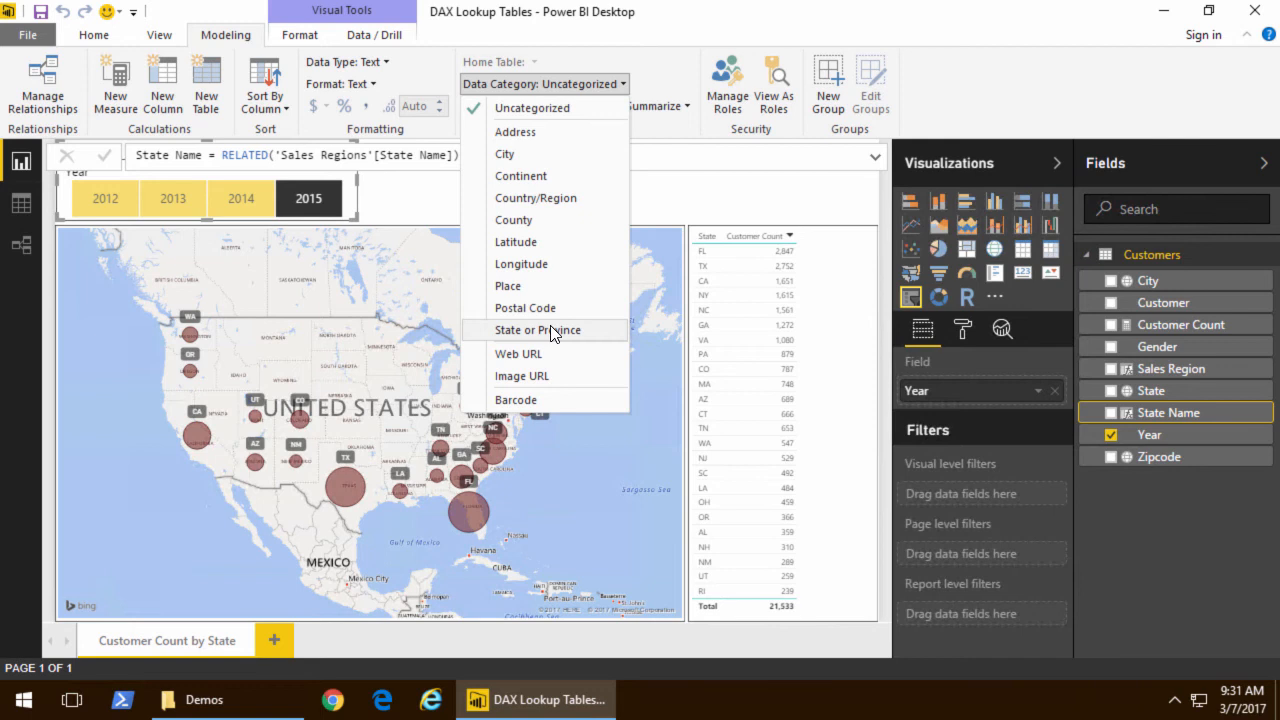
pyautogui.click(538, 330)
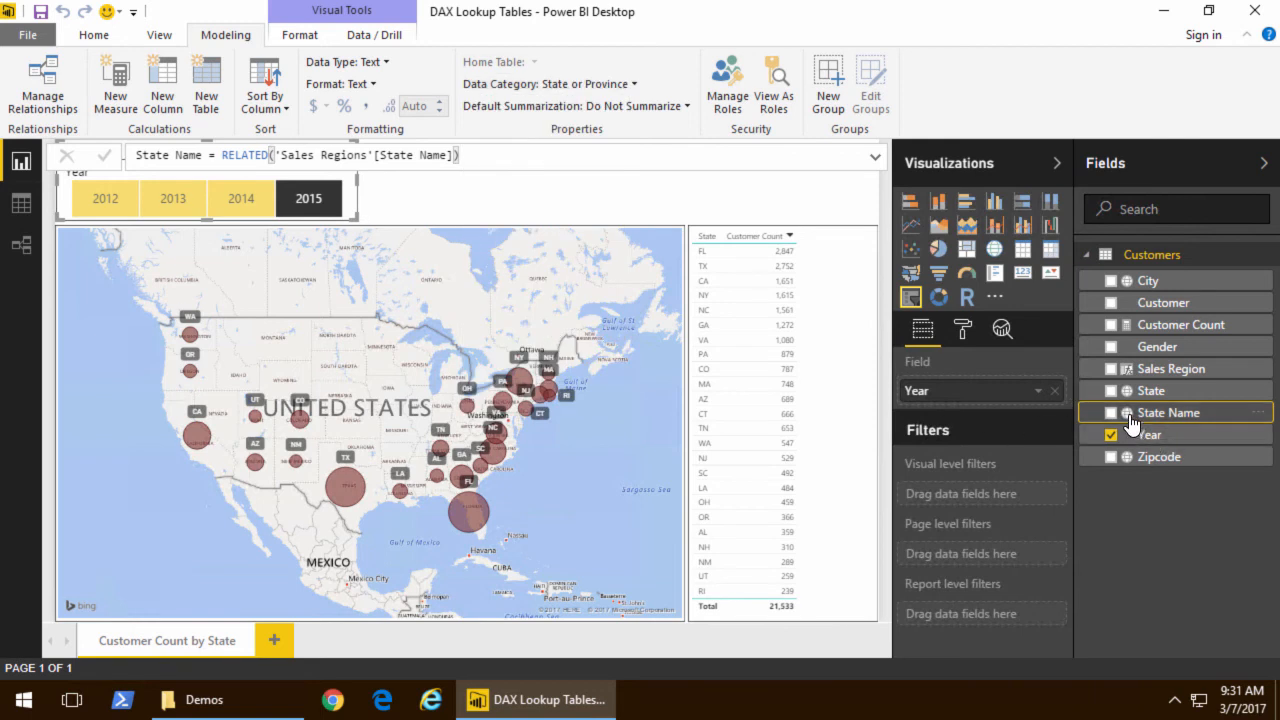
pyautogui.moveTo(1136, 424)
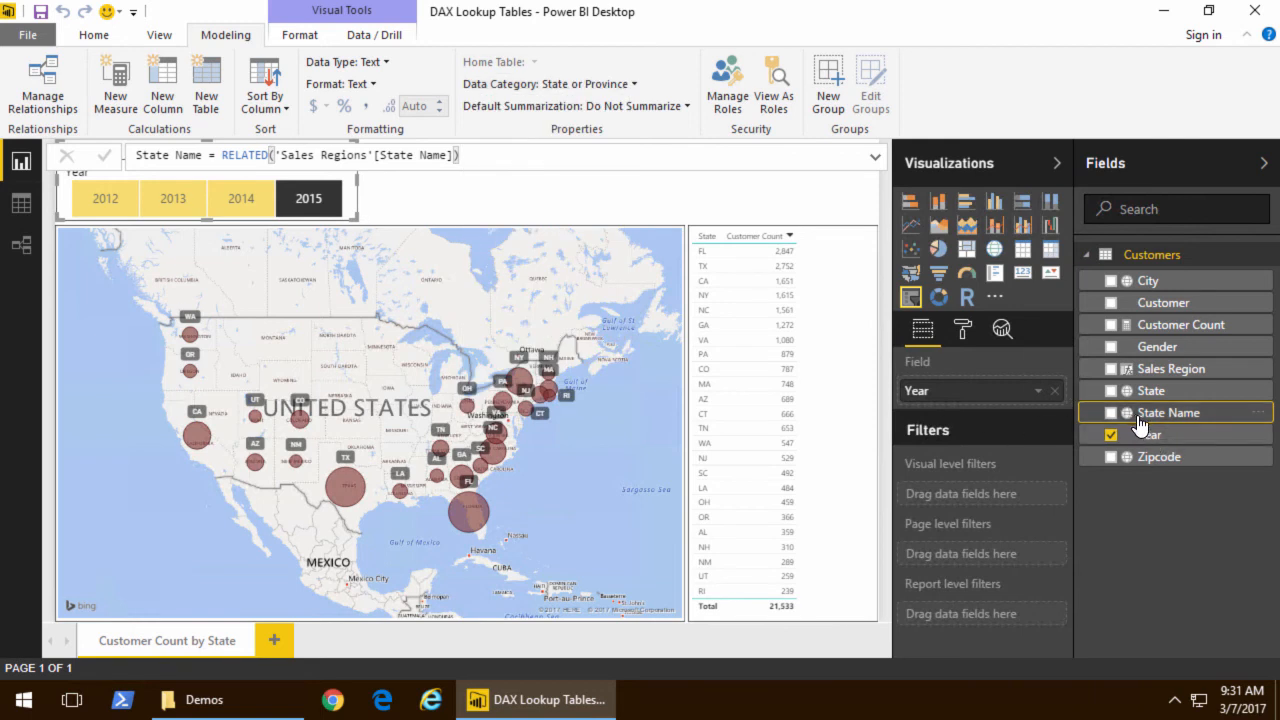
pyautogui.moveTo(1168, 420)
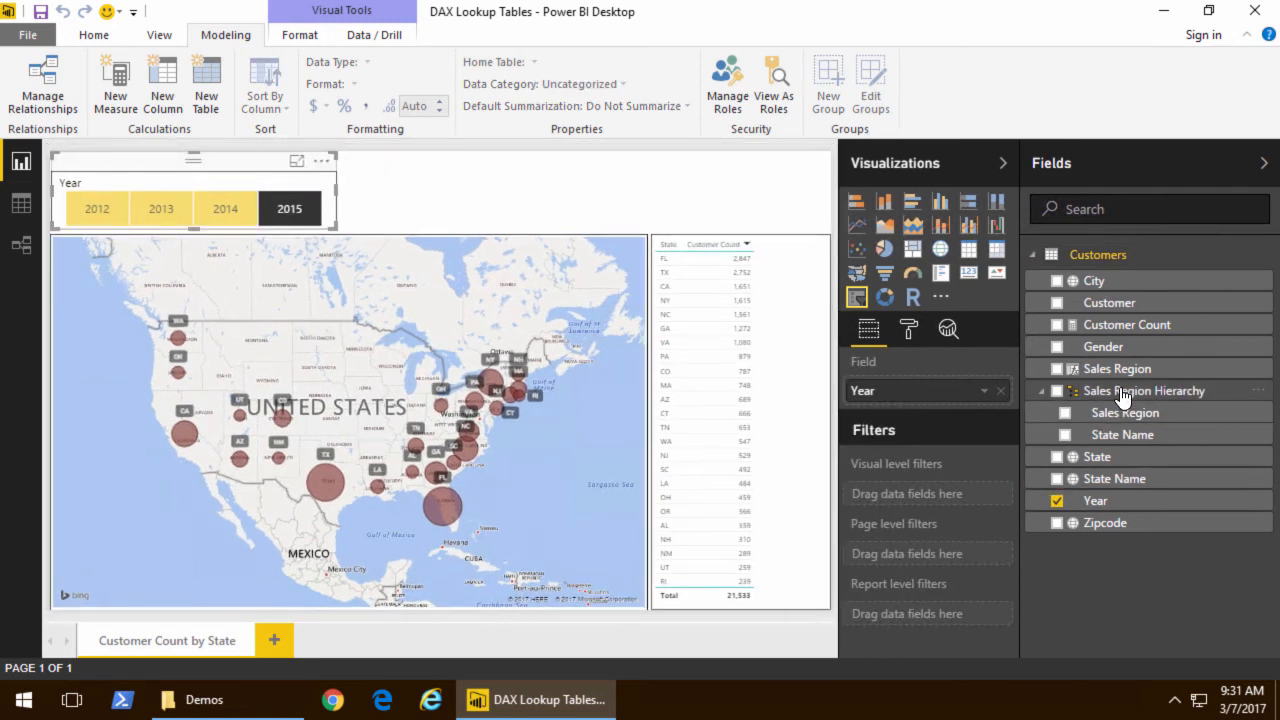
# Step: Rename the new hierarchy Customer Geography spanning Sales Region, State Name, City and Zipcode
pyautogui.doubleClick(1144, 390)
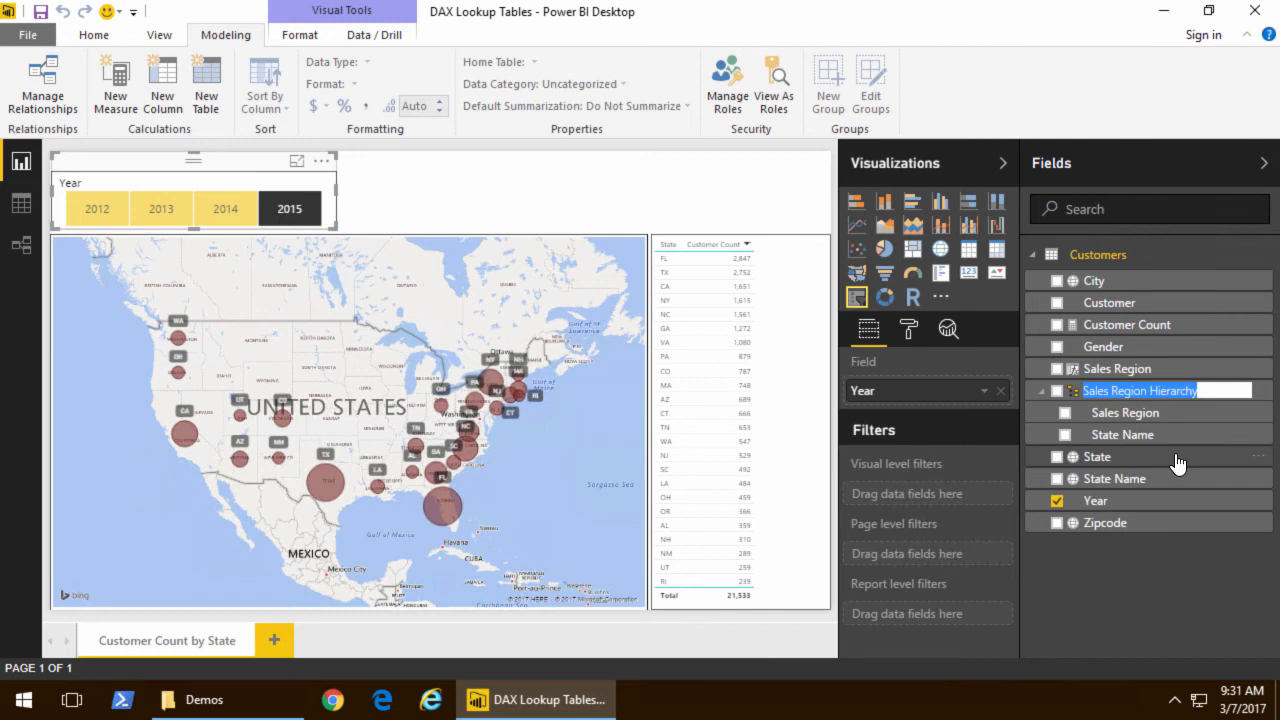
pyautogui.moveTo(1096, 456)
pyautogui.write('Customer Geography')
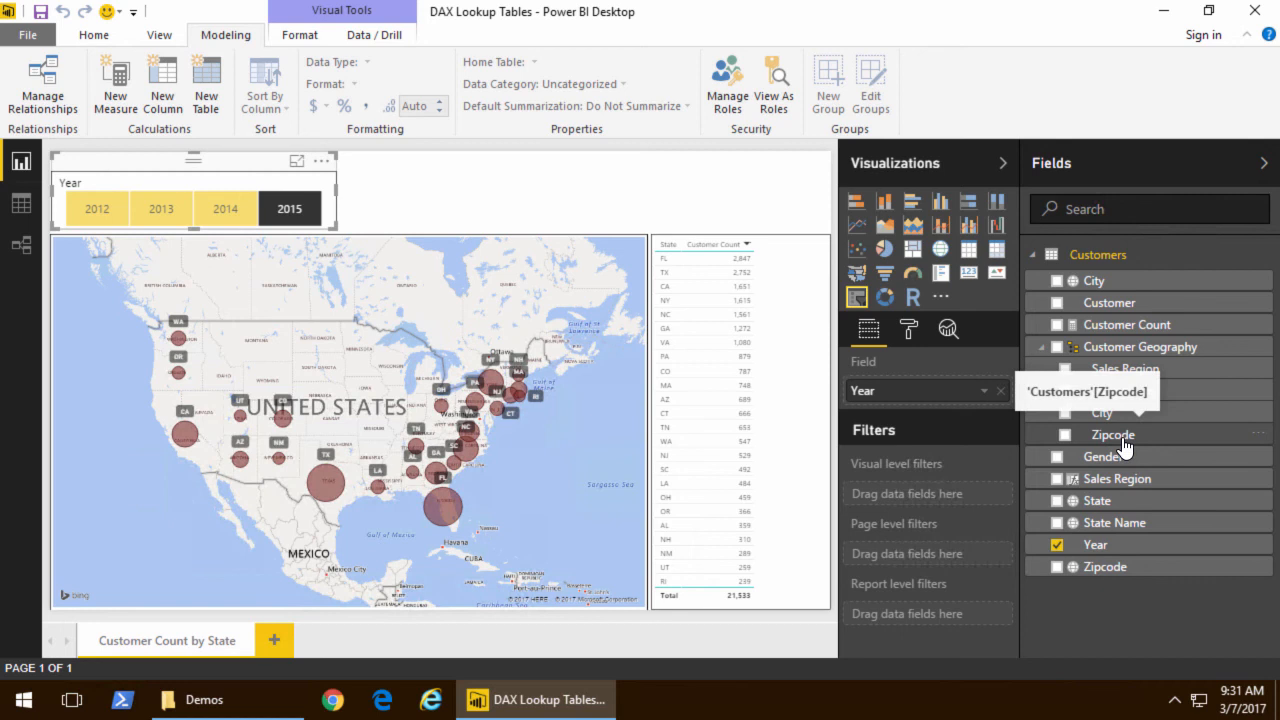
pyautogui.click(1040, 346)
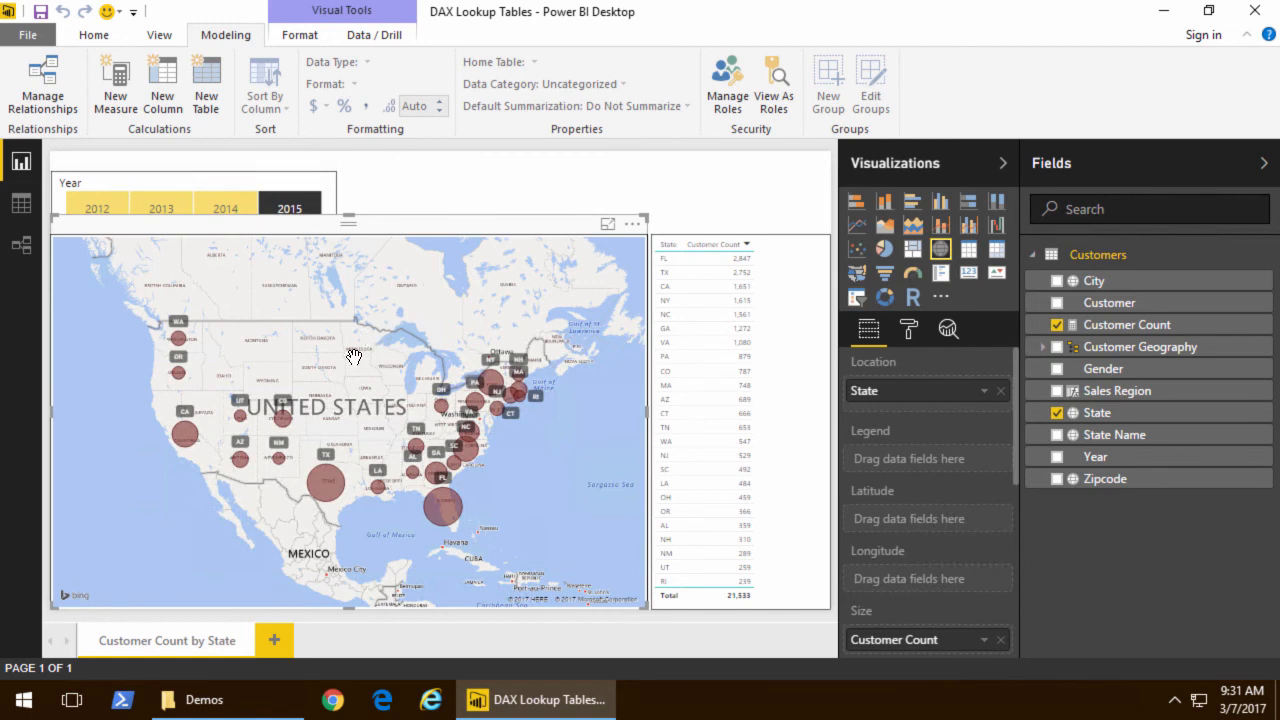
pyautogui.moveTo(184, 436)
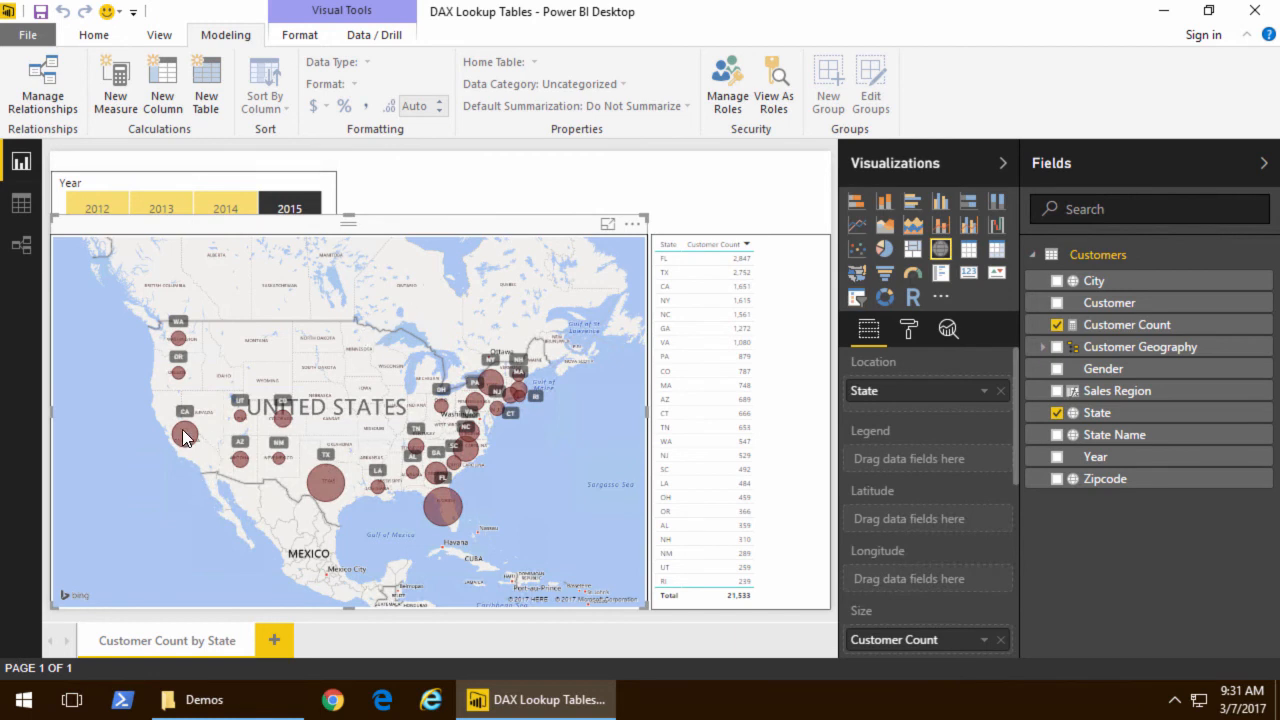
pyautogui.moveTo(1004, 404)
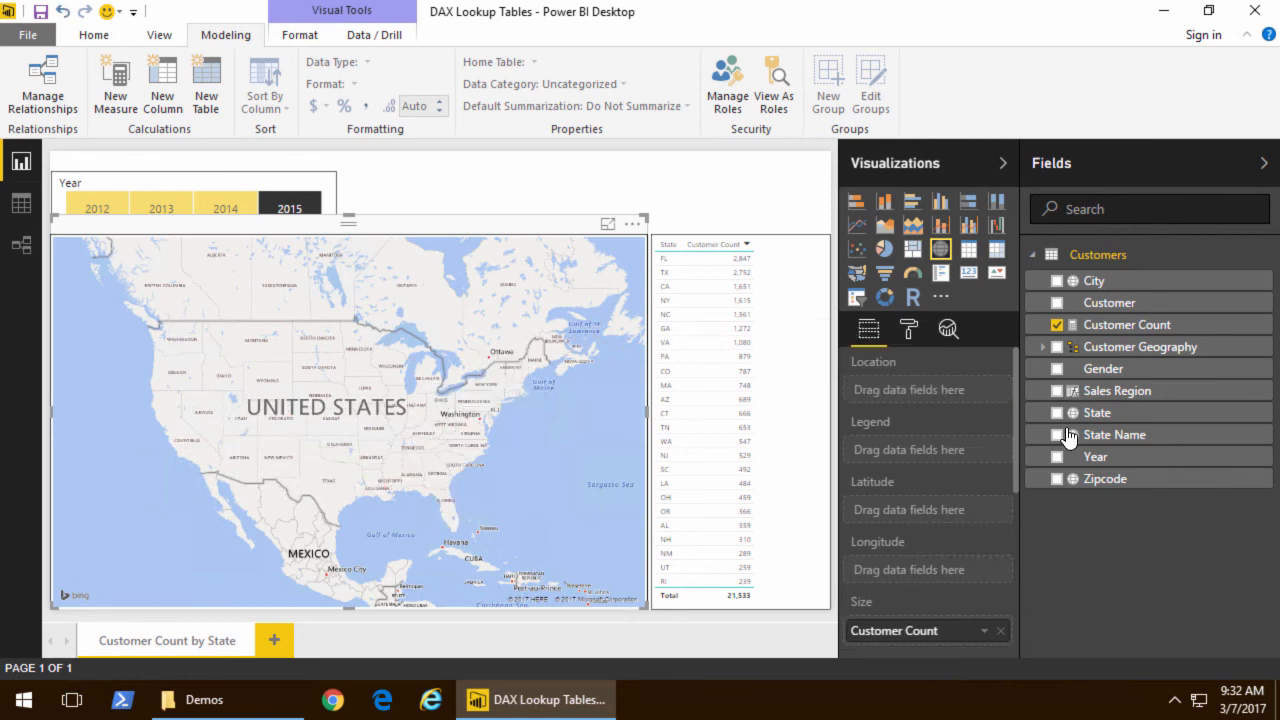
# Step: Use State Name instead of State as the map's location
pyautogui.click(1056, 434)
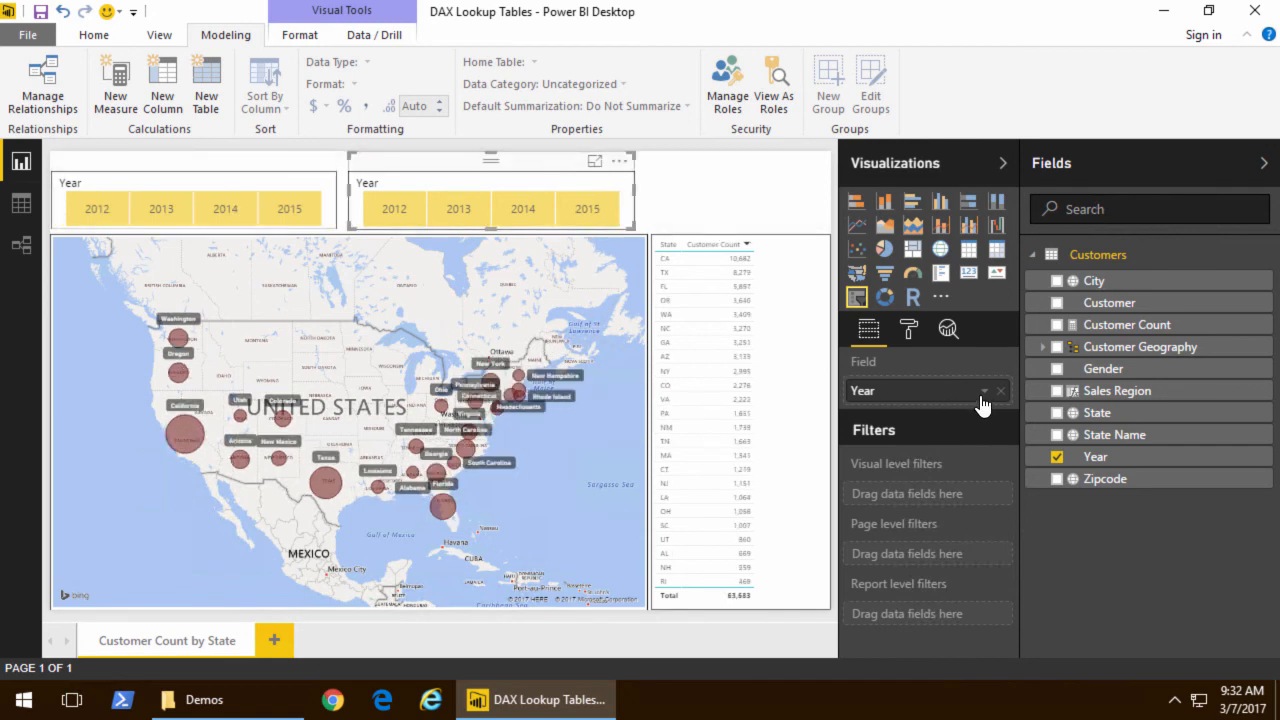
pyautogui.moveTo(1132, 404)
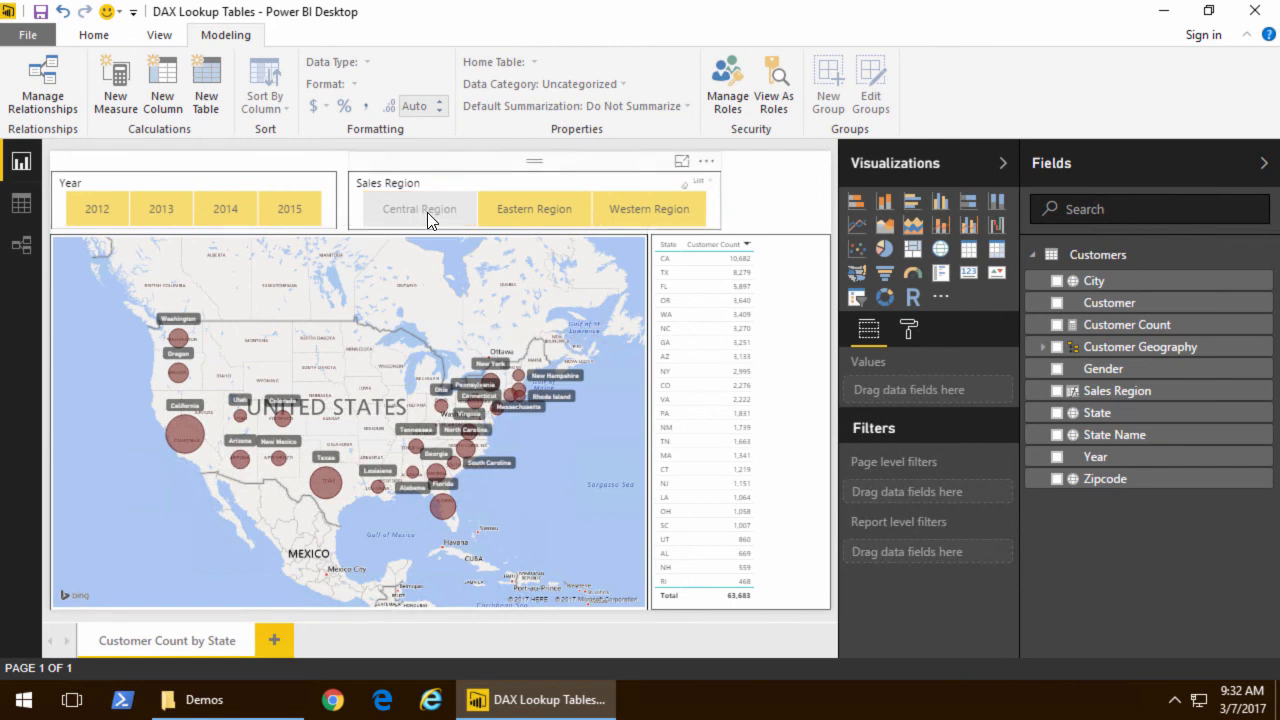
# Step: Filter the map to Central, Eastern and Western Region in turn, then clear the region selection
pyautogui.click(420, 208)
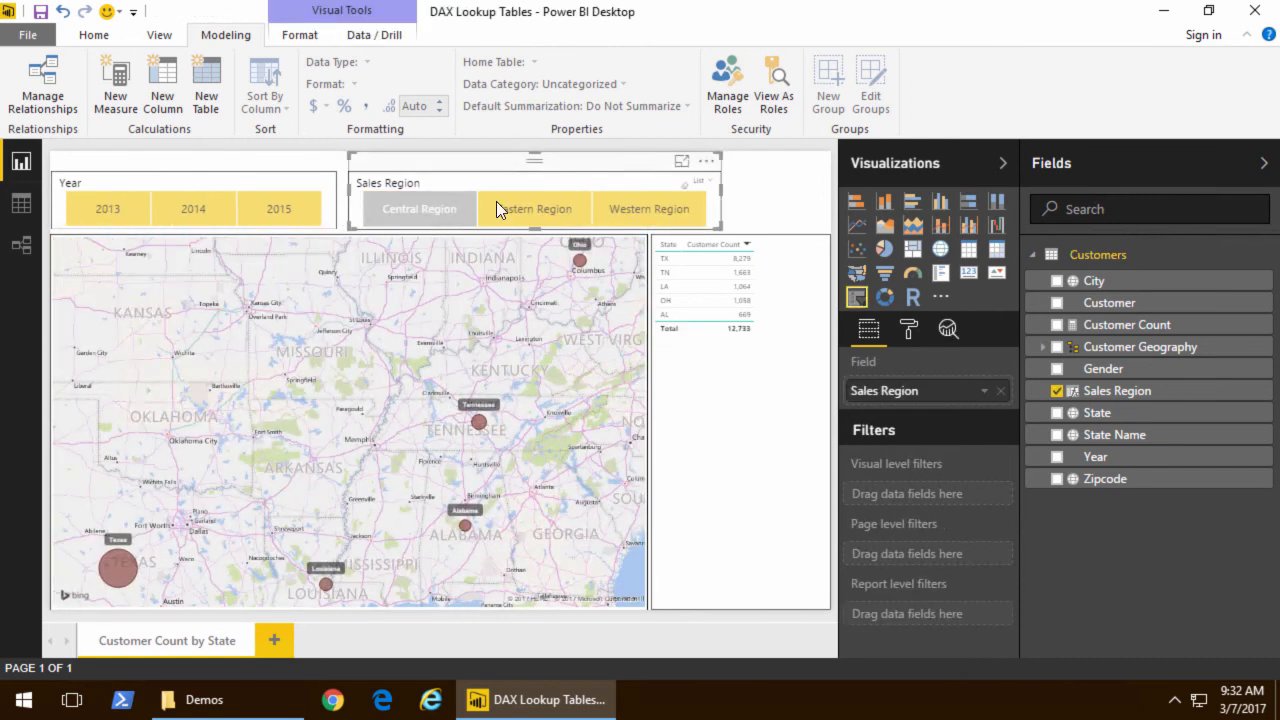
pyautogui.click(534, 208)
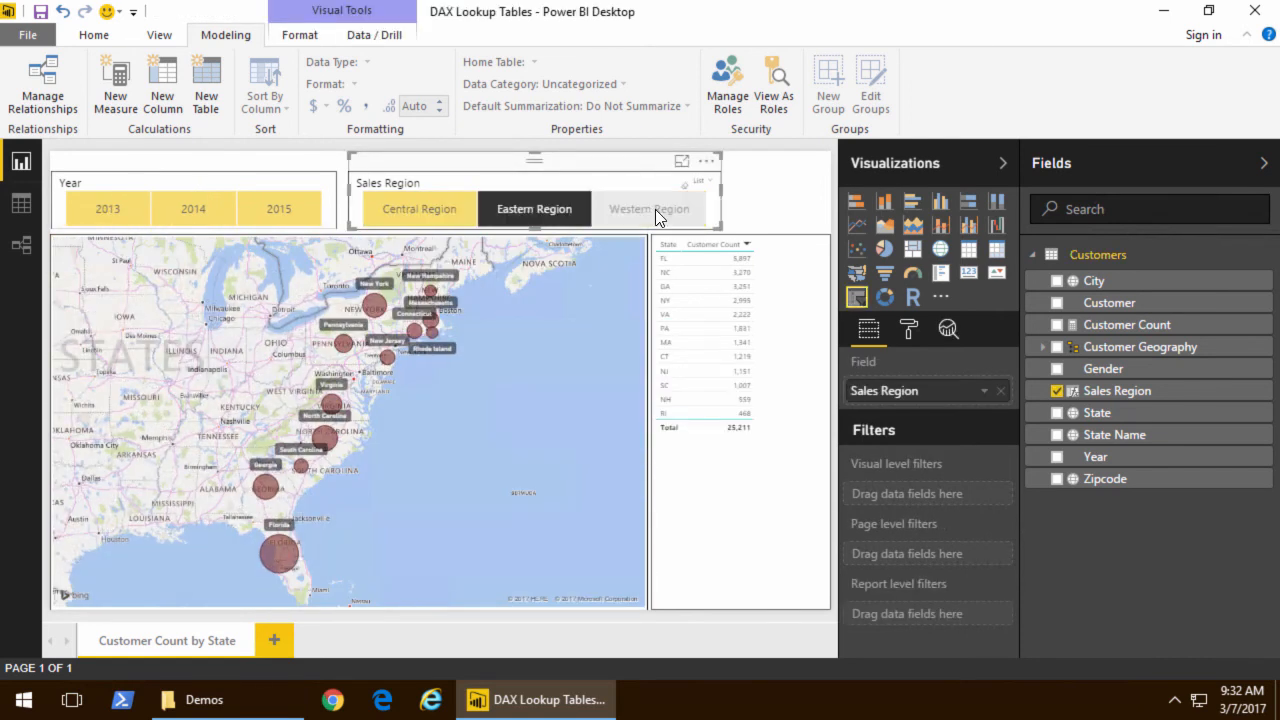
pyautogui.click(648, 210)
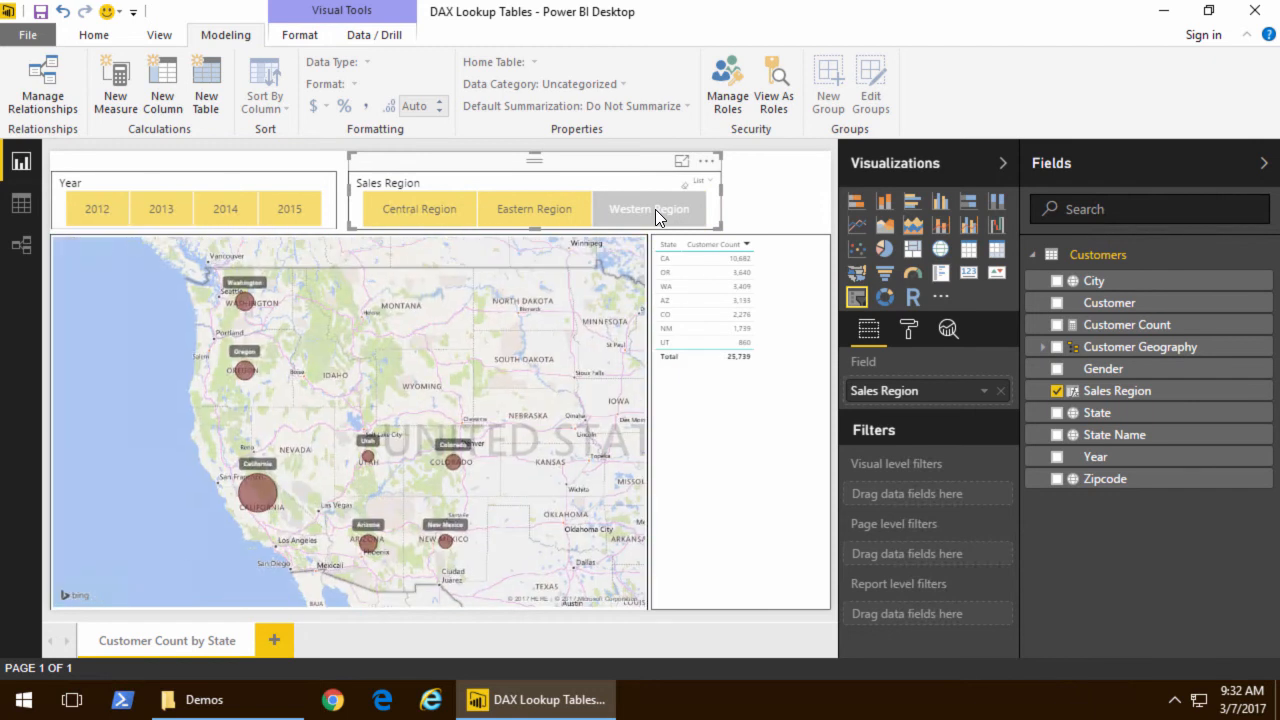
pyautogui.click(420, 208)
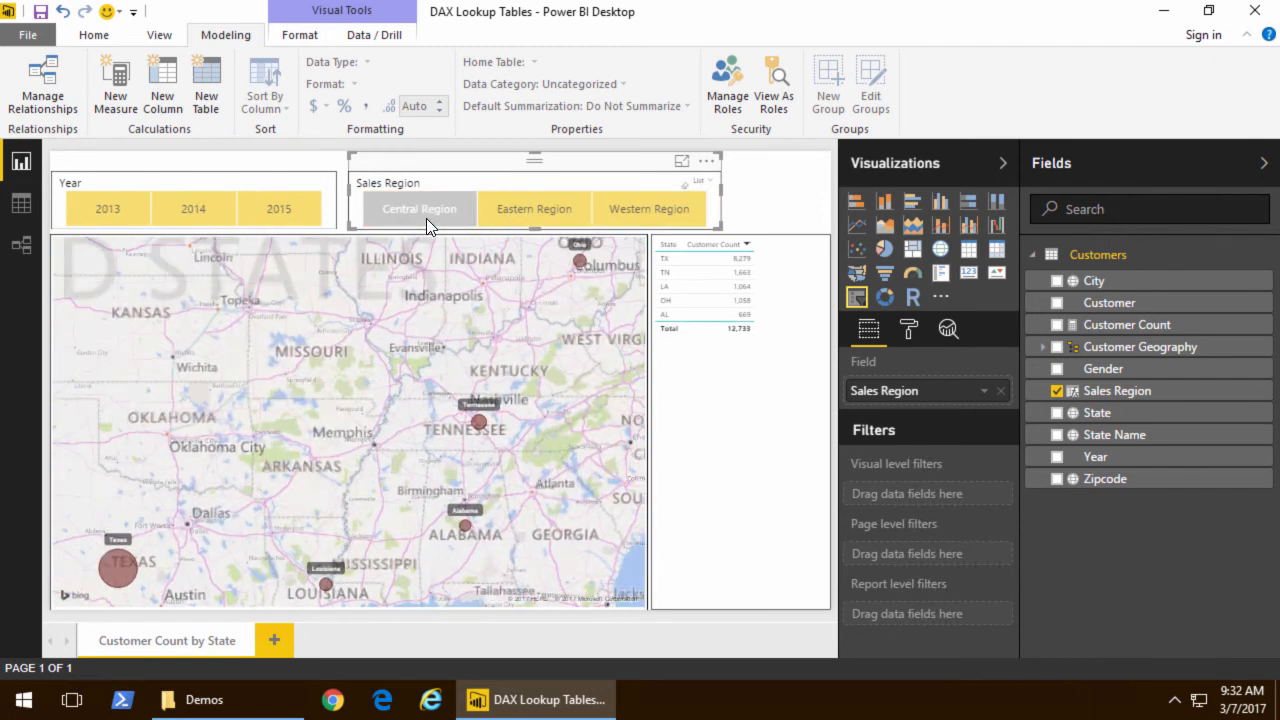
pyautogui.click(420, 208)
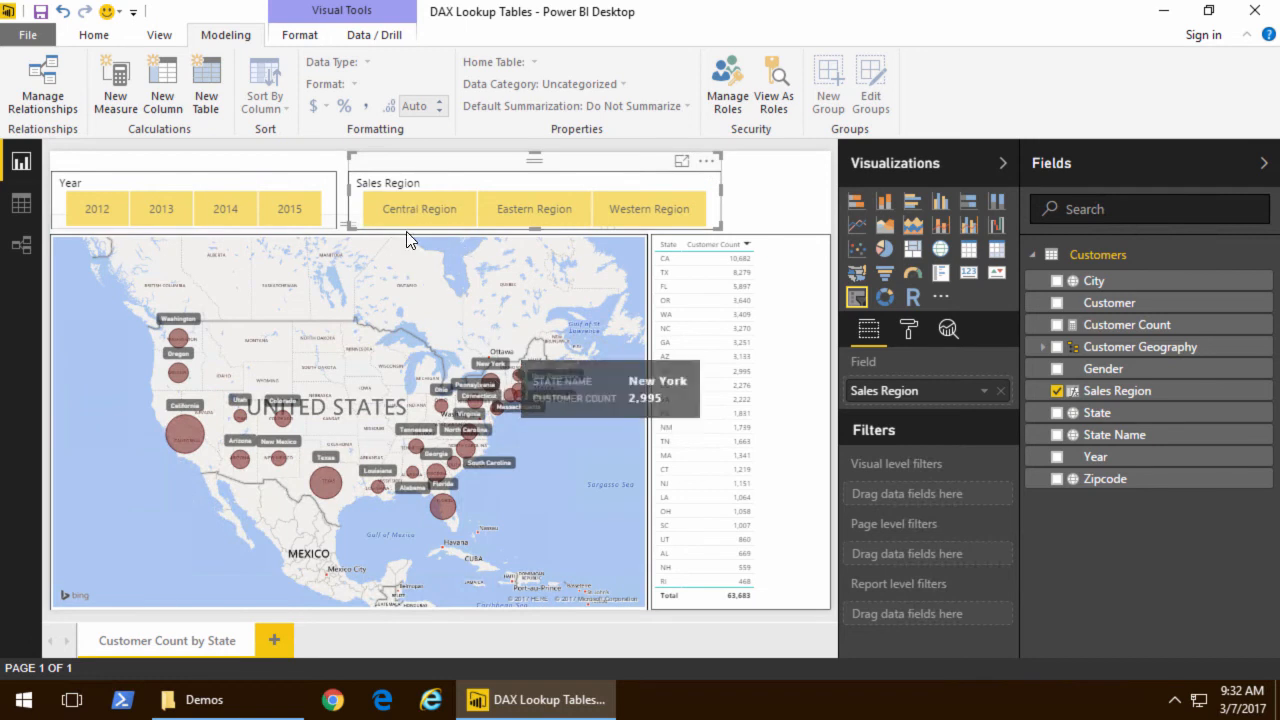
pyautogui.click(648, 210)
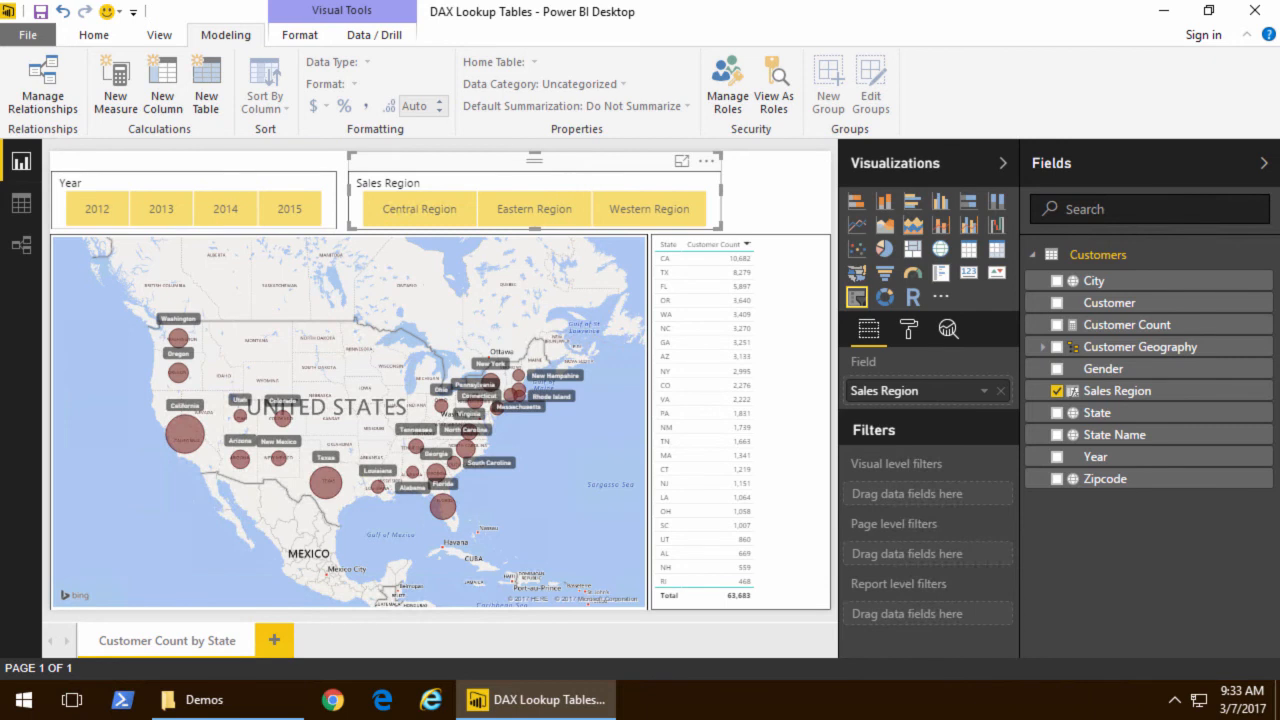
# Step: Define SalesRegionsSort via DATATABLE with Western, Central, Eastern Region ordered 1, 2, 3
pyautogui.click(20, 204)
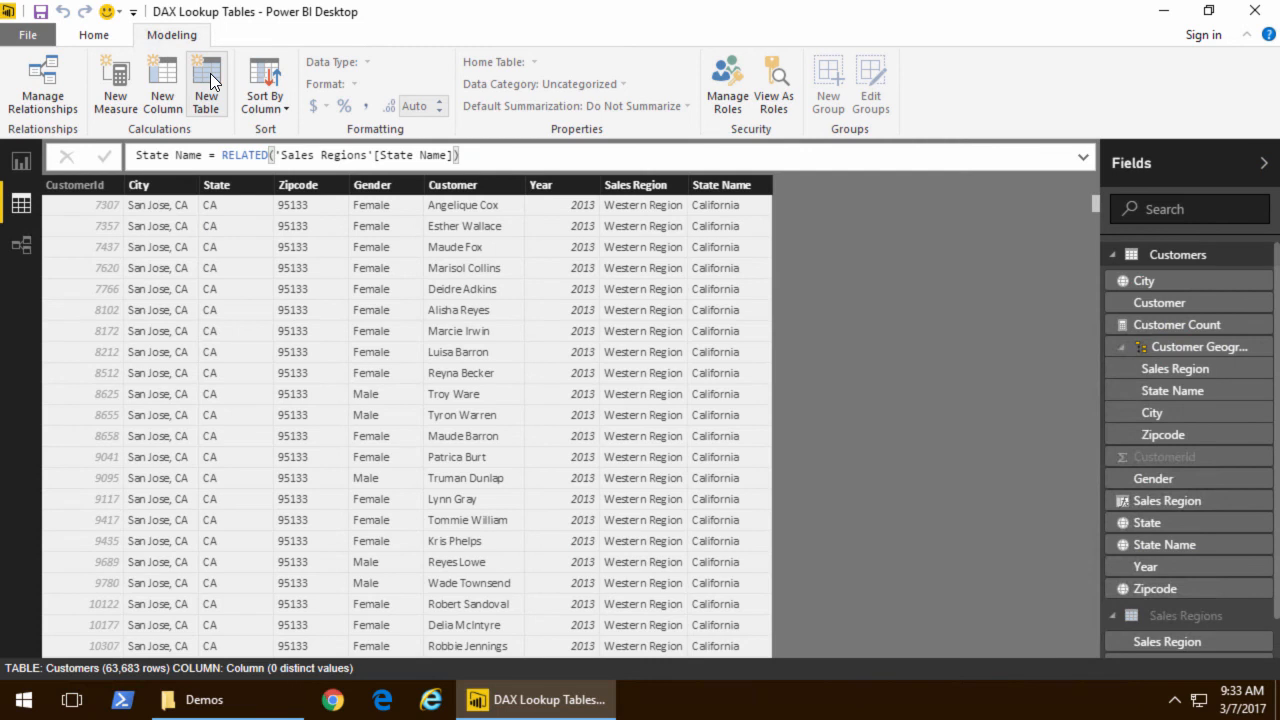
pyautogui.click(206, 82)
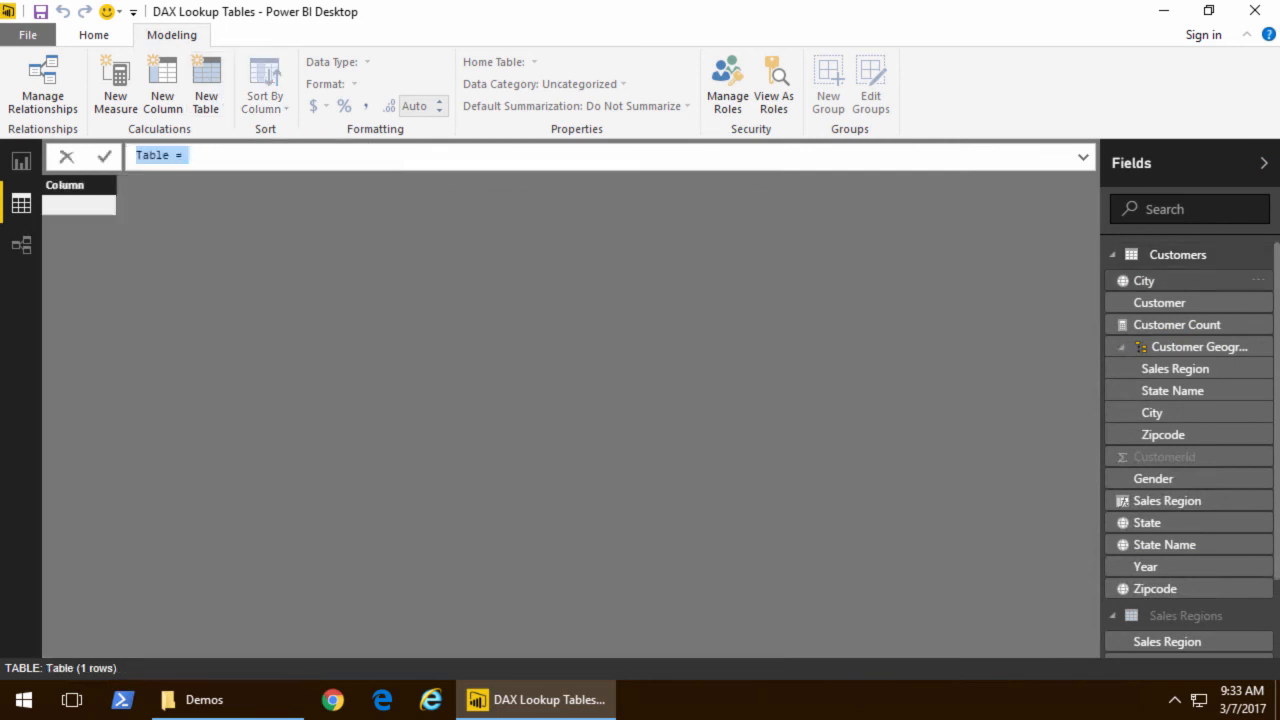
pyautogui.moveTo(1144, 280)
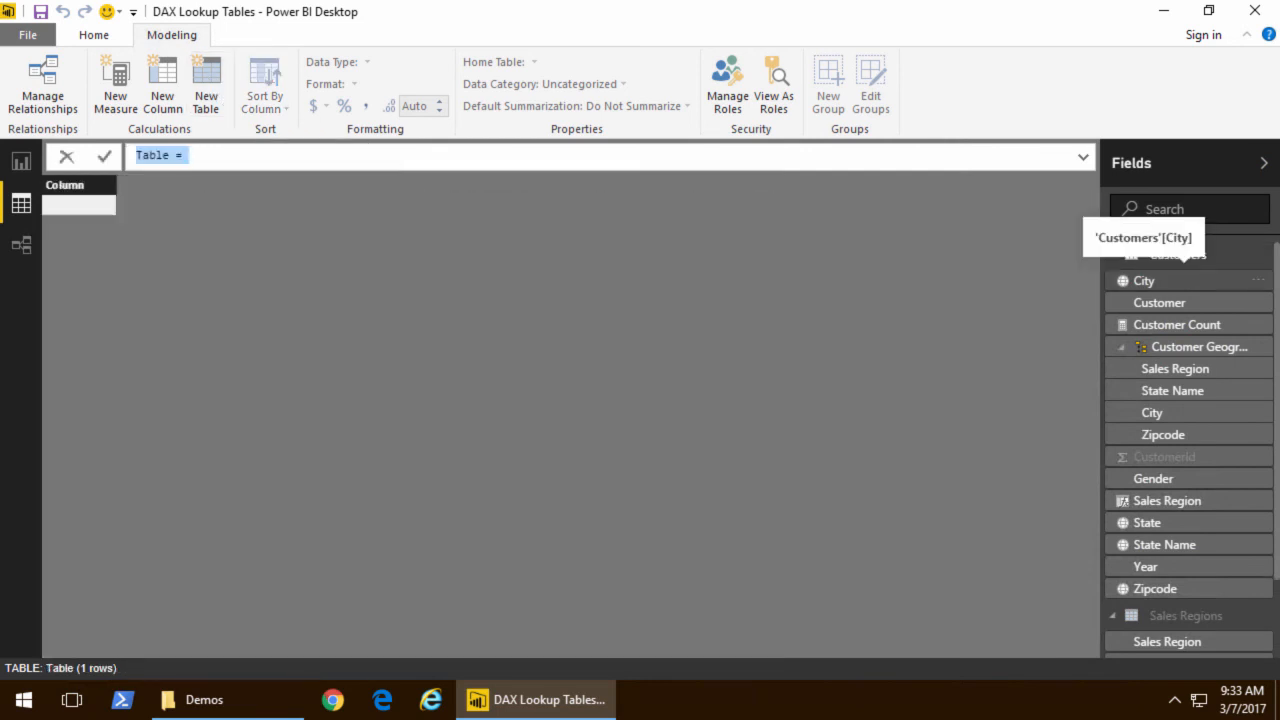
pyautogui.moveTo(224, 156)
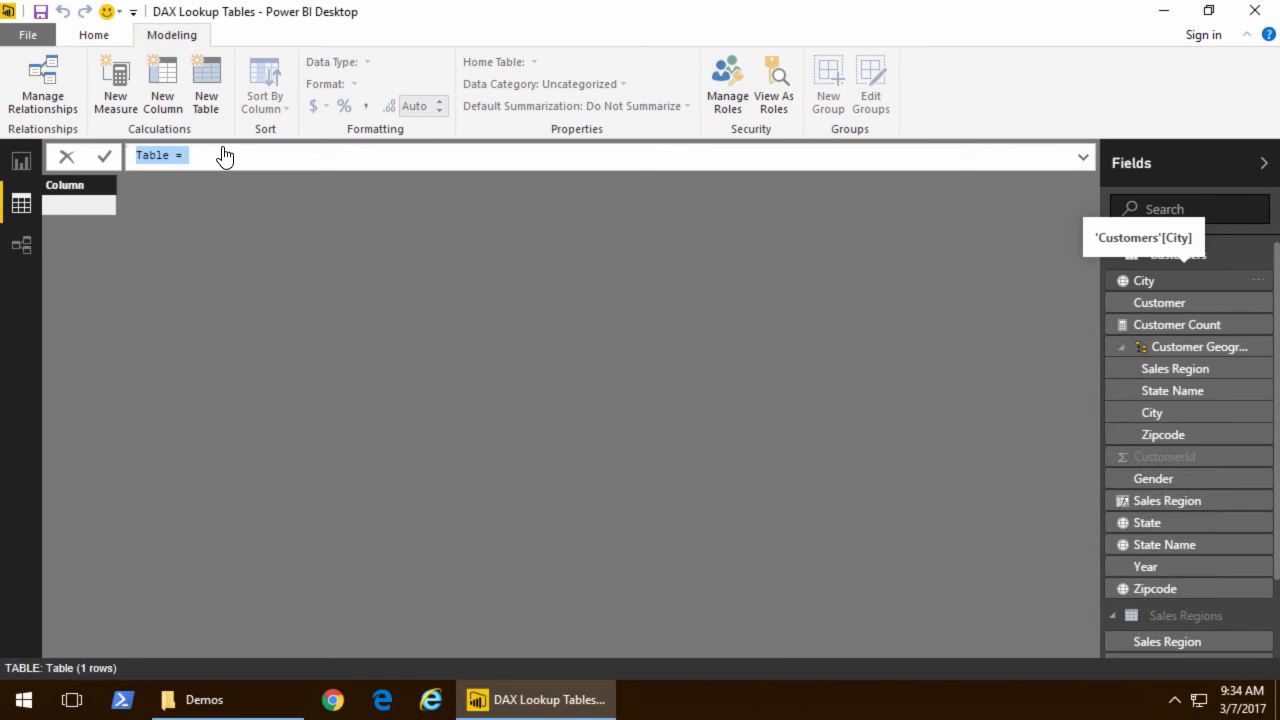
pyautogui.moveTo(210, 168)
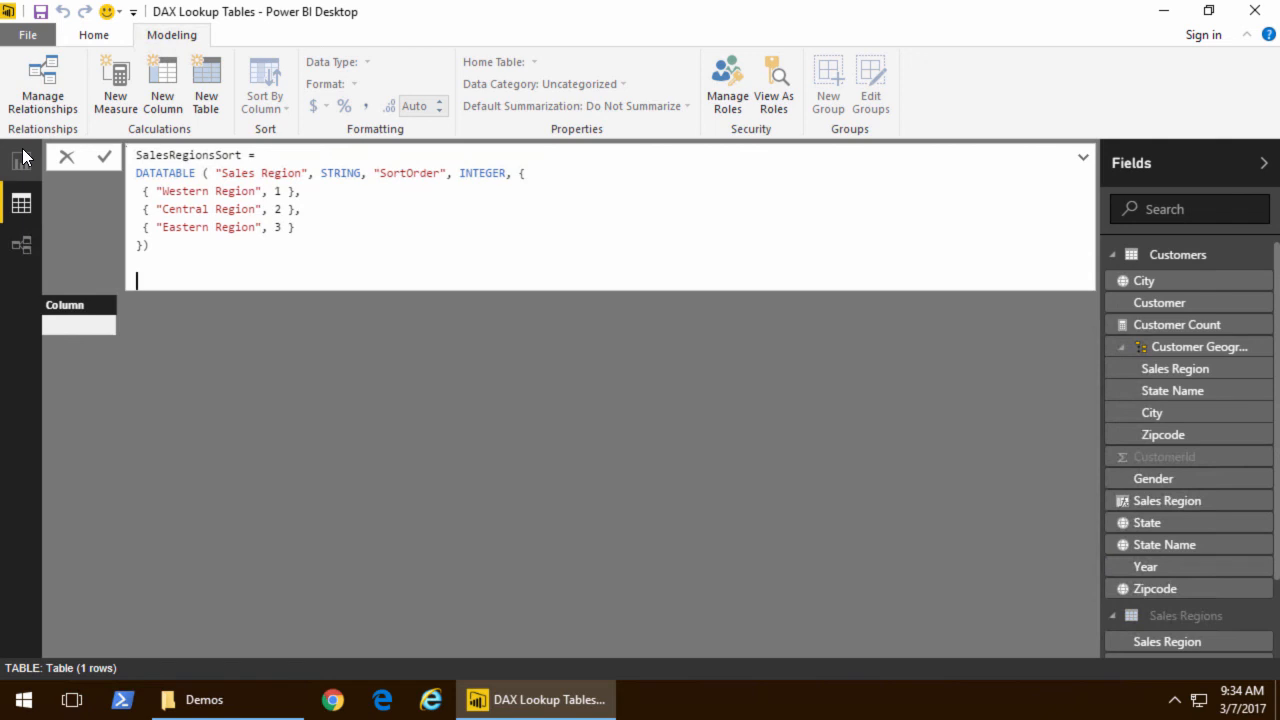
pyautogui.click(104, 156)
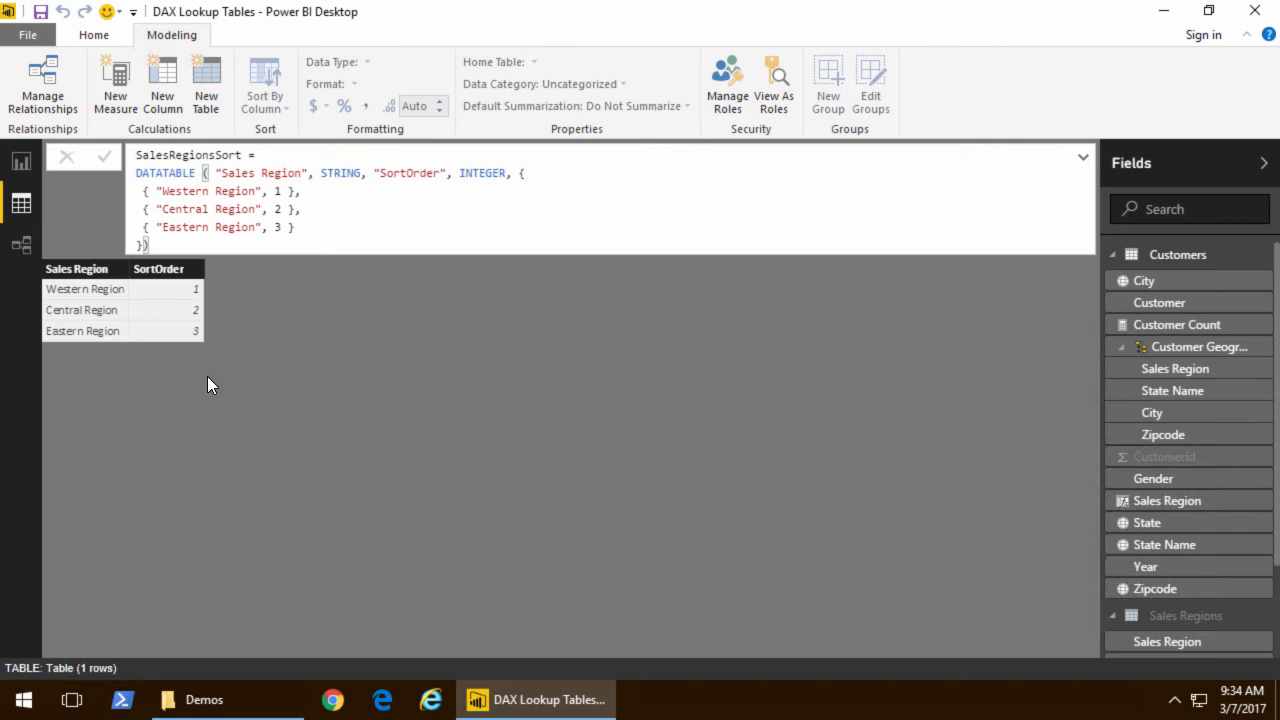
pyautogui.click(20, 244)
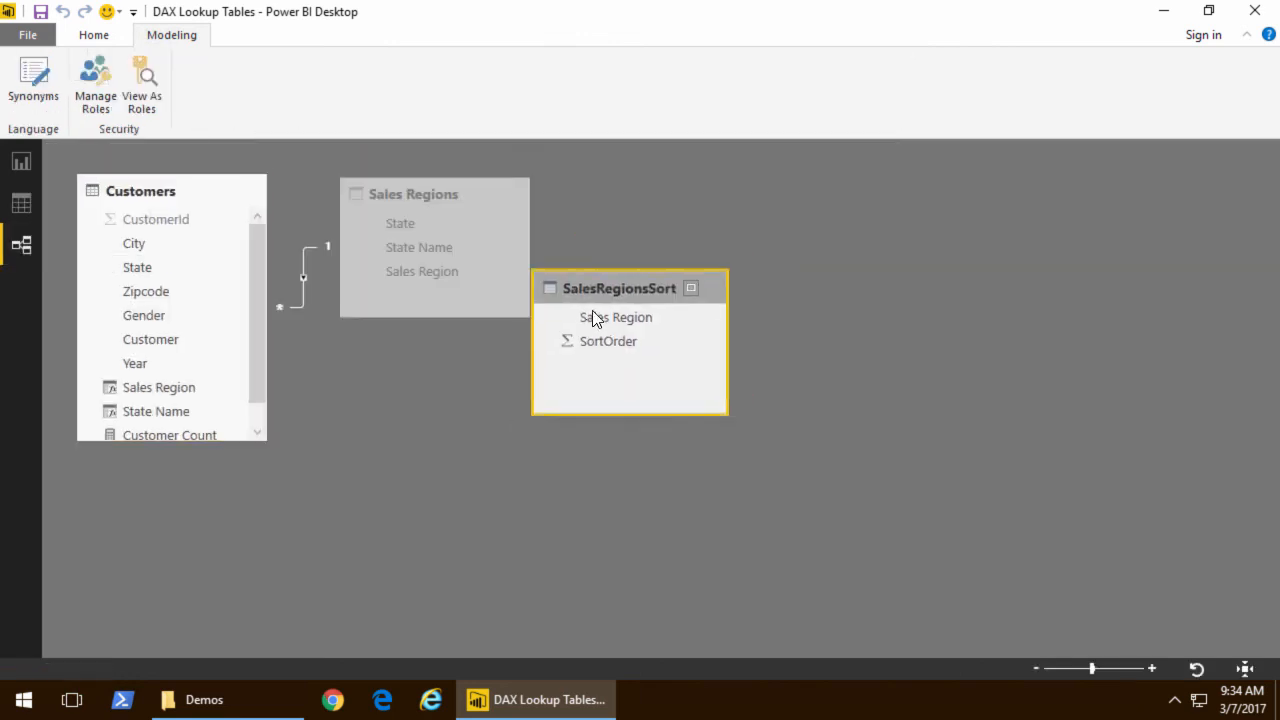
# Step: Arrange SalesRegionsSort in the diagram and link Customers[Sales Region] to SalesRegionsSort[Sales Region]
pyautogui.moveTo(620, 288); pyautogui.dragTo(430, 362)
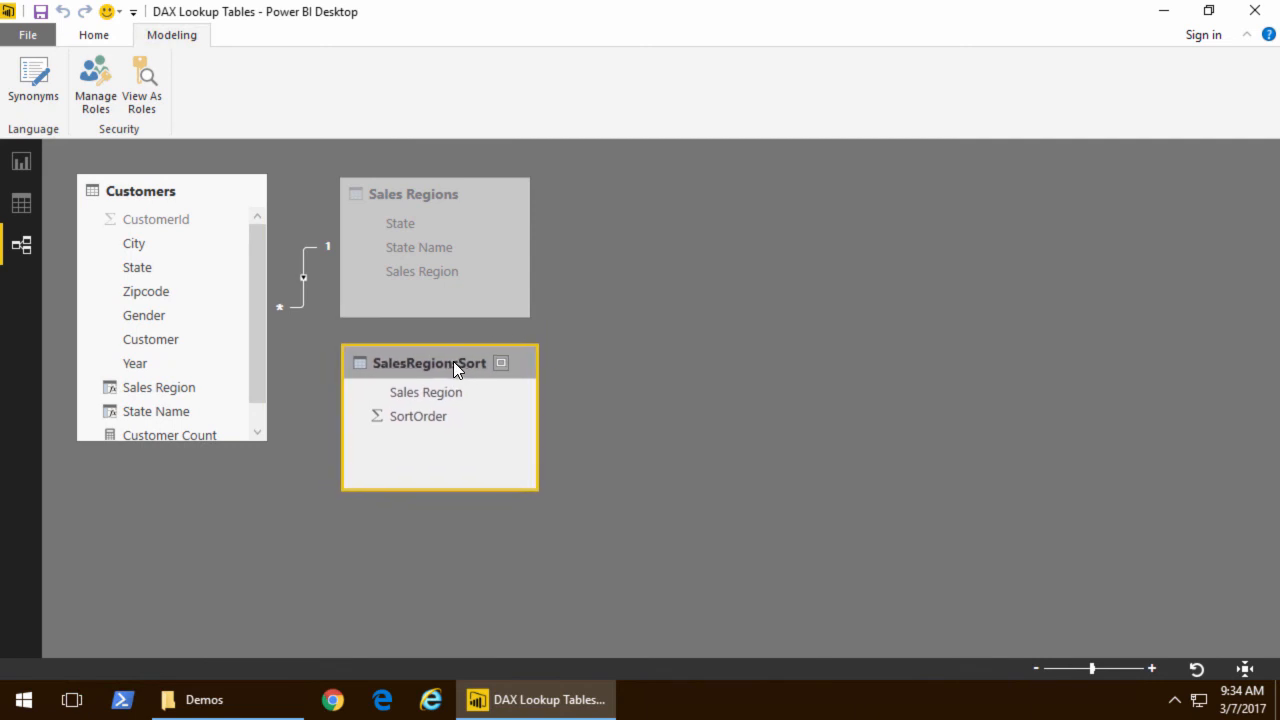
pyautogui.moveTo(444, 364)
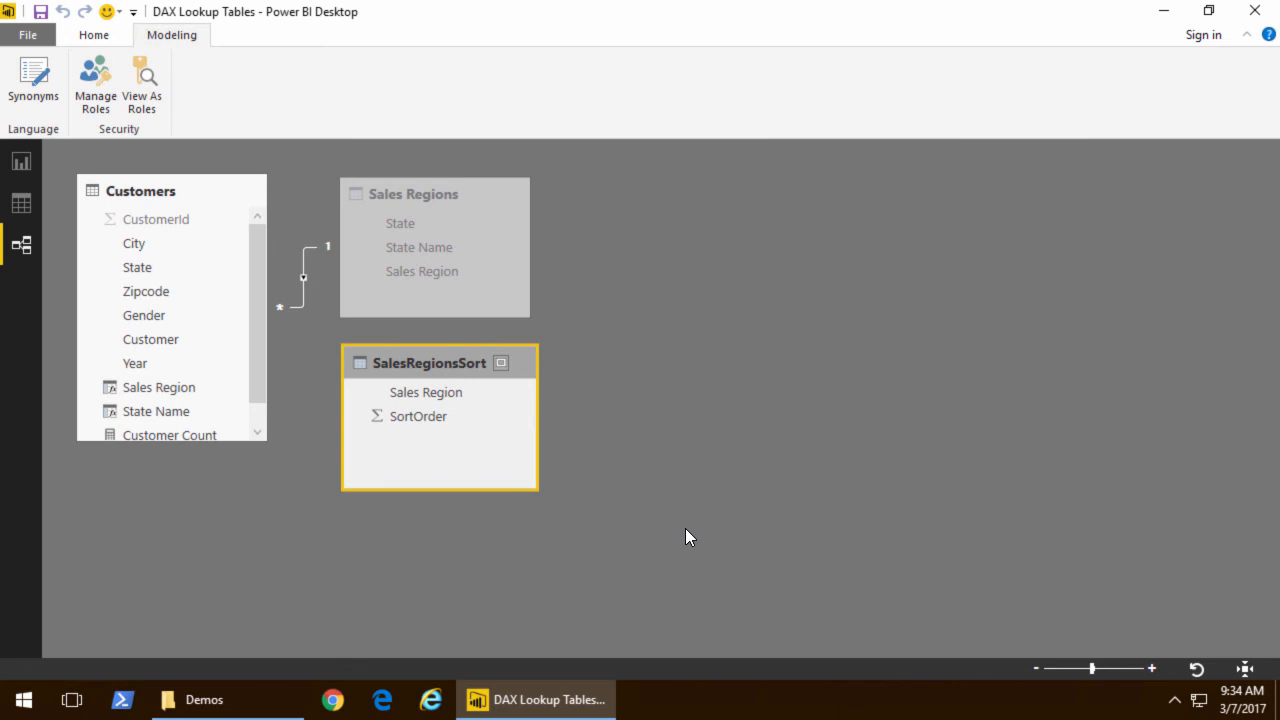
pyautogui.click(140, 190)
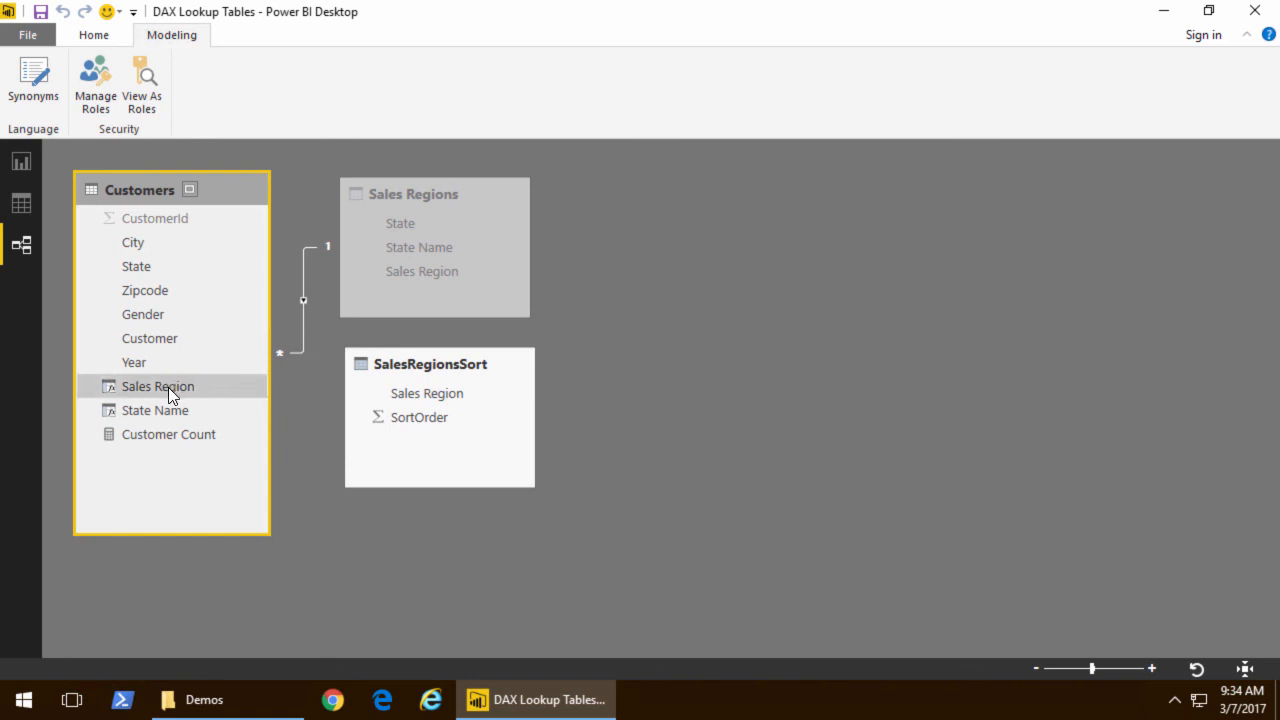
pyautogui.moveTo(156, 386); pyautogui.dragTo(418, 408)
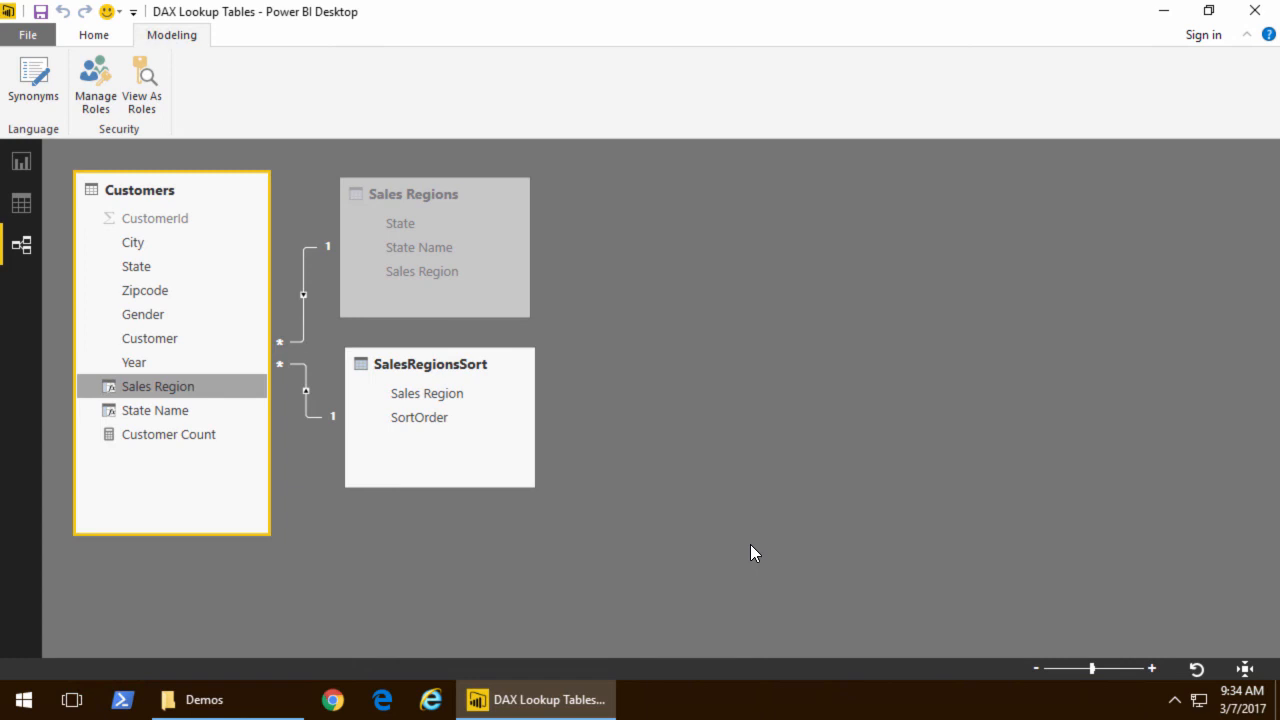
pyautogui.moveTo(22, 204)
pyautogui.write('SalesRegionSort = r')
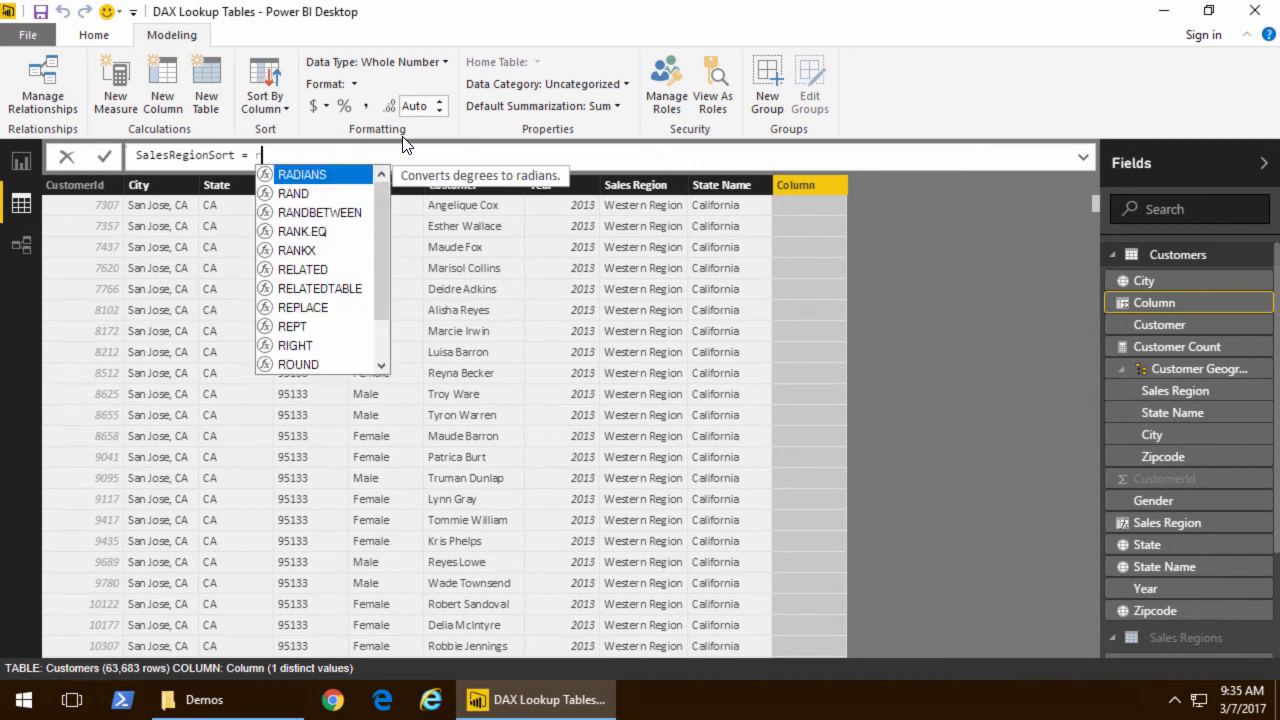
# Step: Define SalesRegionSort = RELATED(SalesRegionsSort[SortOrder]) on Customers and hide it in Report view
pyautogui.write('RELATED(')
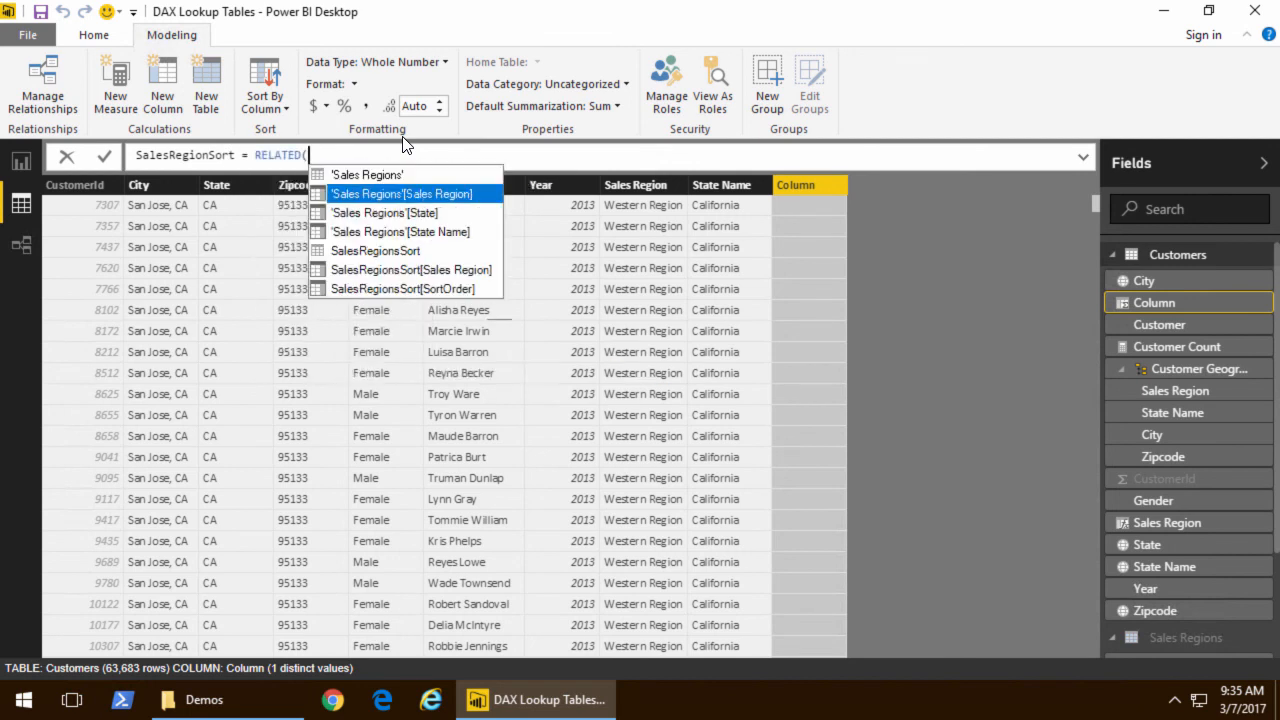
pyautogui.click(404, 288)
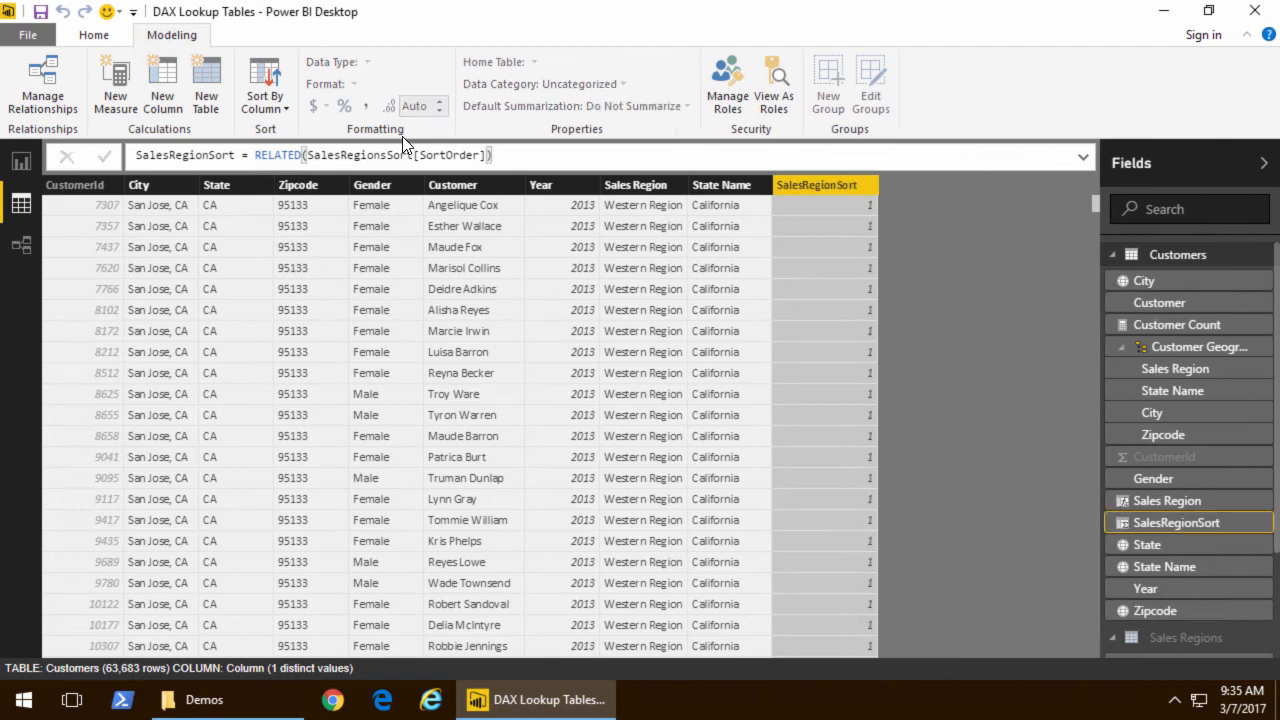
pyautogui.moveTo(788, 198)
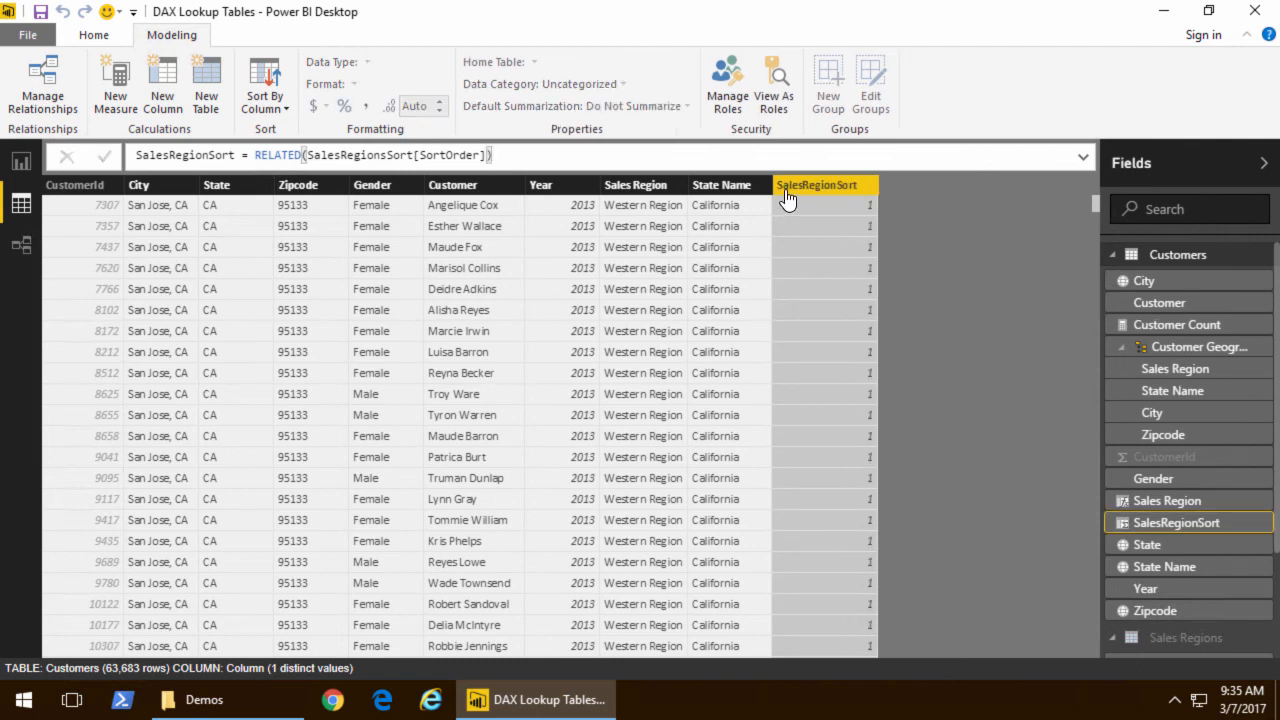
pyautogui.moveTo(820, 190)
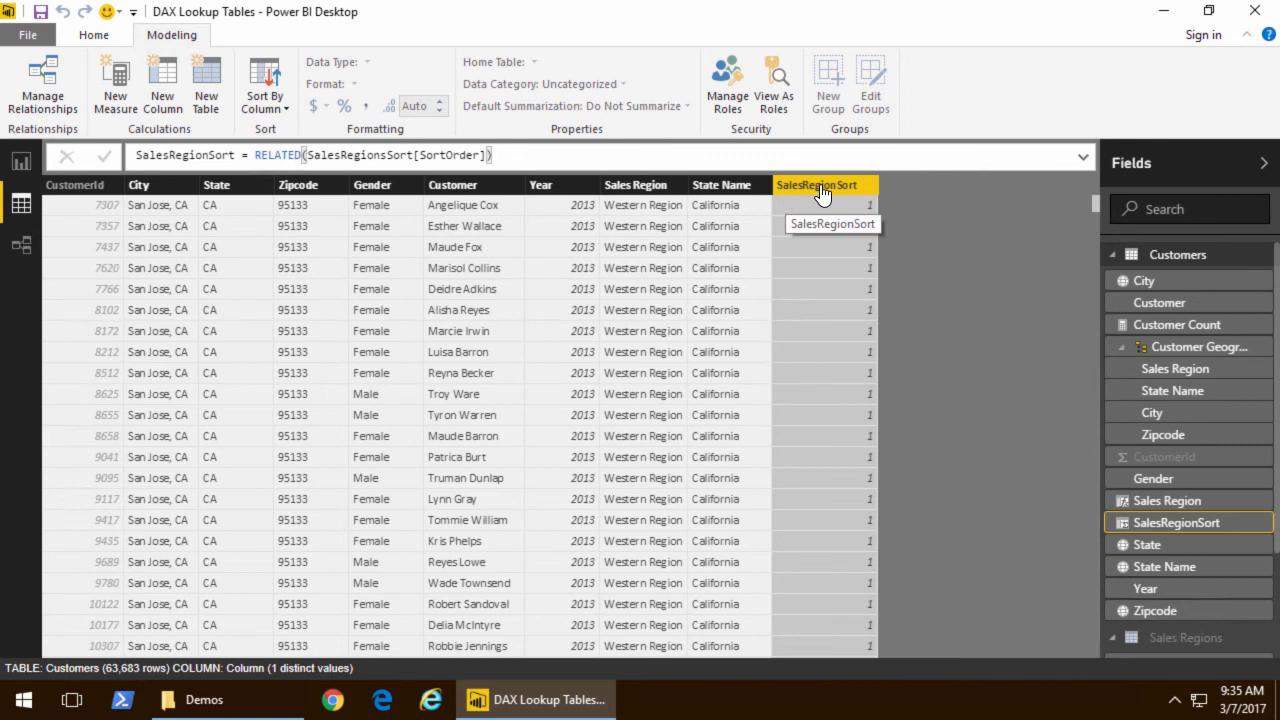
pyautogui.rightClick(820, 184)
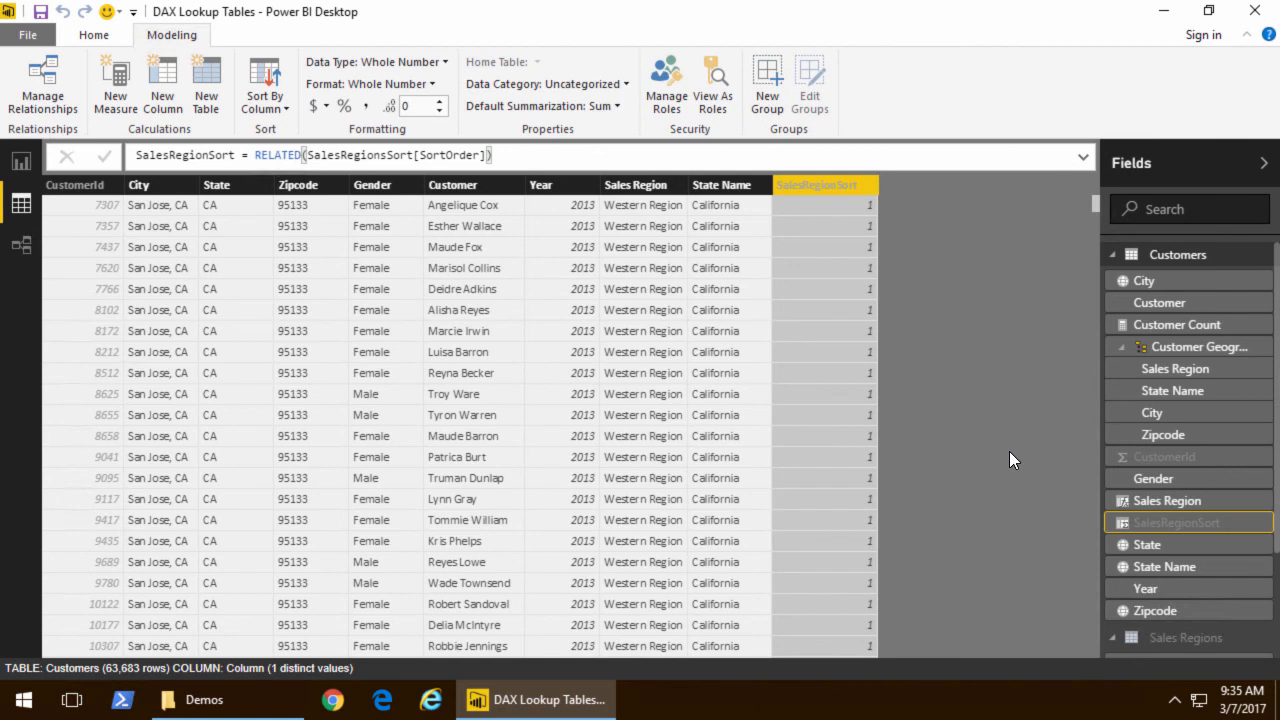
pyautogui.moveTo(692, 224)
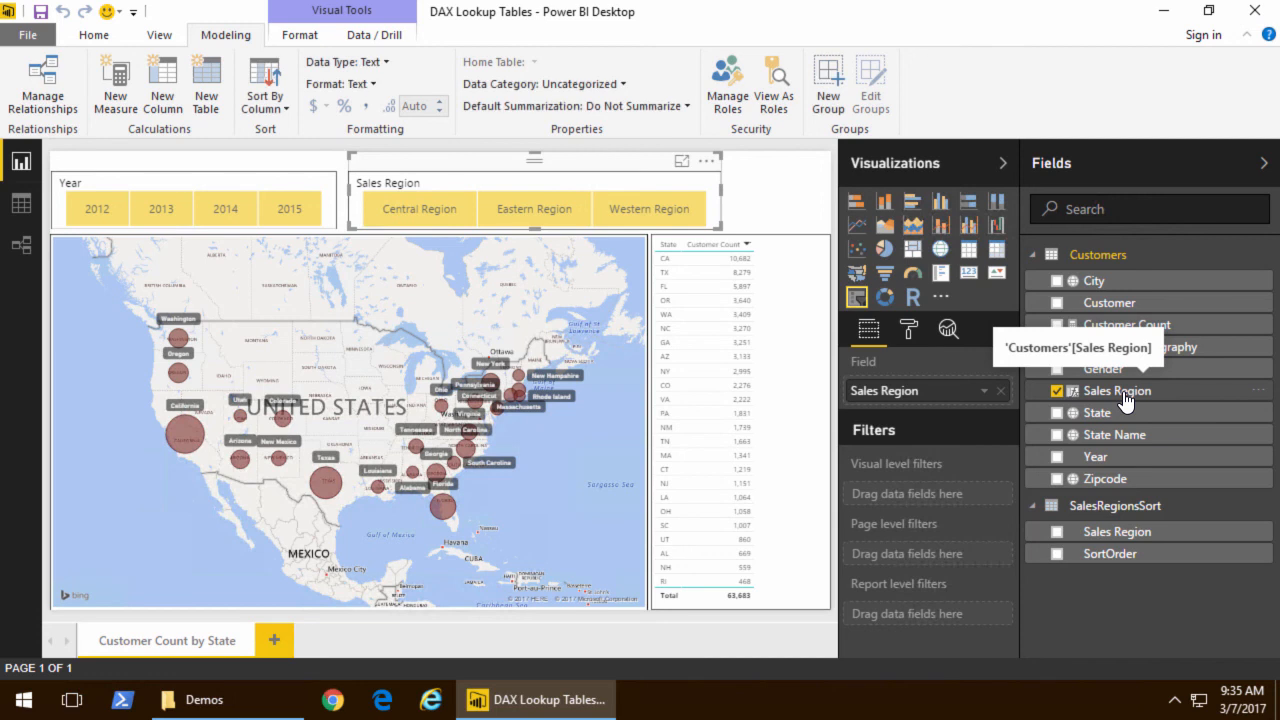
# Step: Sort the Customers Sales Region field by the SalesRegionSort column
pyautogui.click(1116, 390)
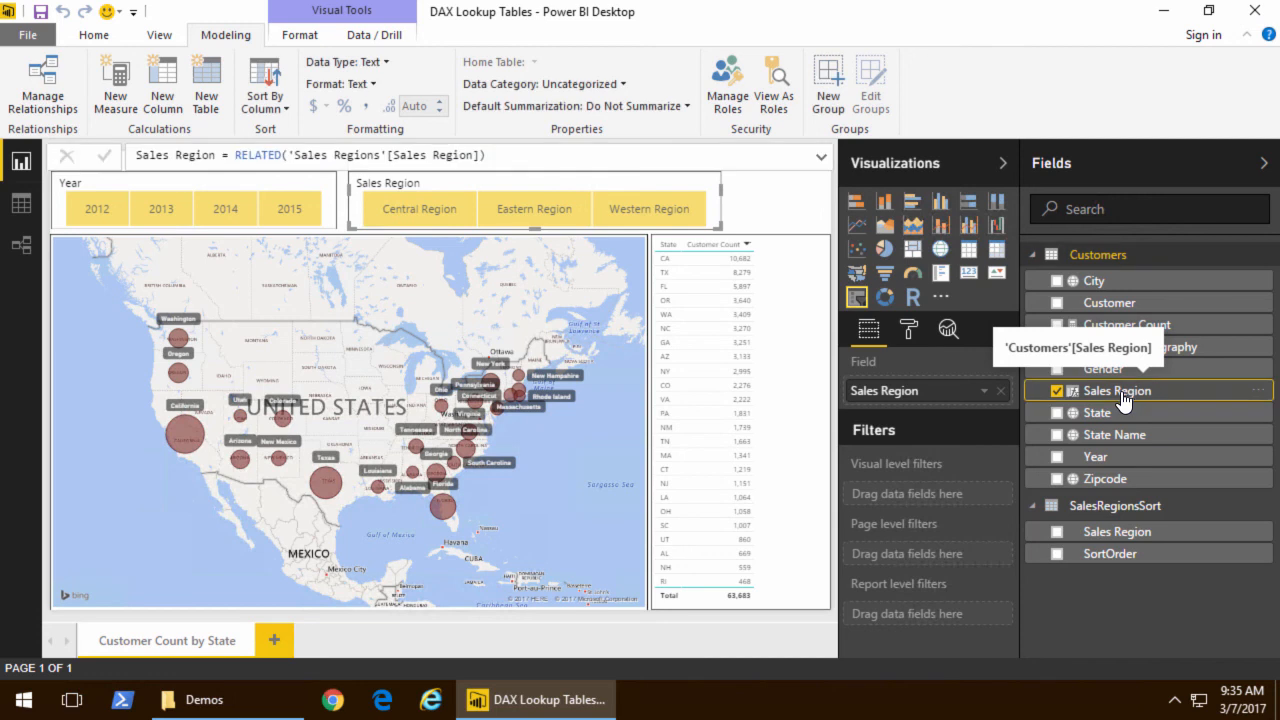
pyautogui.click(264, 80)
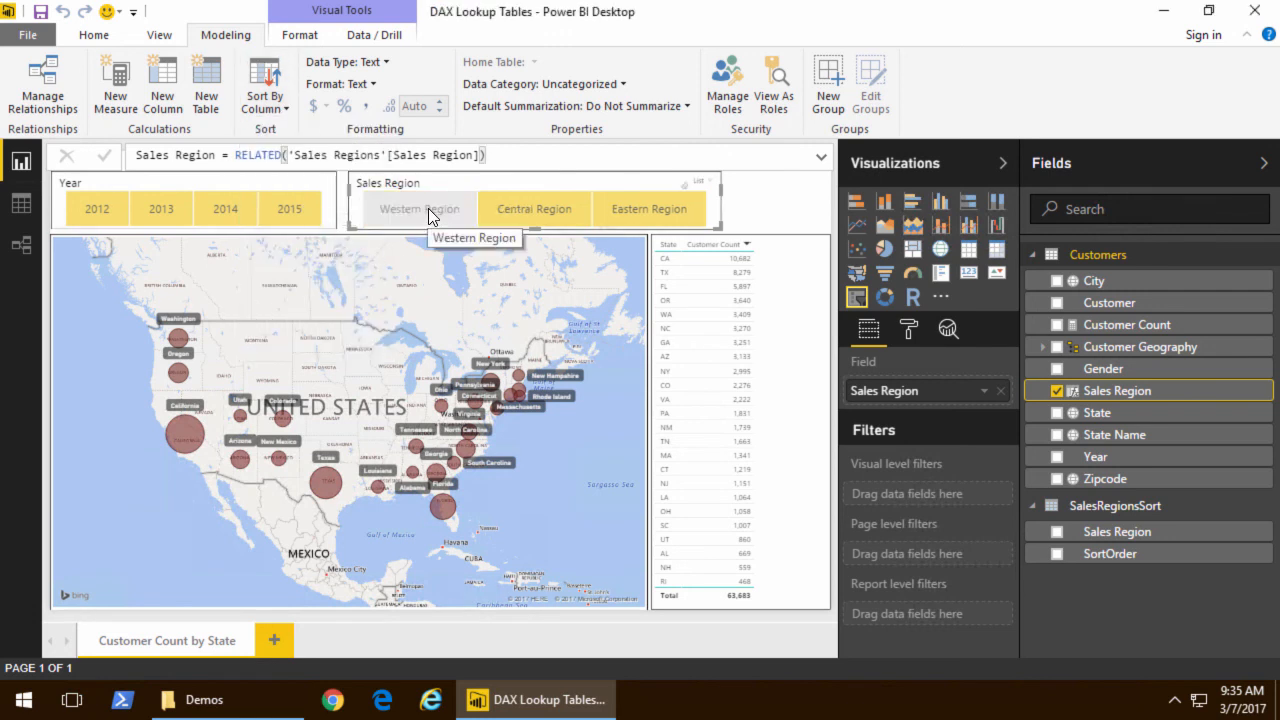
# Step: Filter the map to Western, Central and Eastern Region to confirm the new slicer order
pyautogui.click(418, 208)
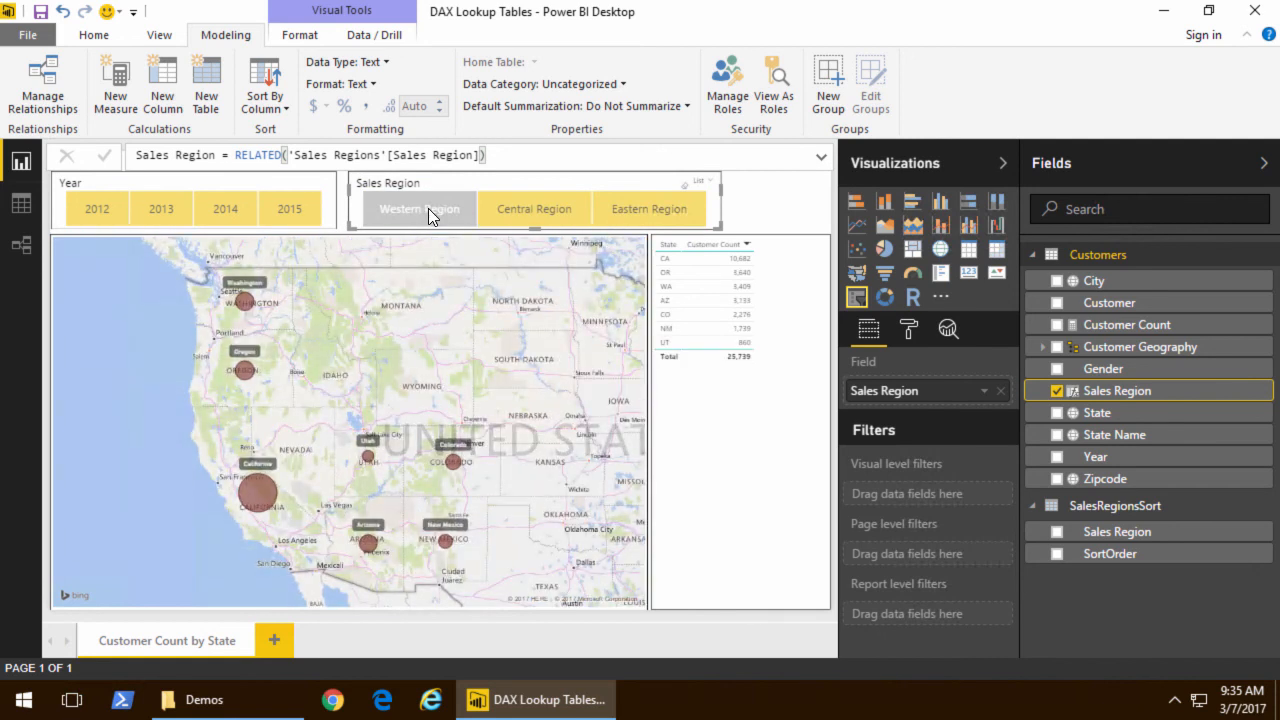
pyautogui.click(534, 208)
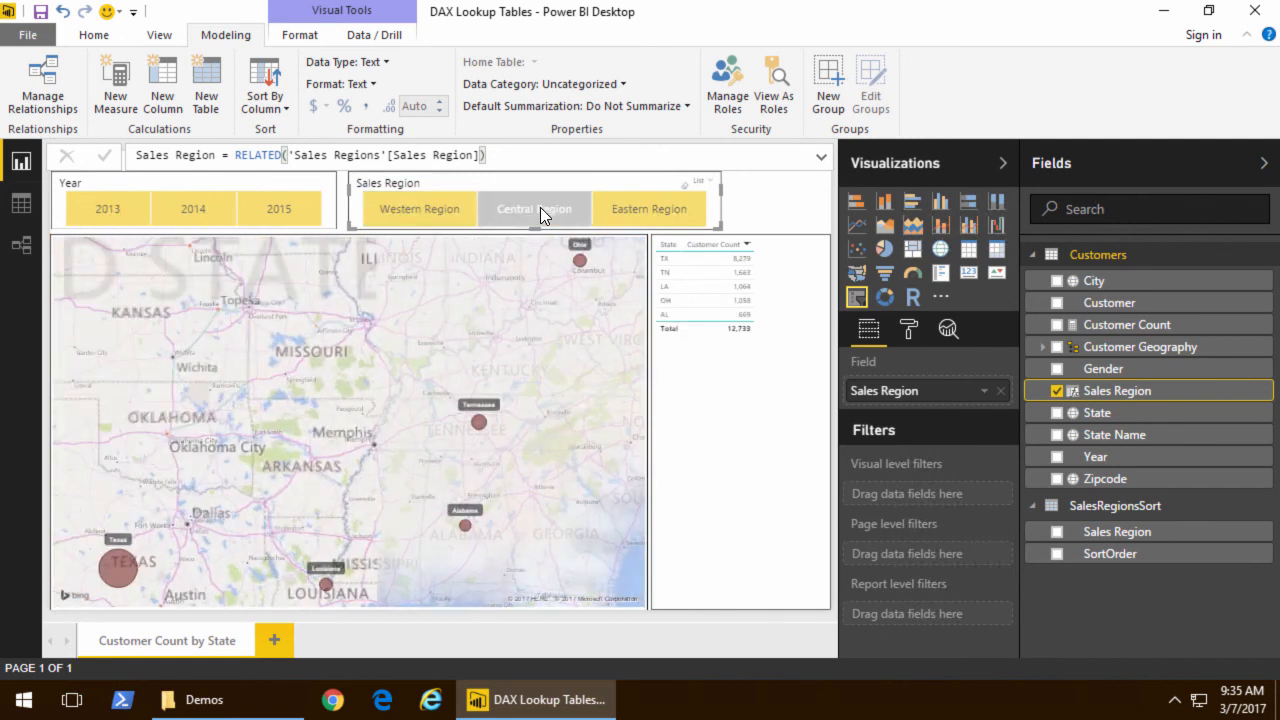
pyautogui.click(534, 208)
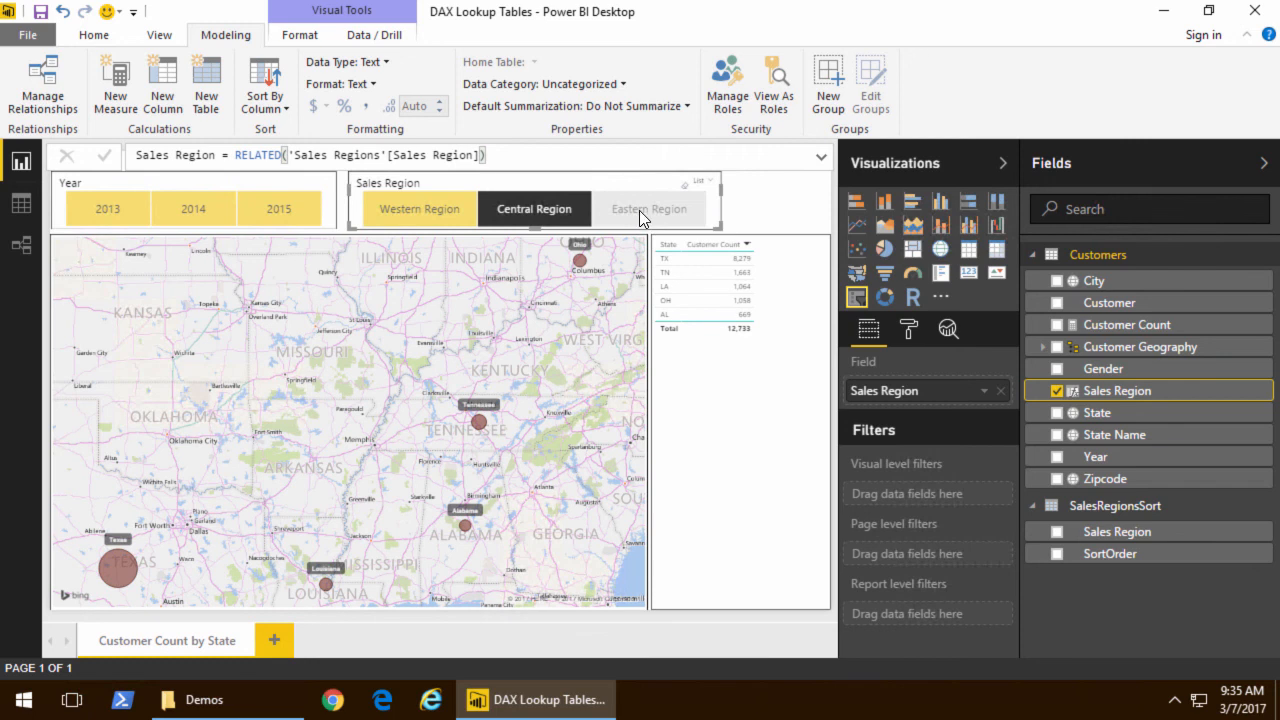
pyautogui.click(648, 208)
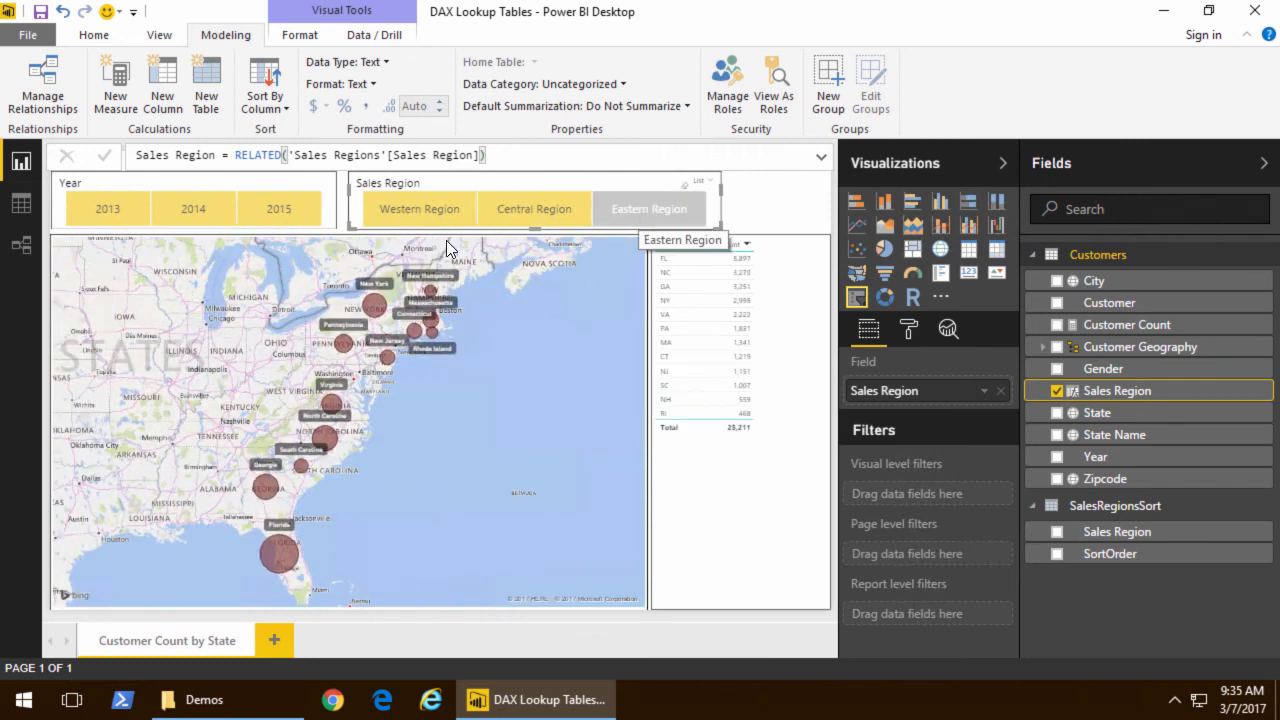